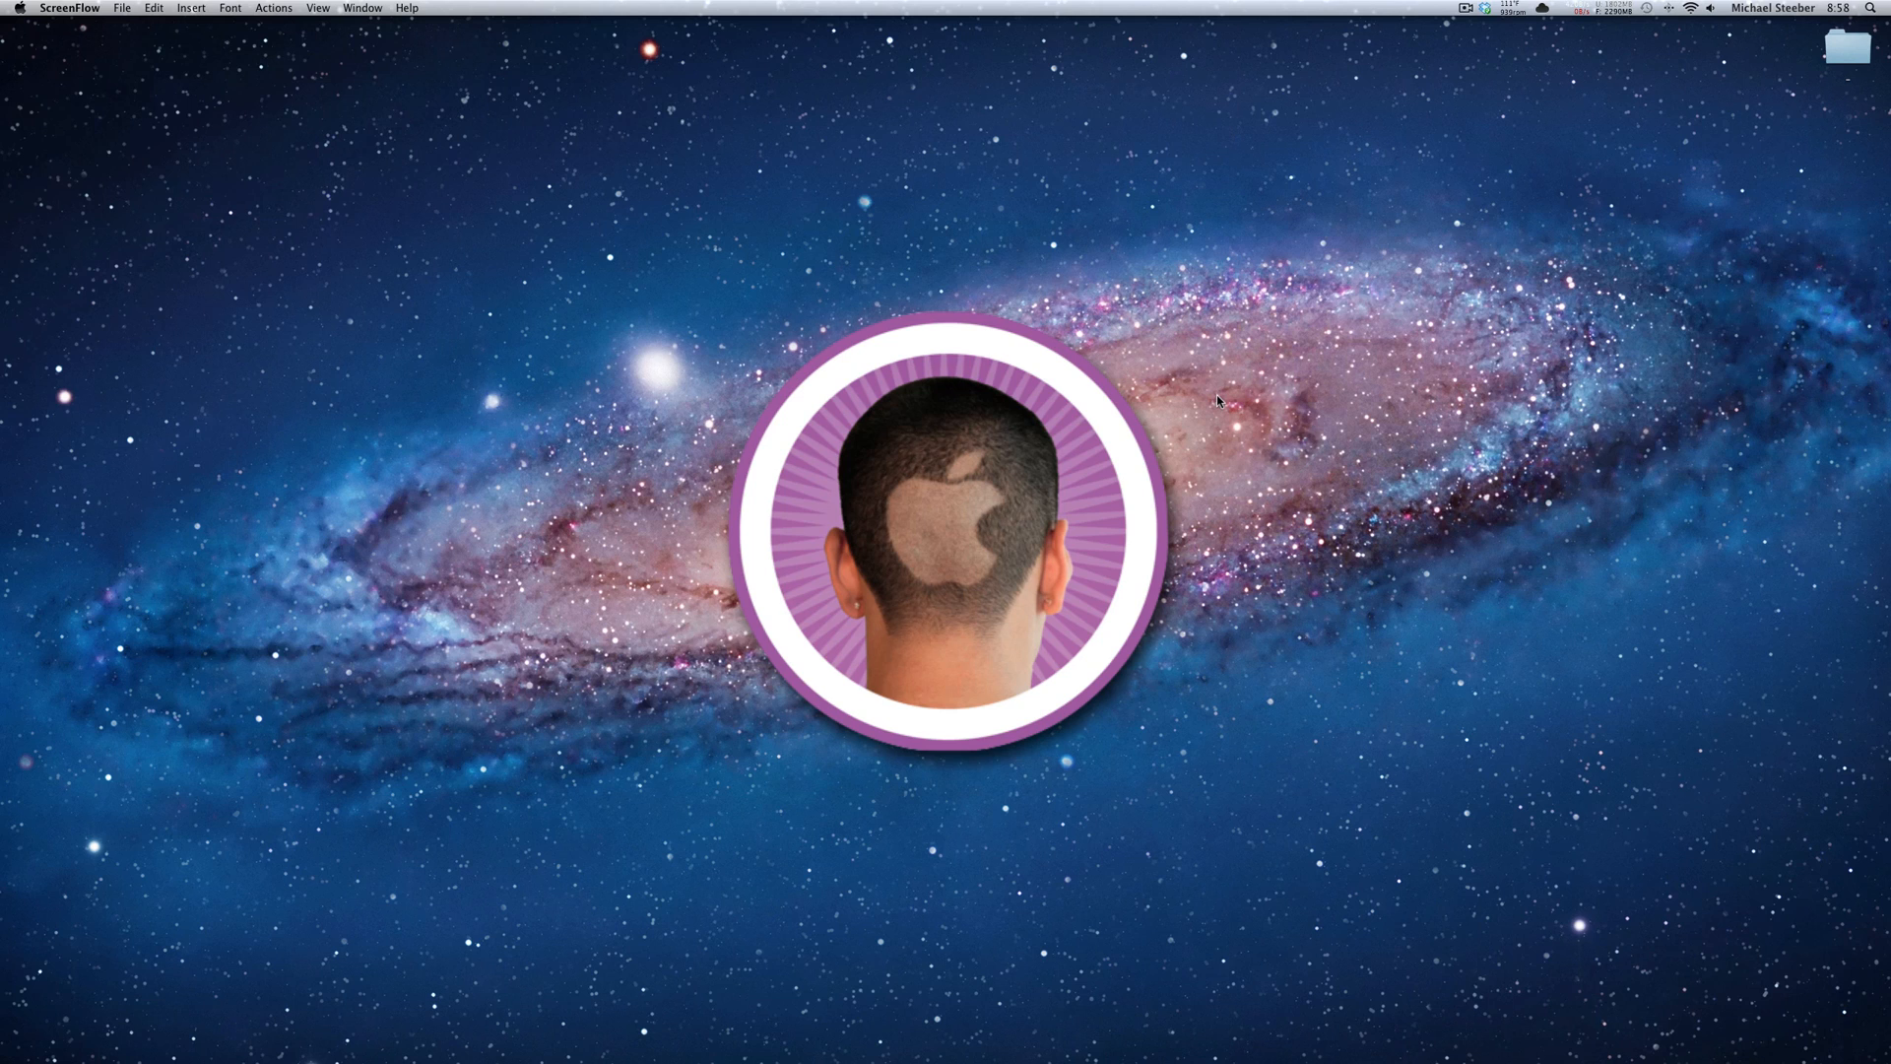
mouse_move(1202, 398)
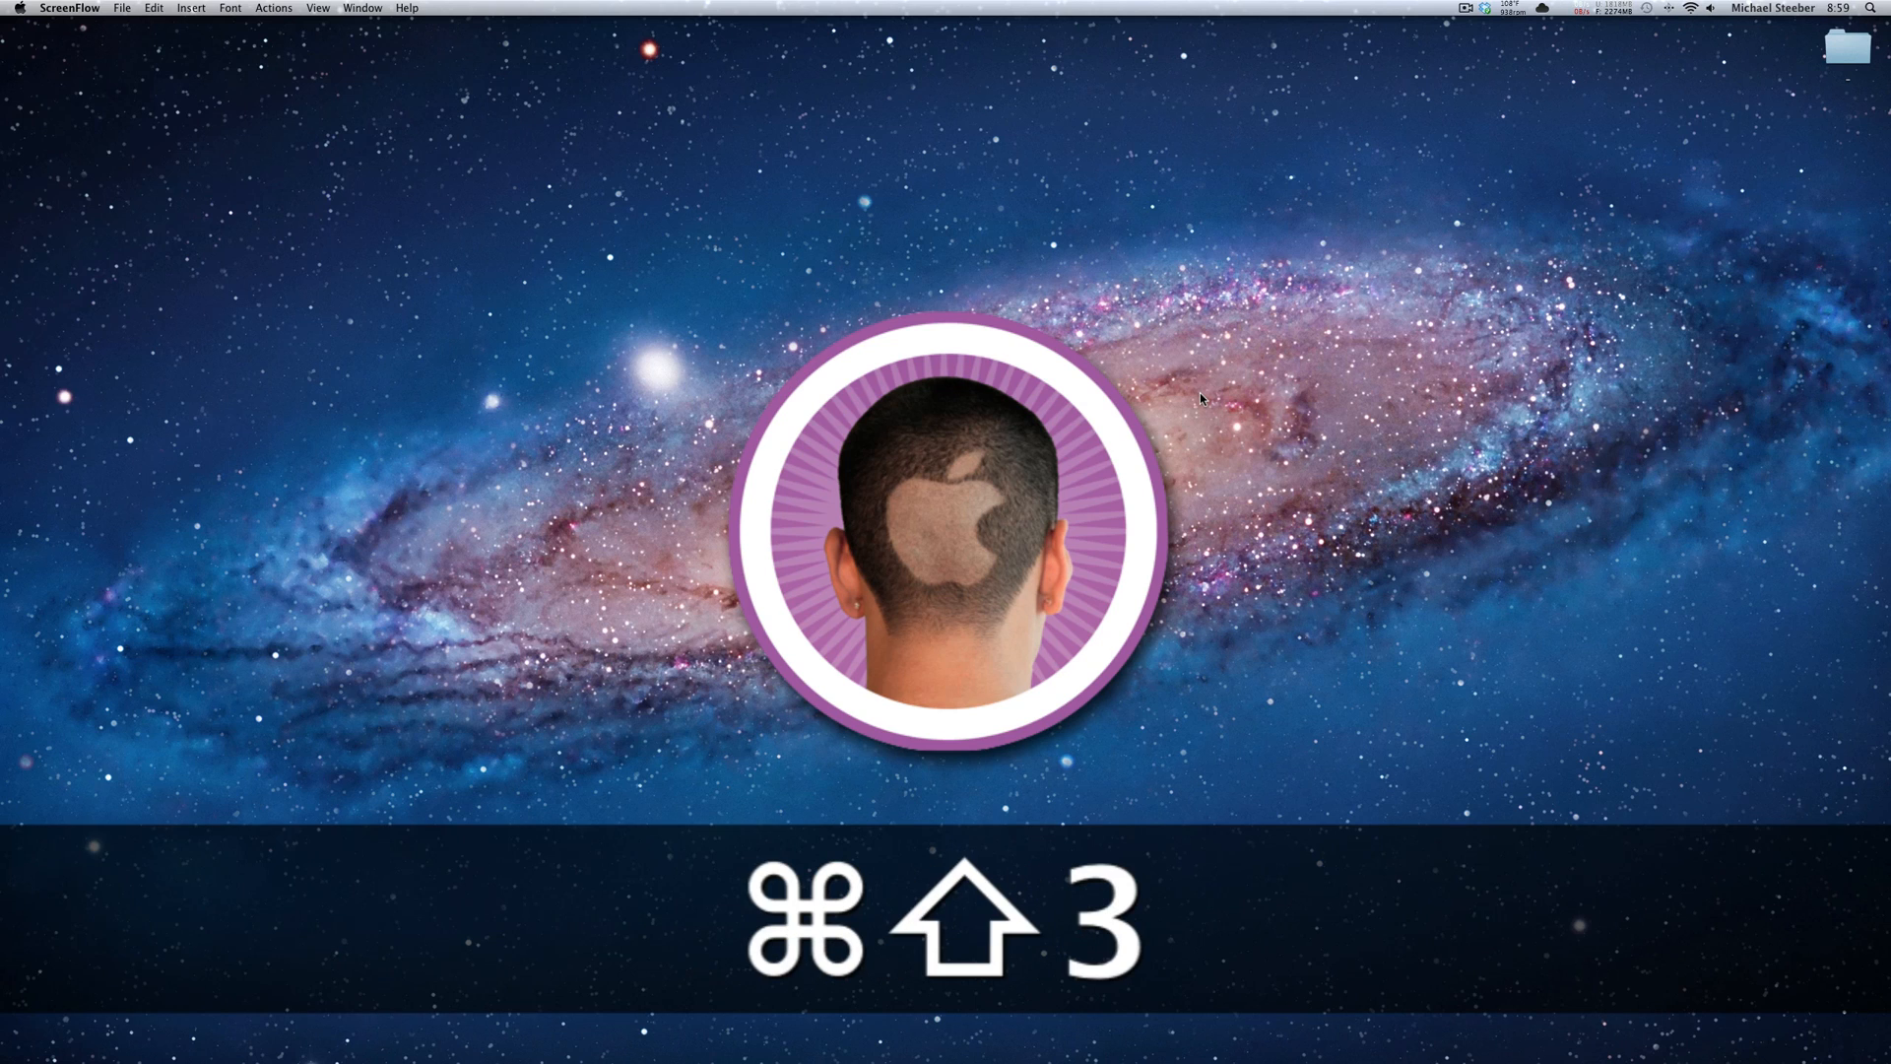
- Take a full-screen screenshot of the Desktop with Command-Shift-3
key("cmd+shift+3")
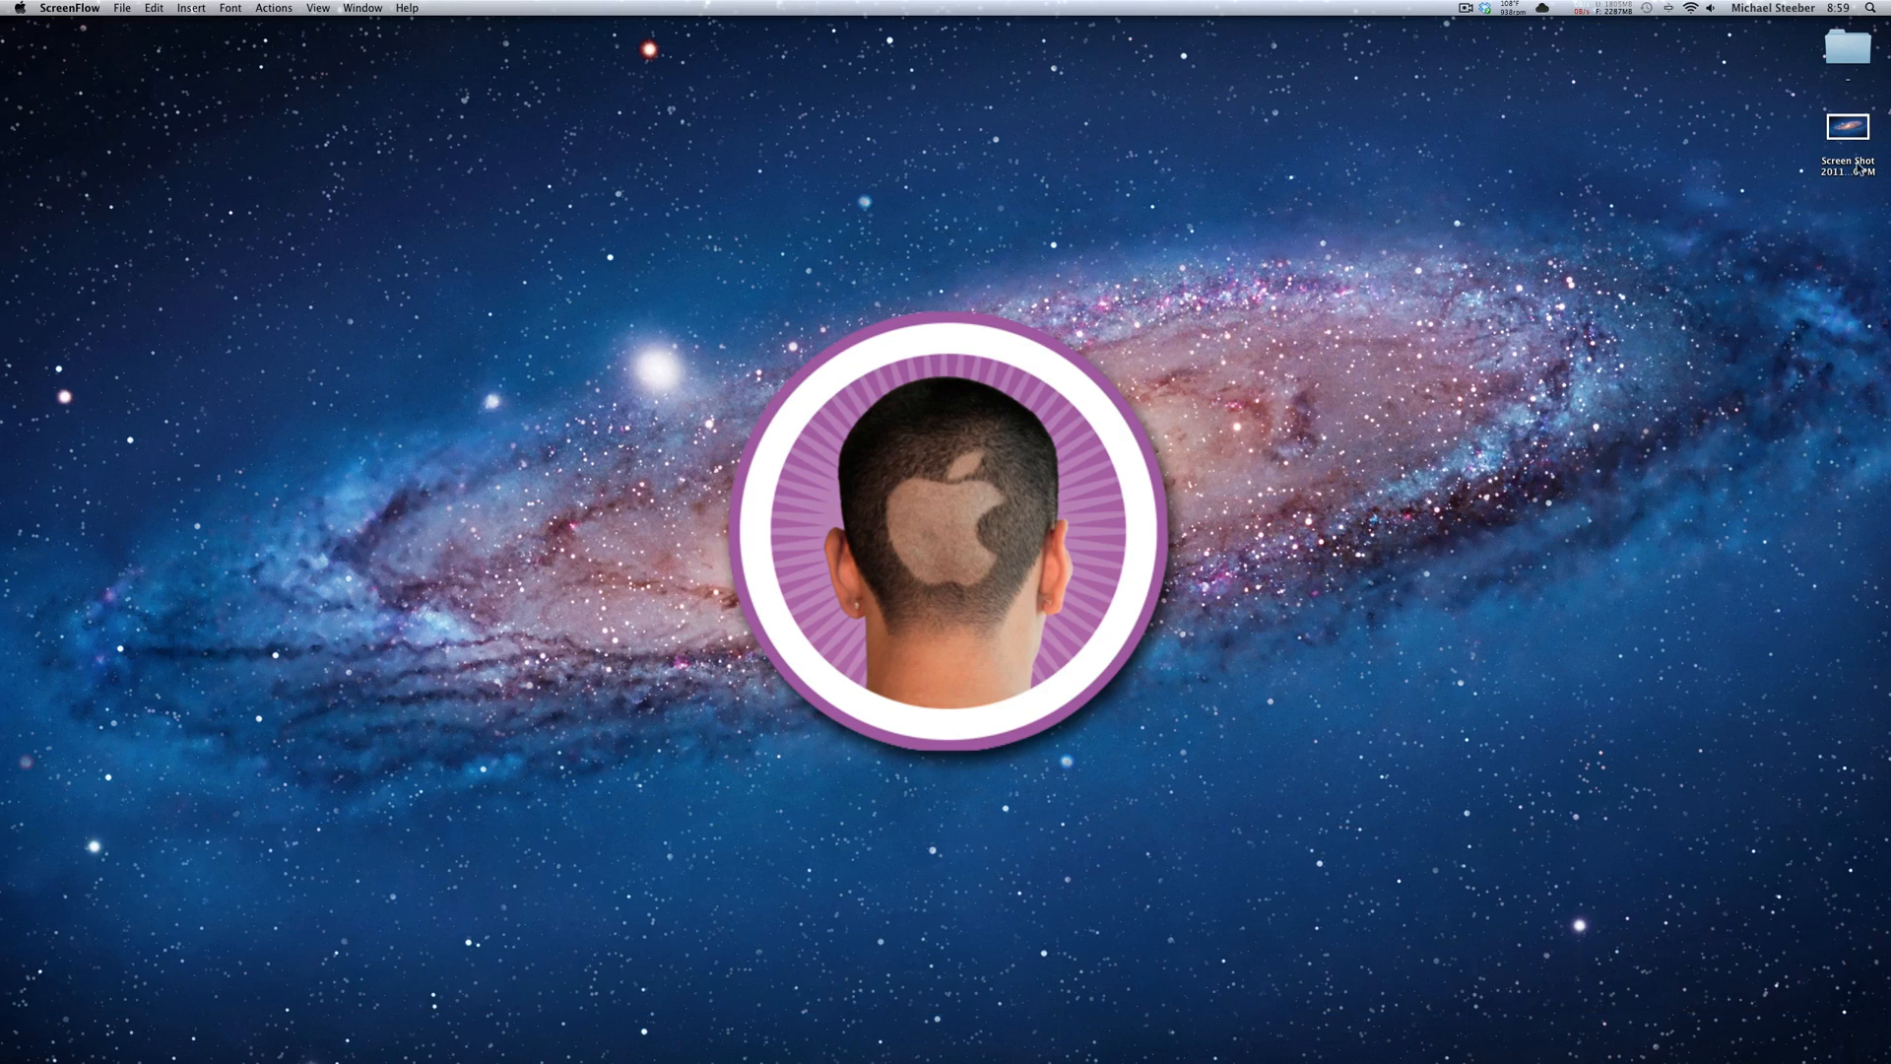
right_click(1847, 125)
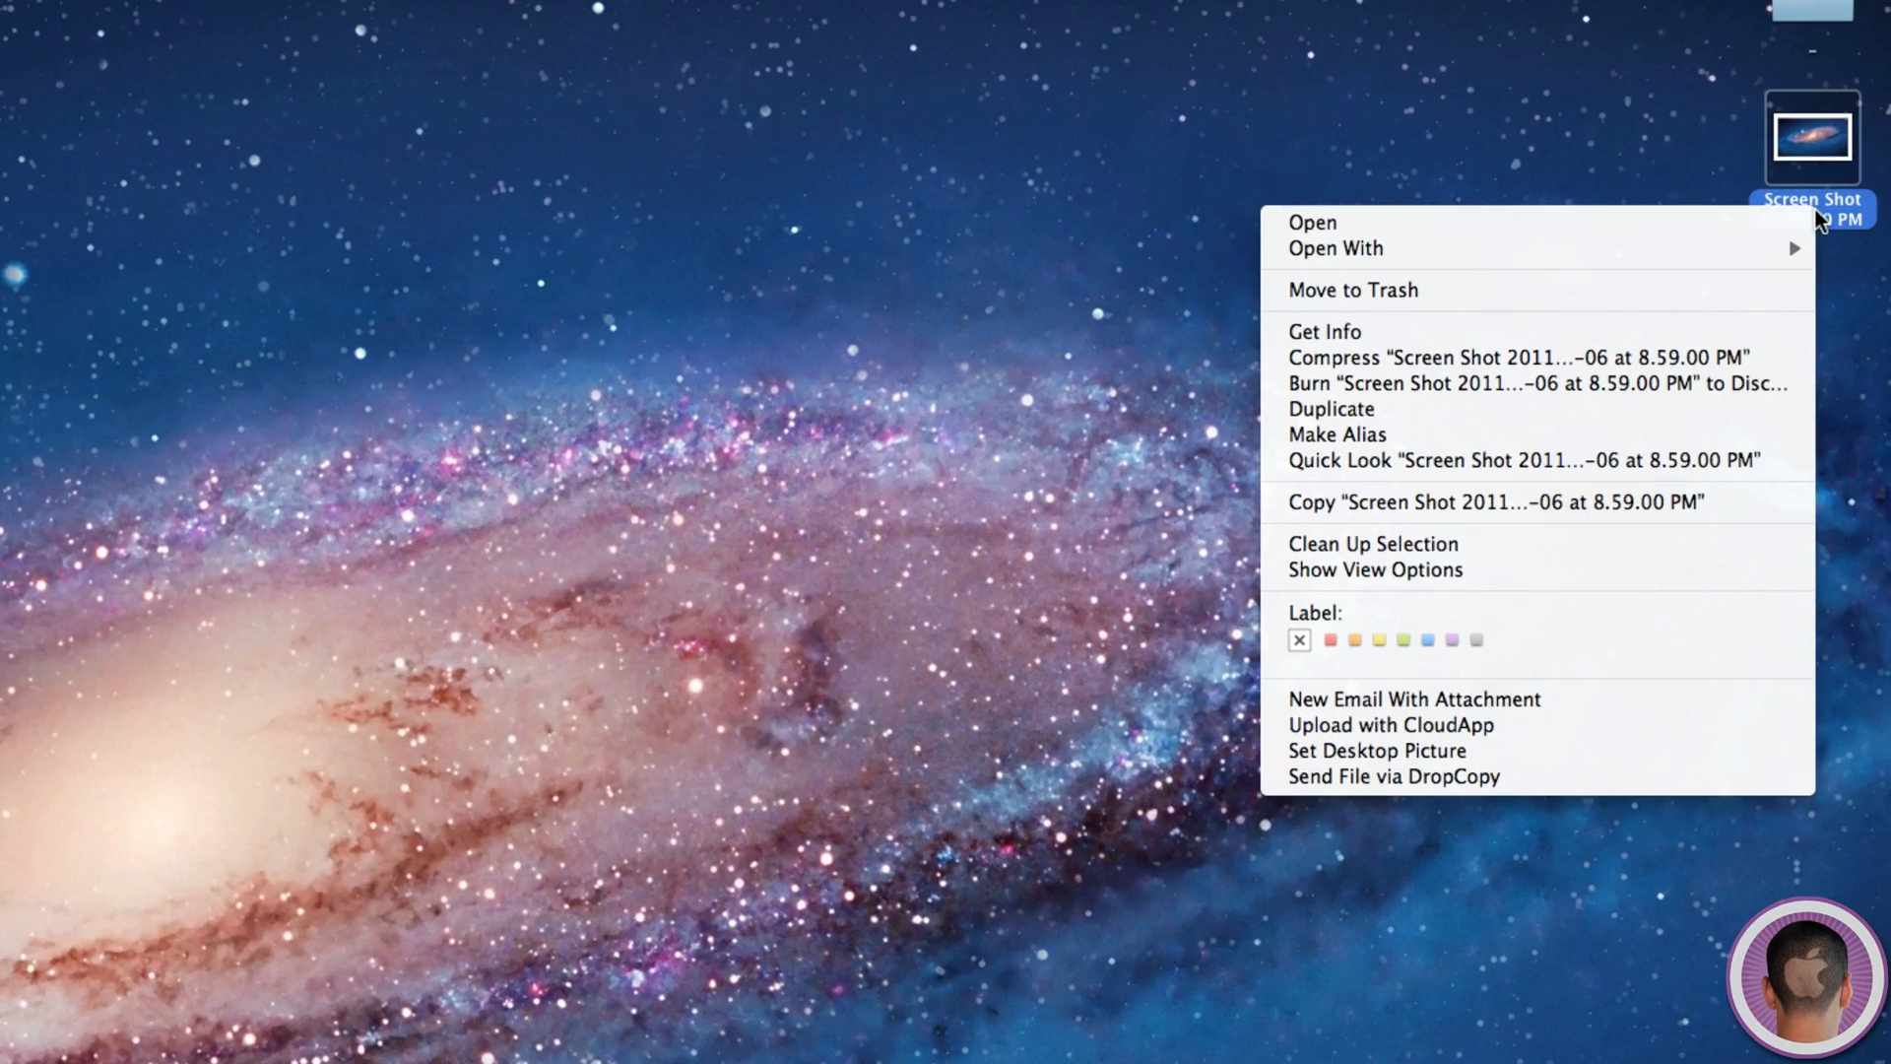
left_click(1323, 331)
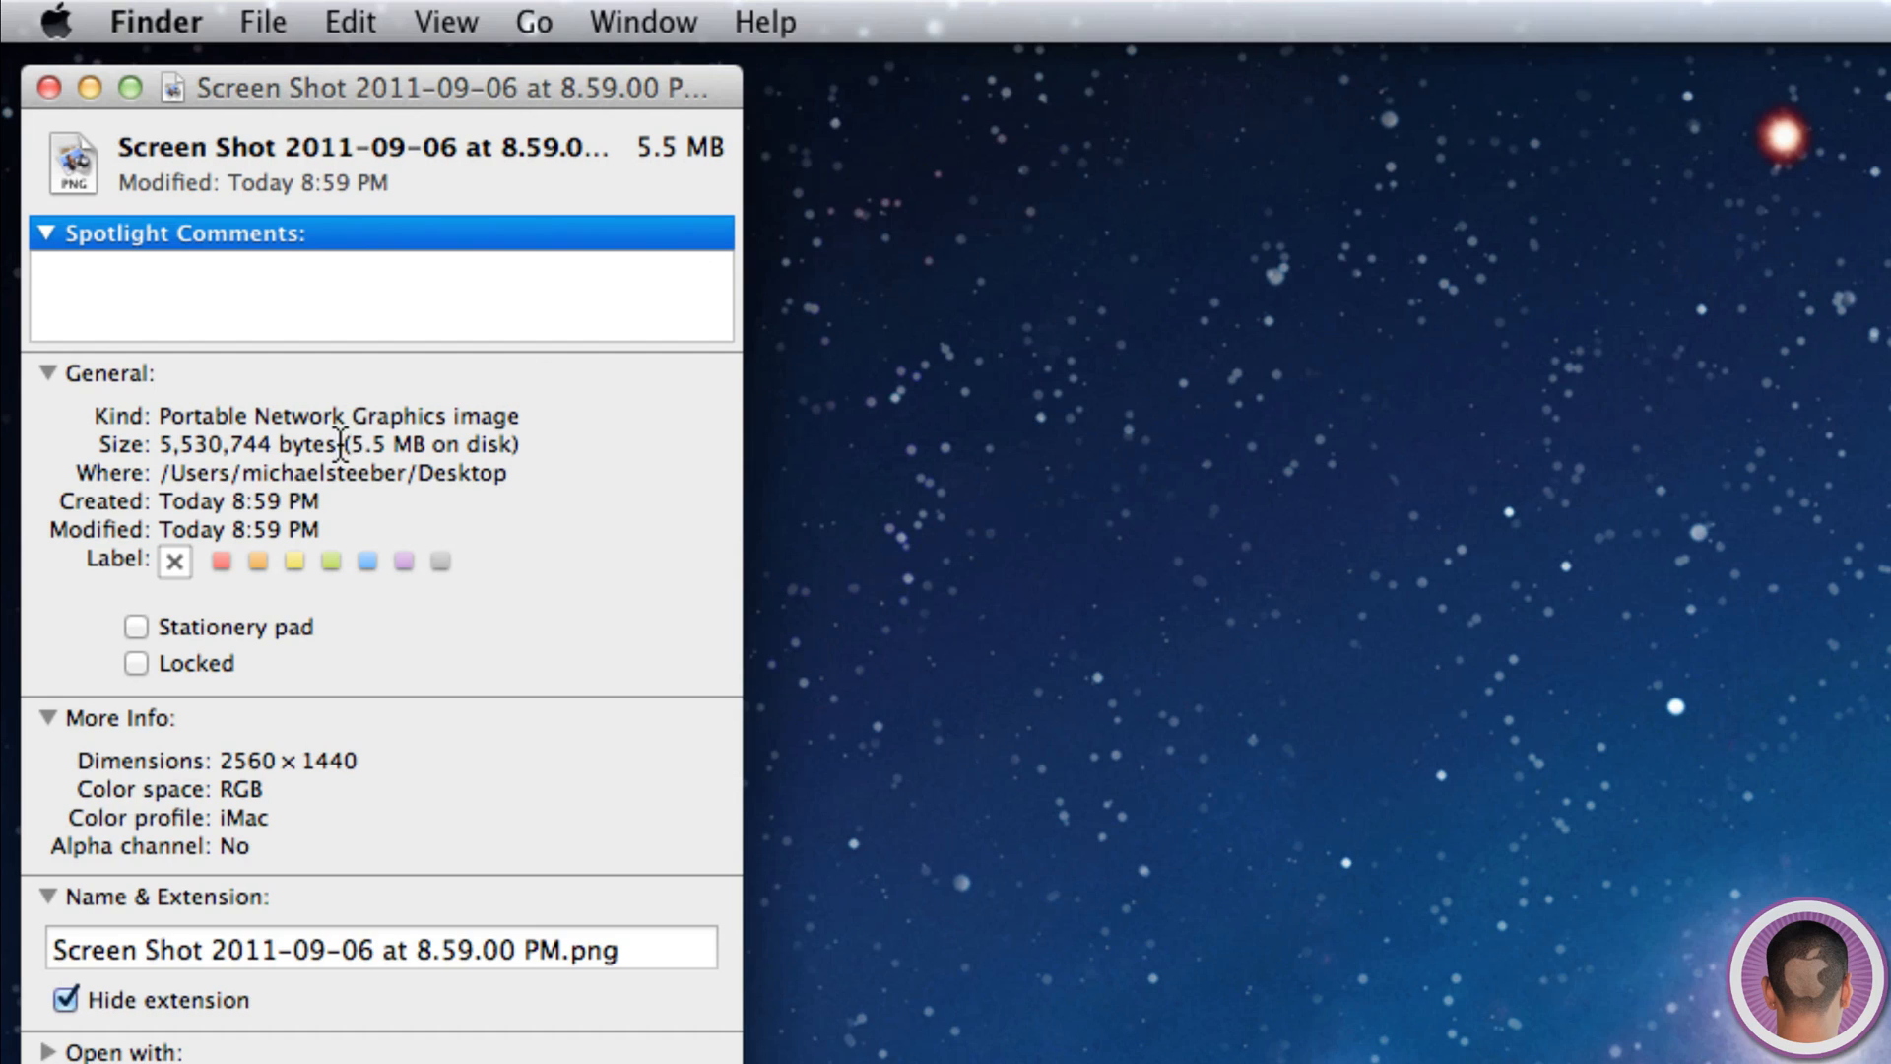
mouse_move(155, 415)
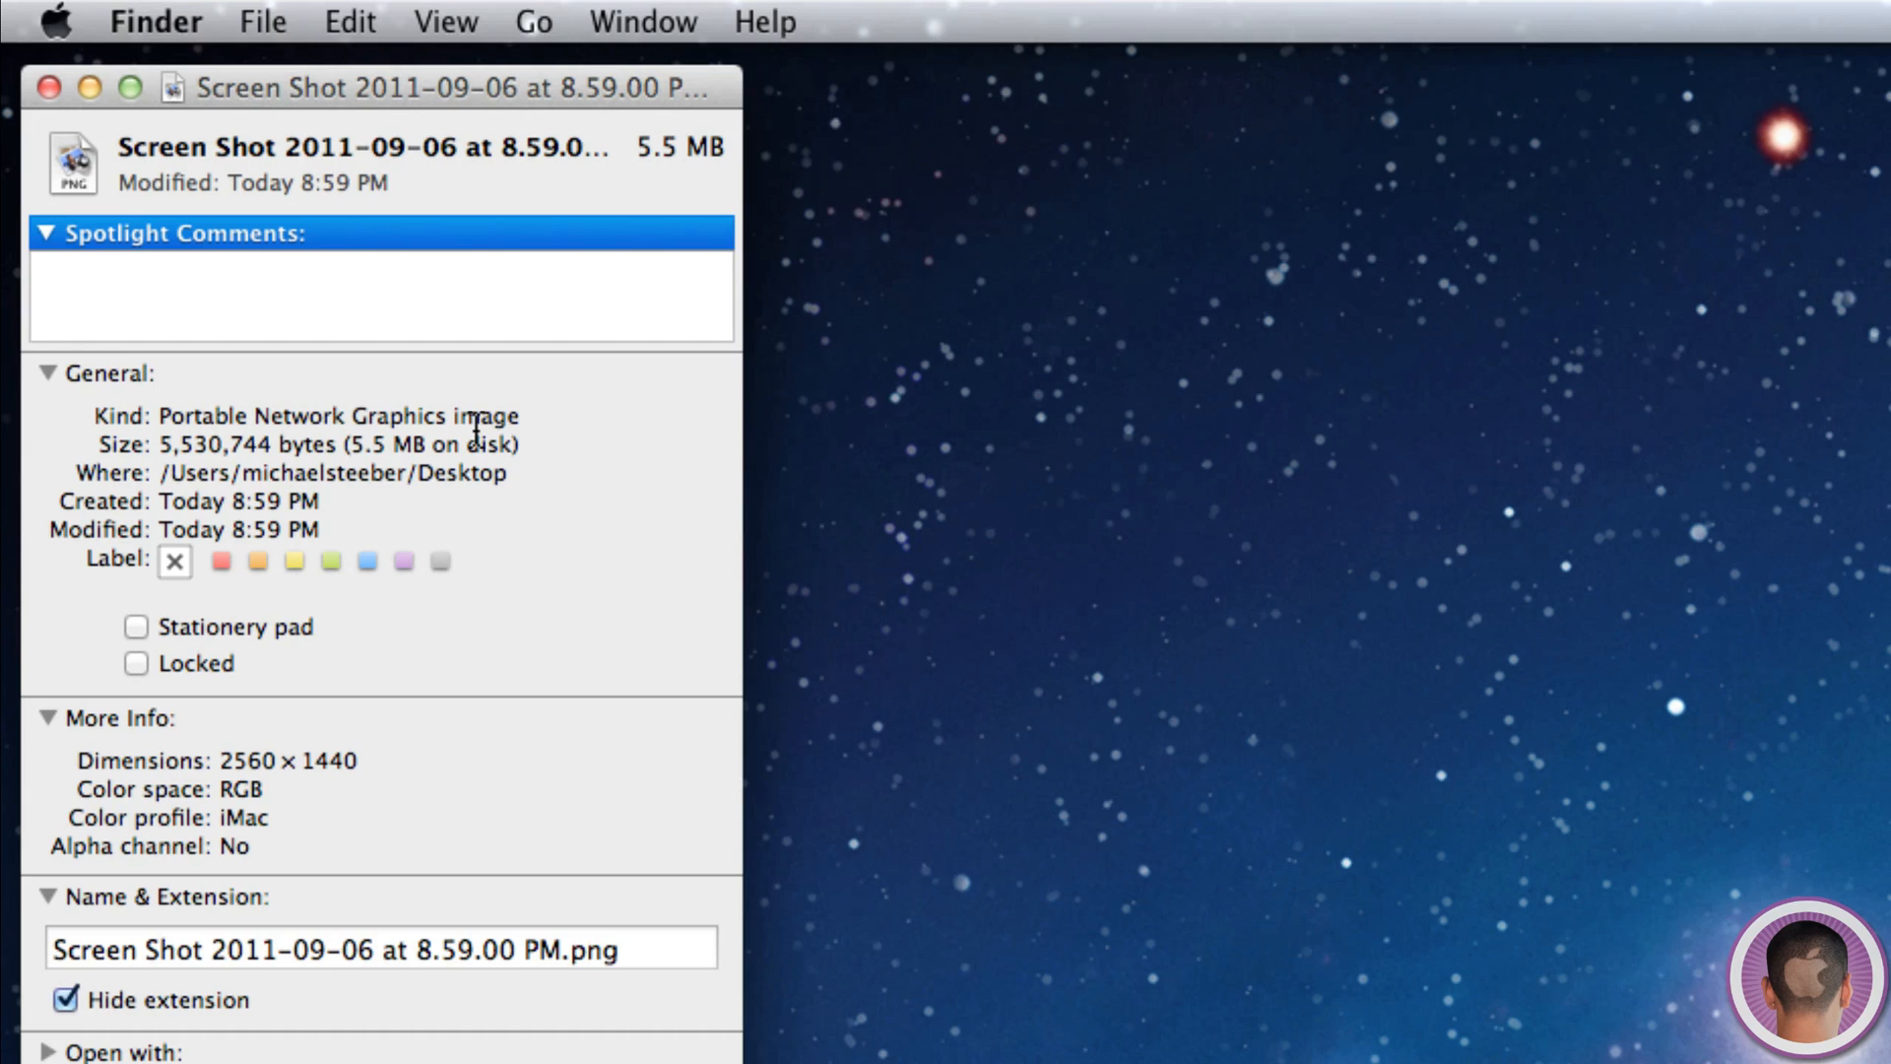
mouse_move(468, 413)
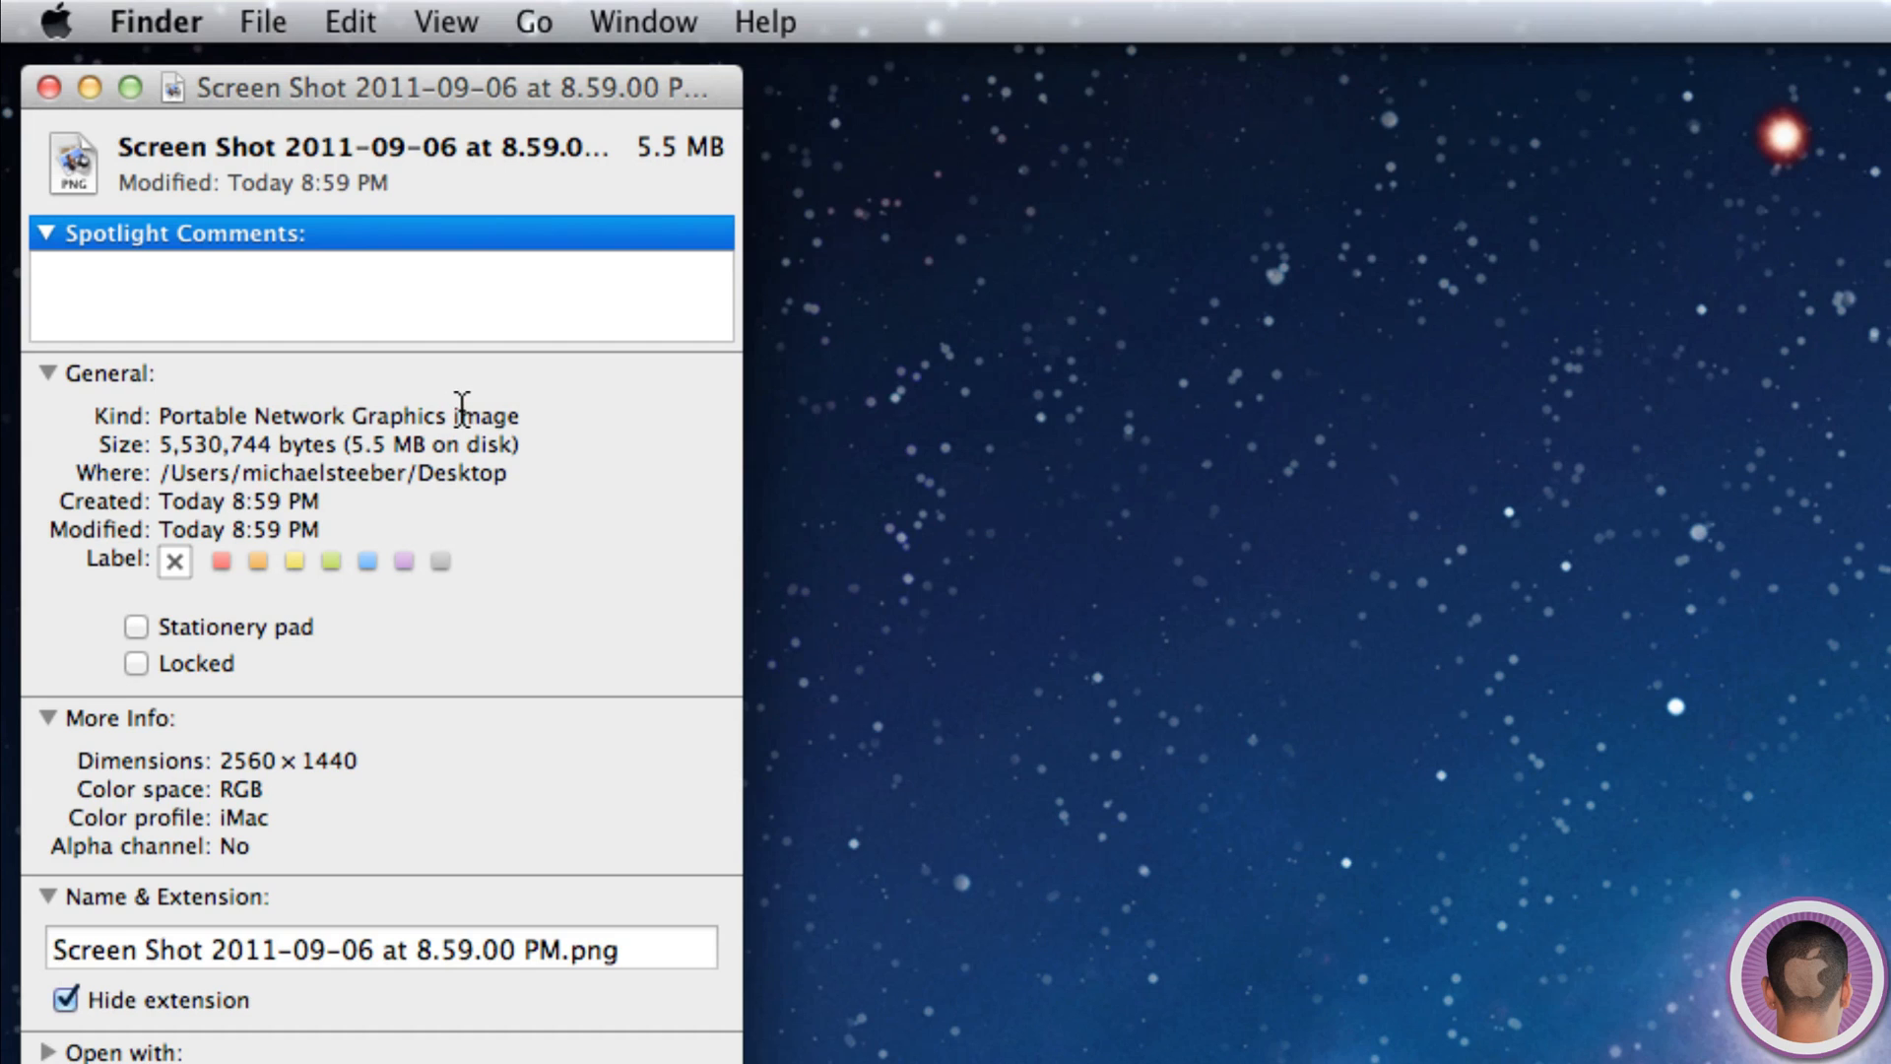
mouse_move(495, 415)
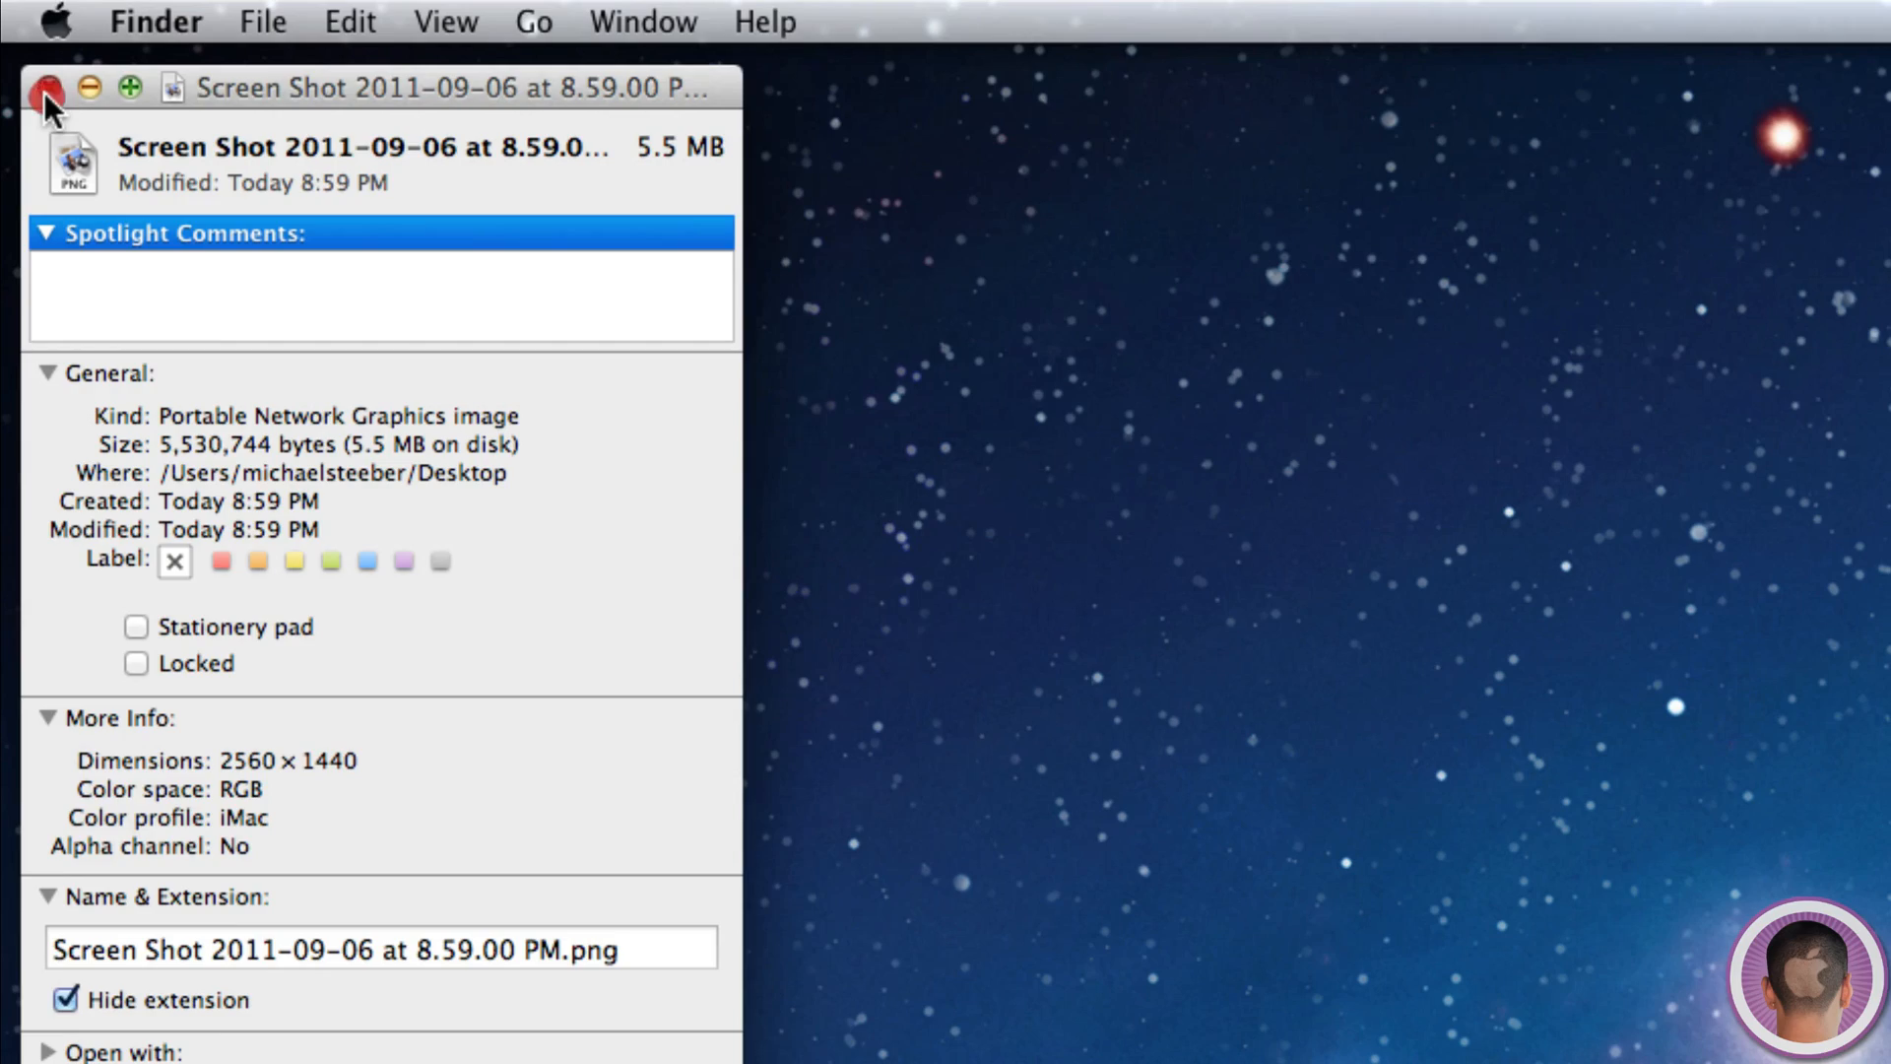
left_click(47, 86)
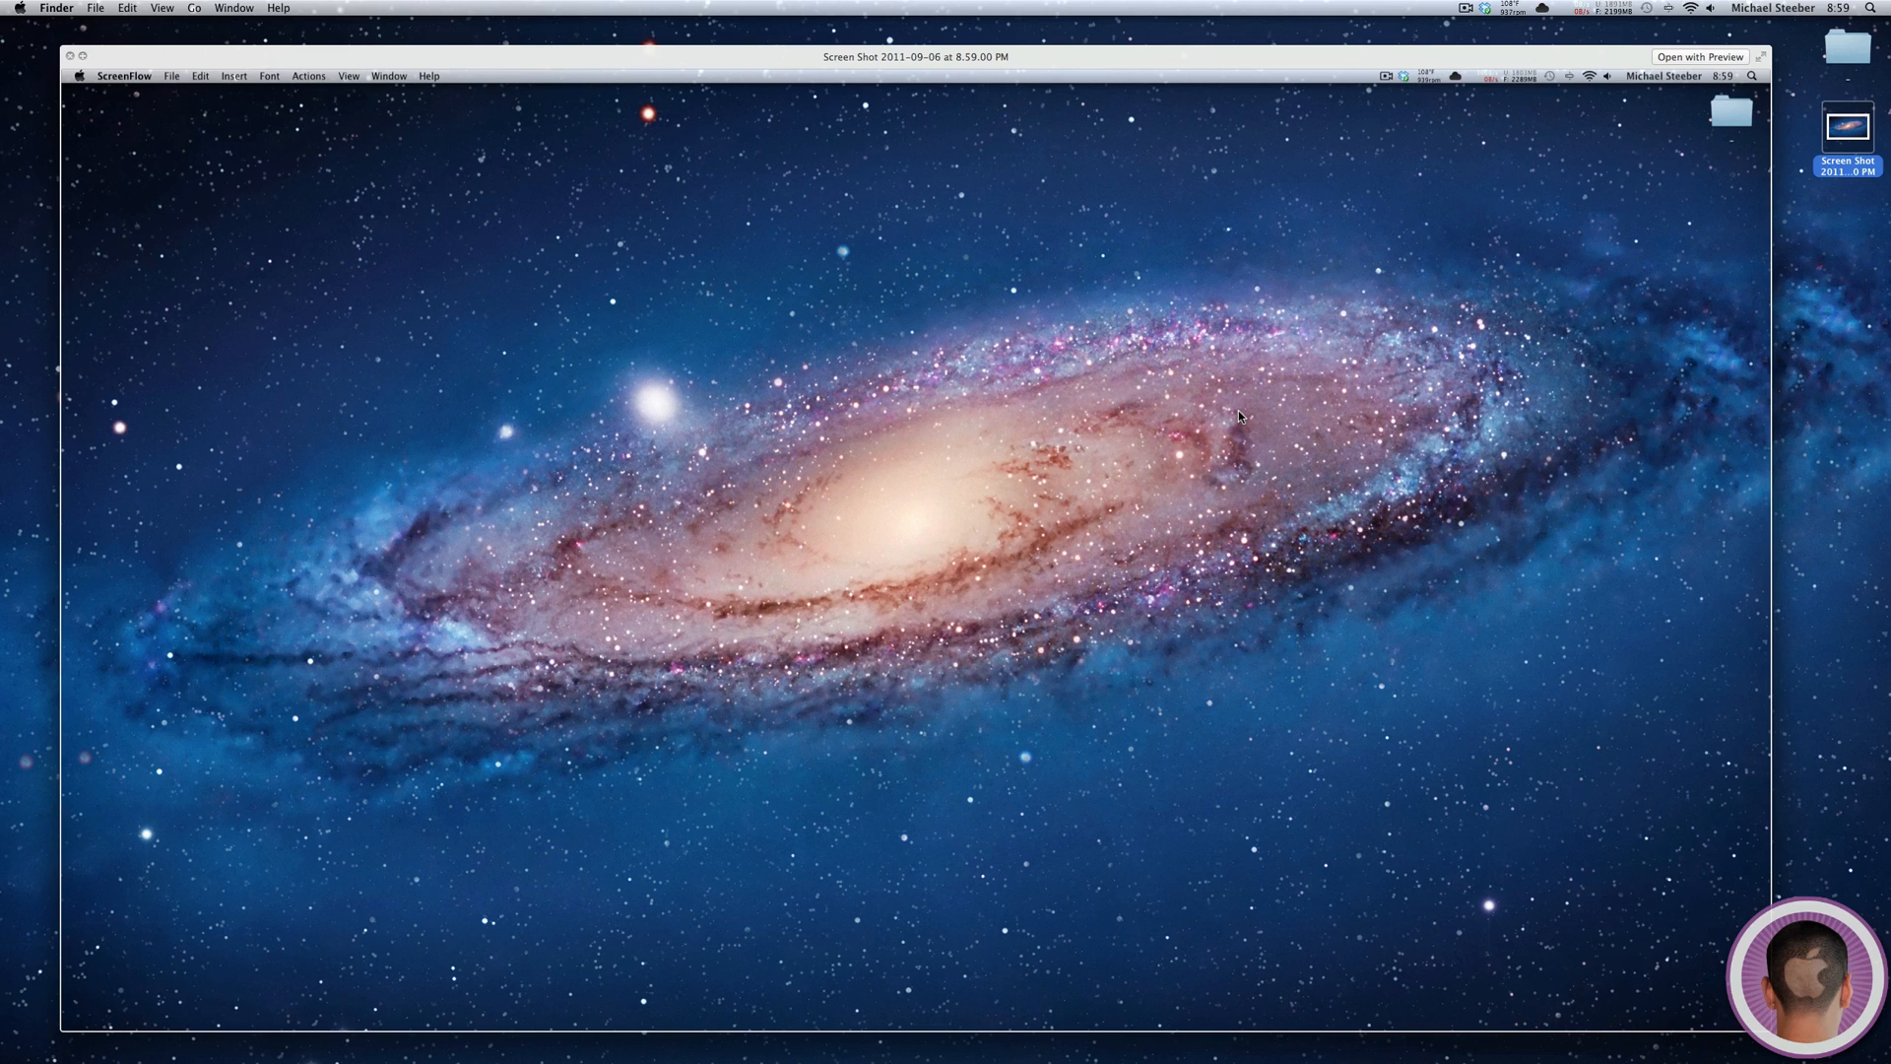
left_click(69, 55)
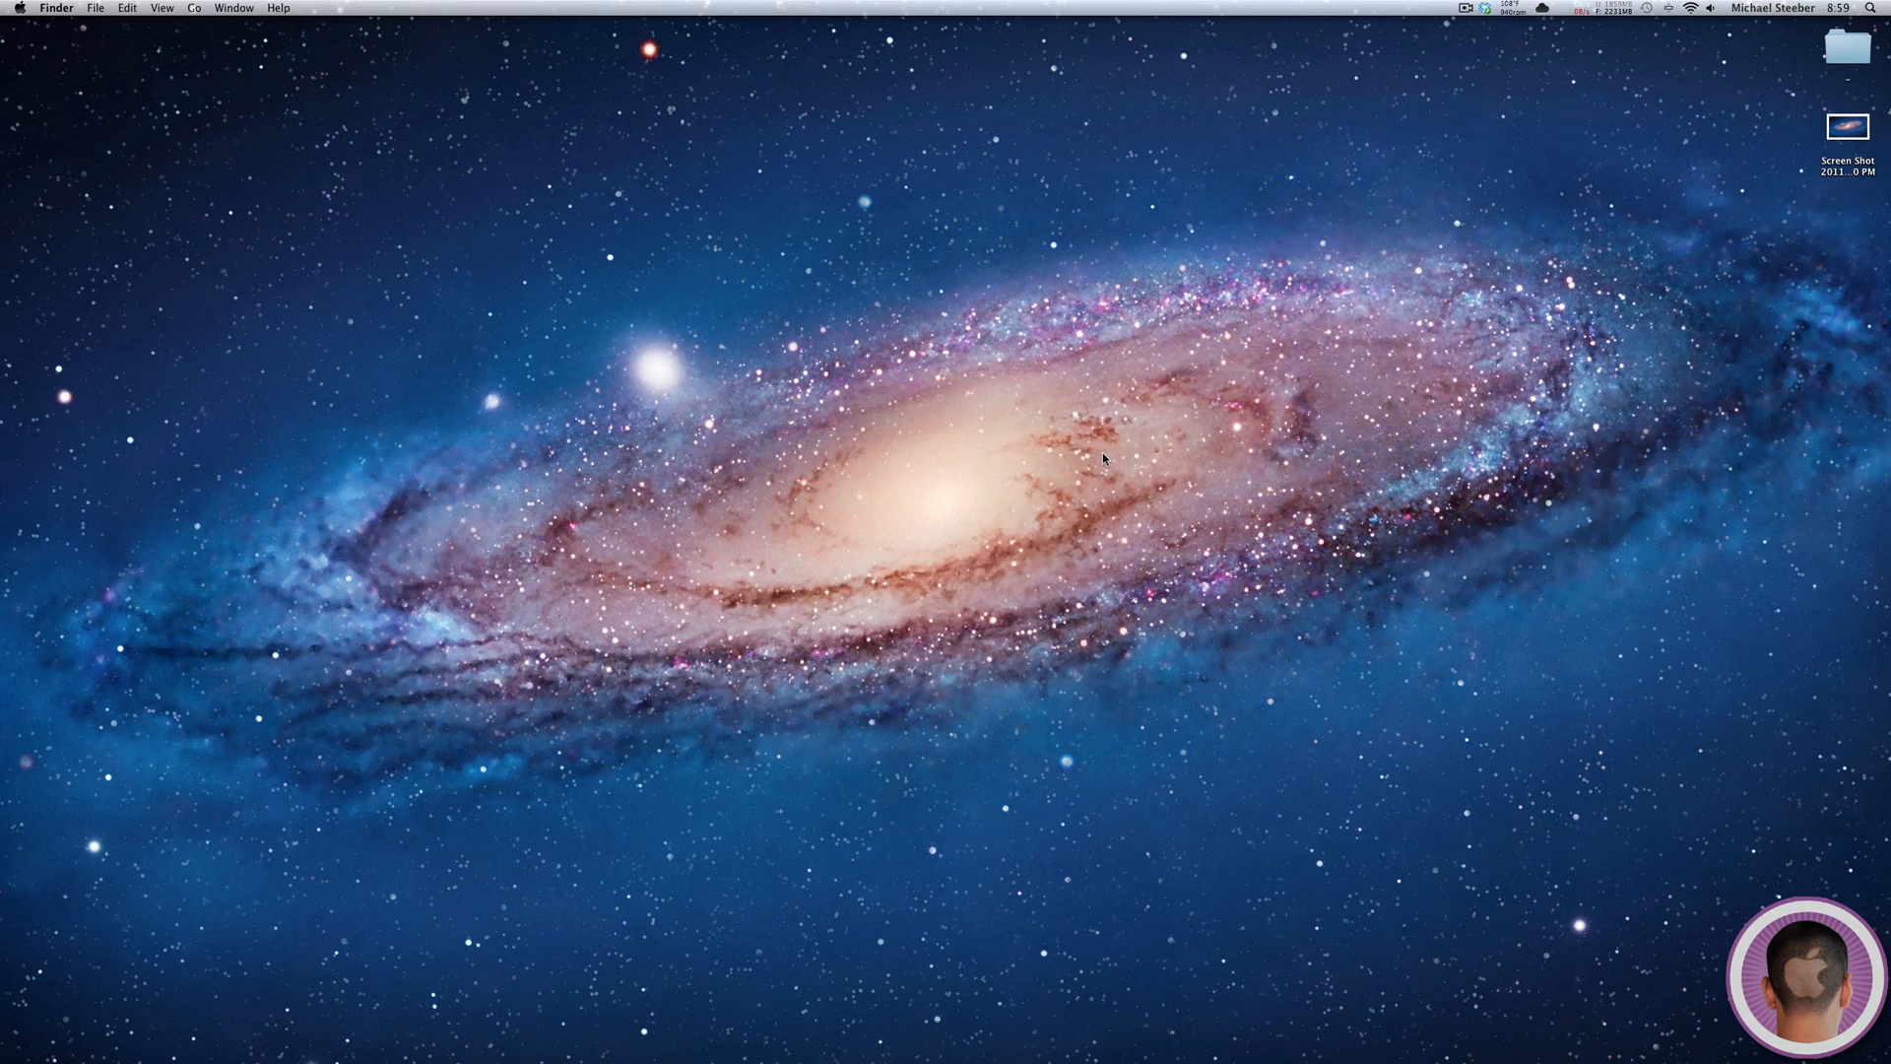
mouse_move(1116, 462)
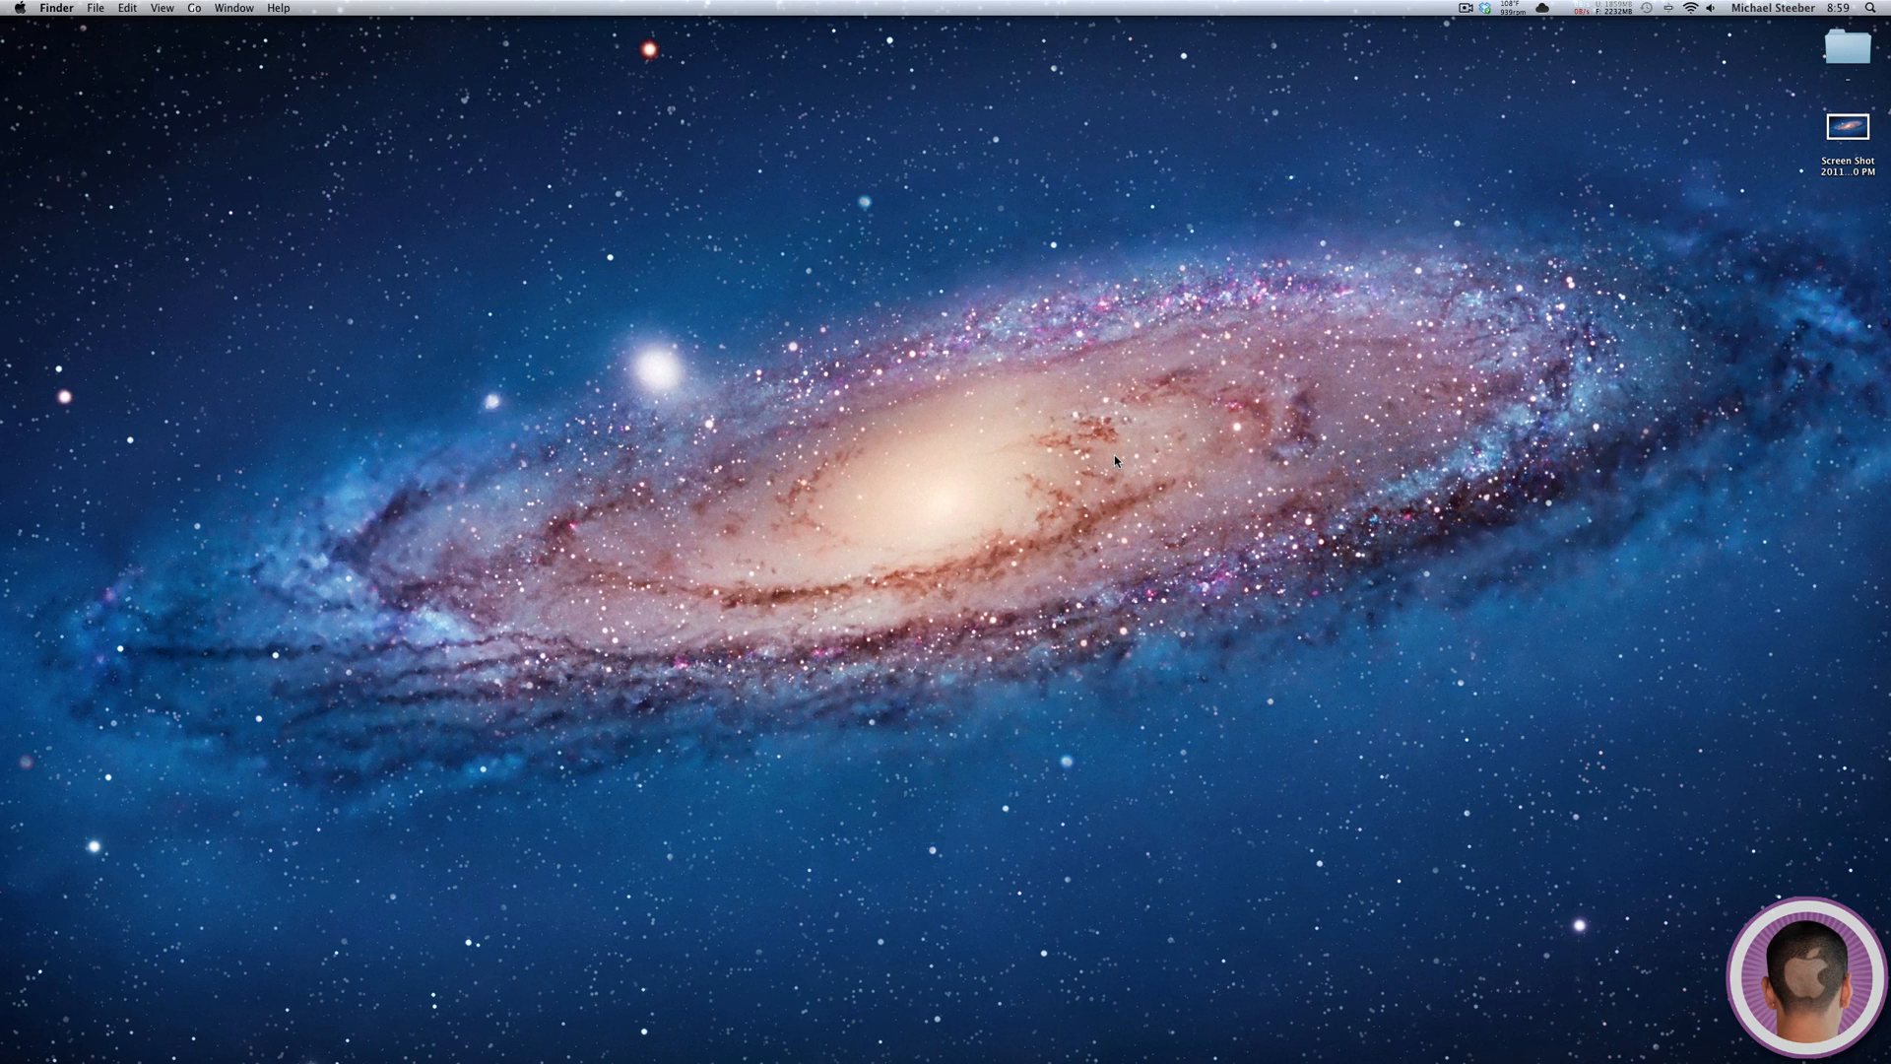
mouse_move(1107, 796)
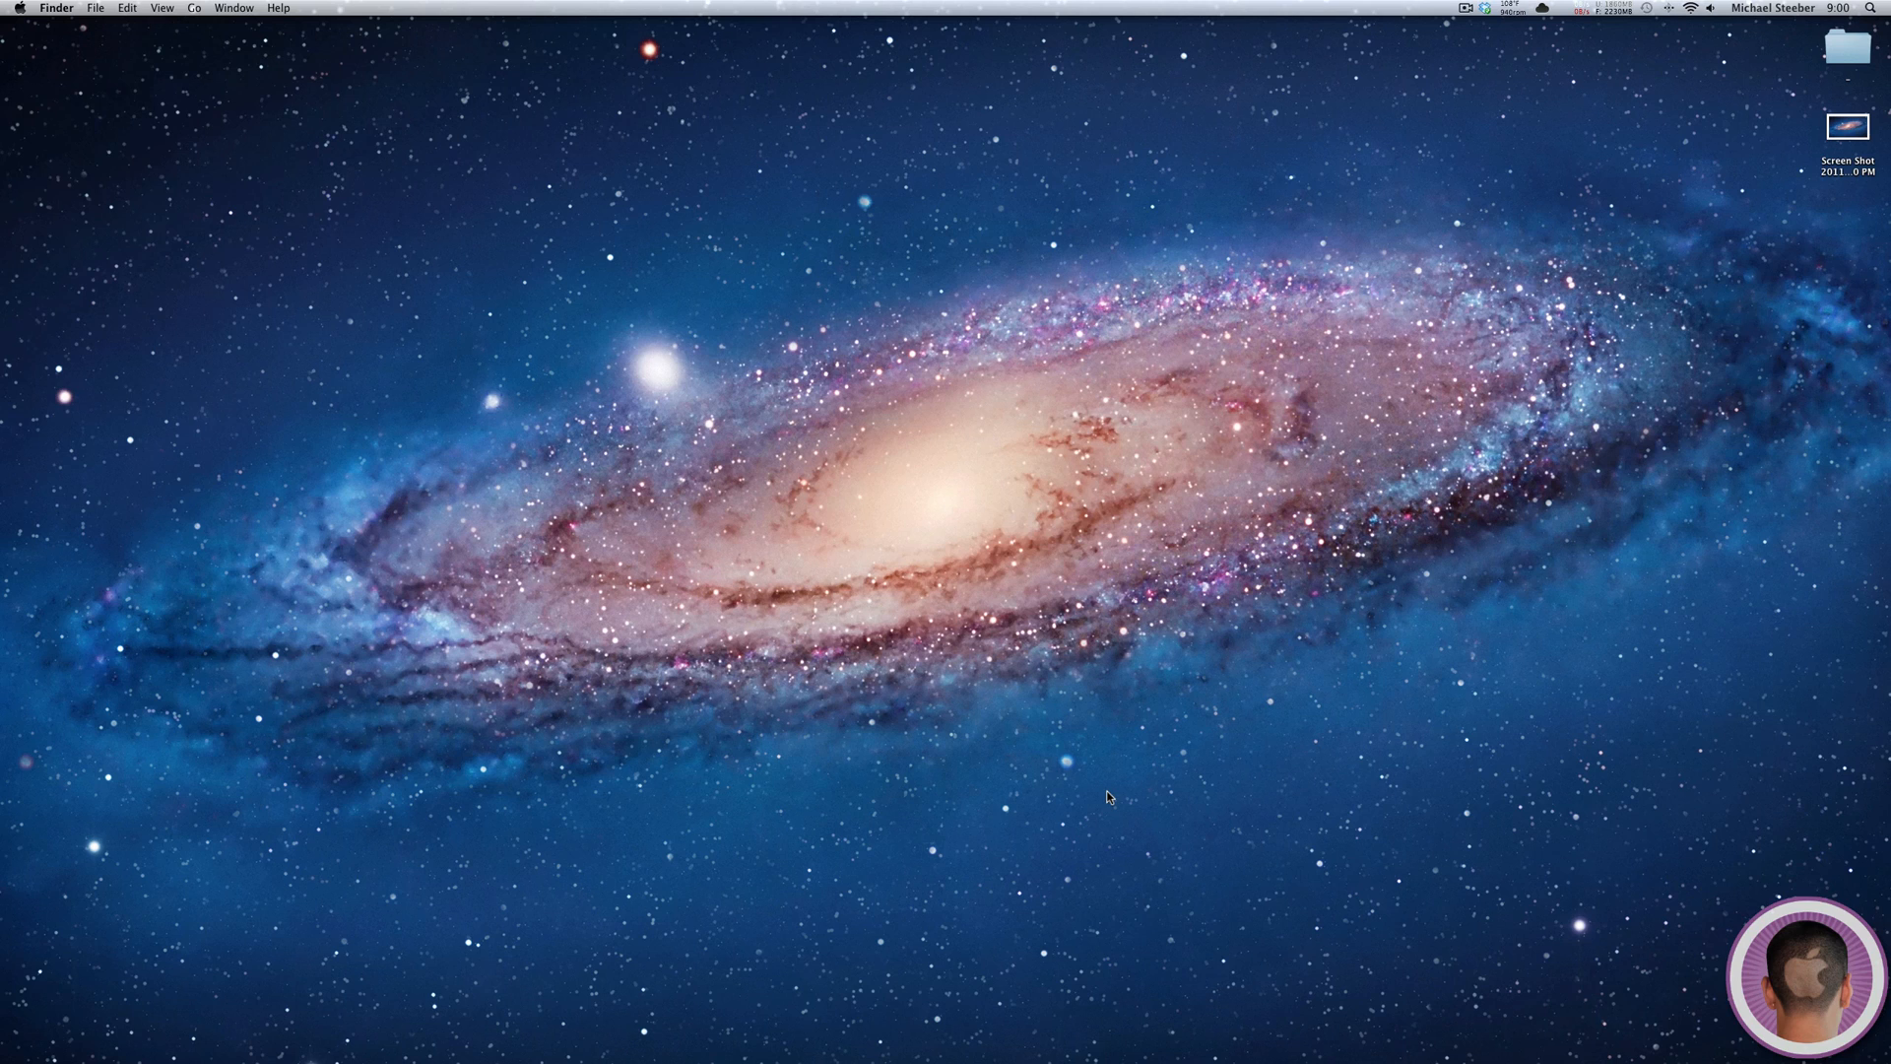
mouse_move(1064, 785)
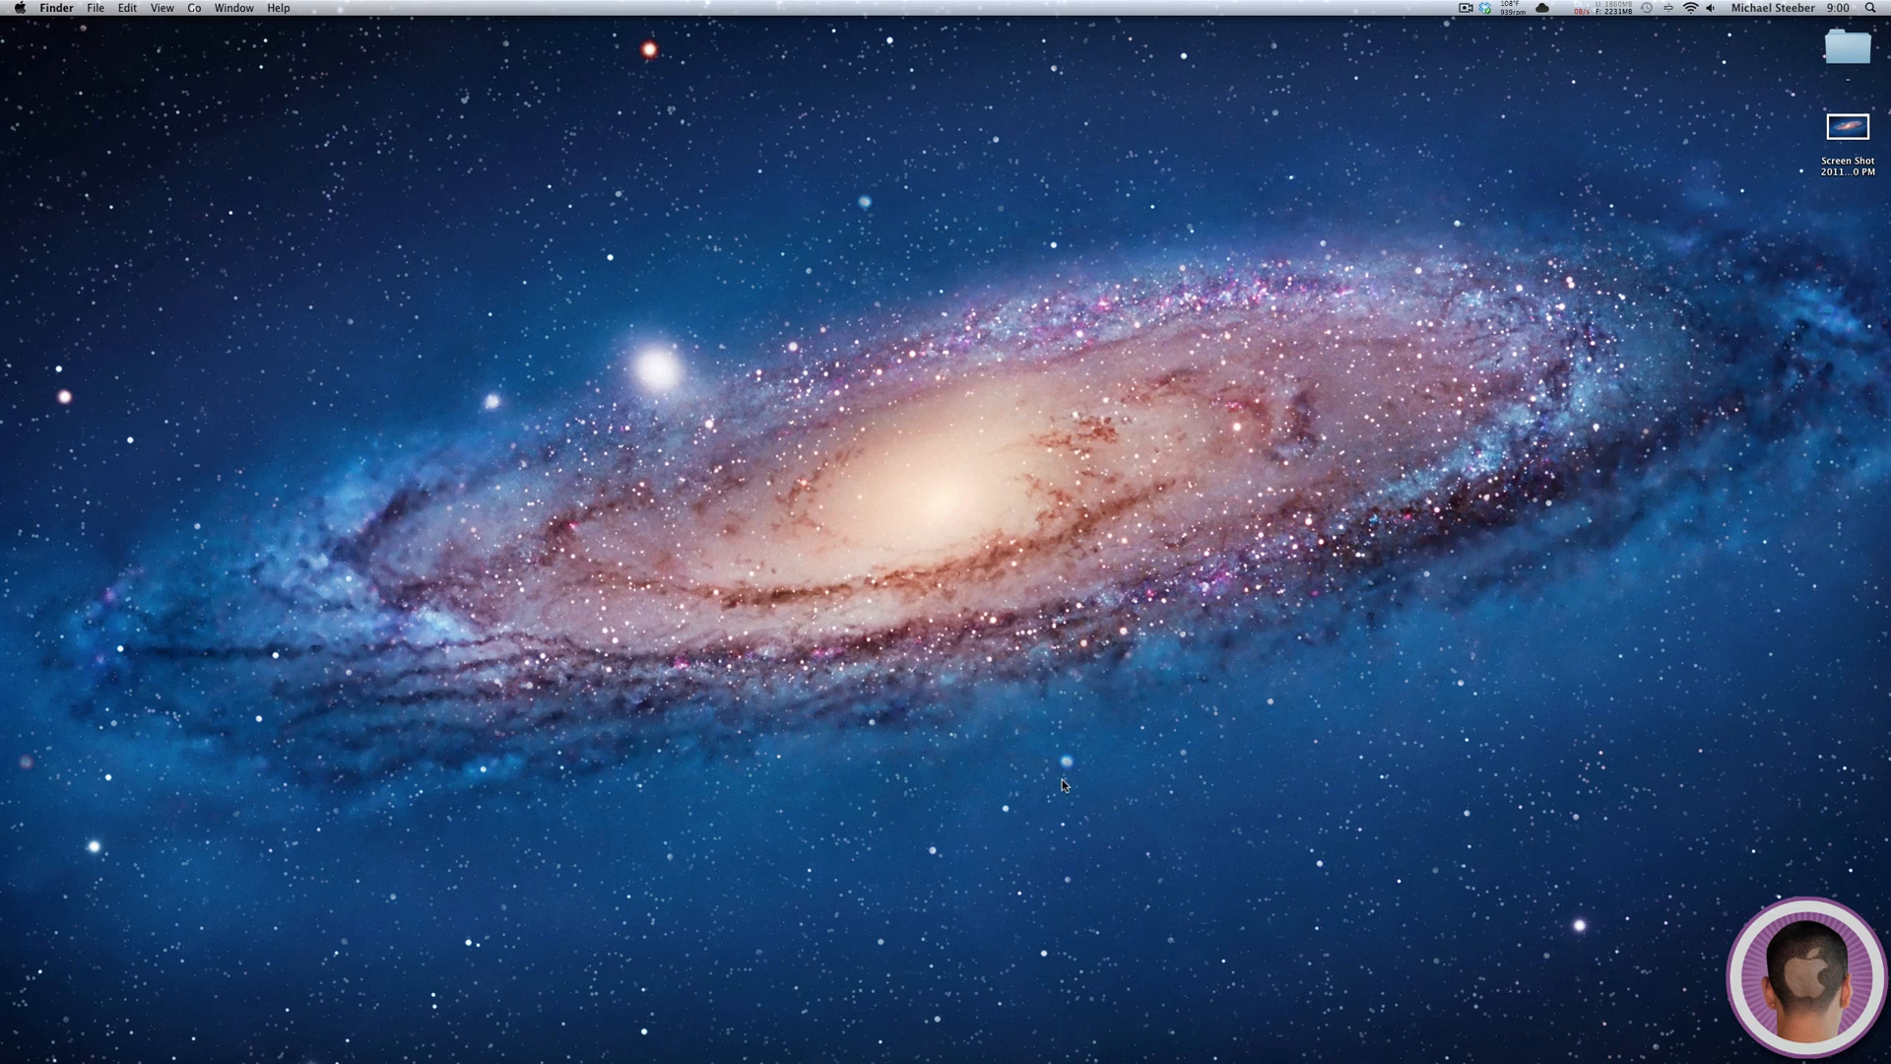
mouse_move(737, 1051)
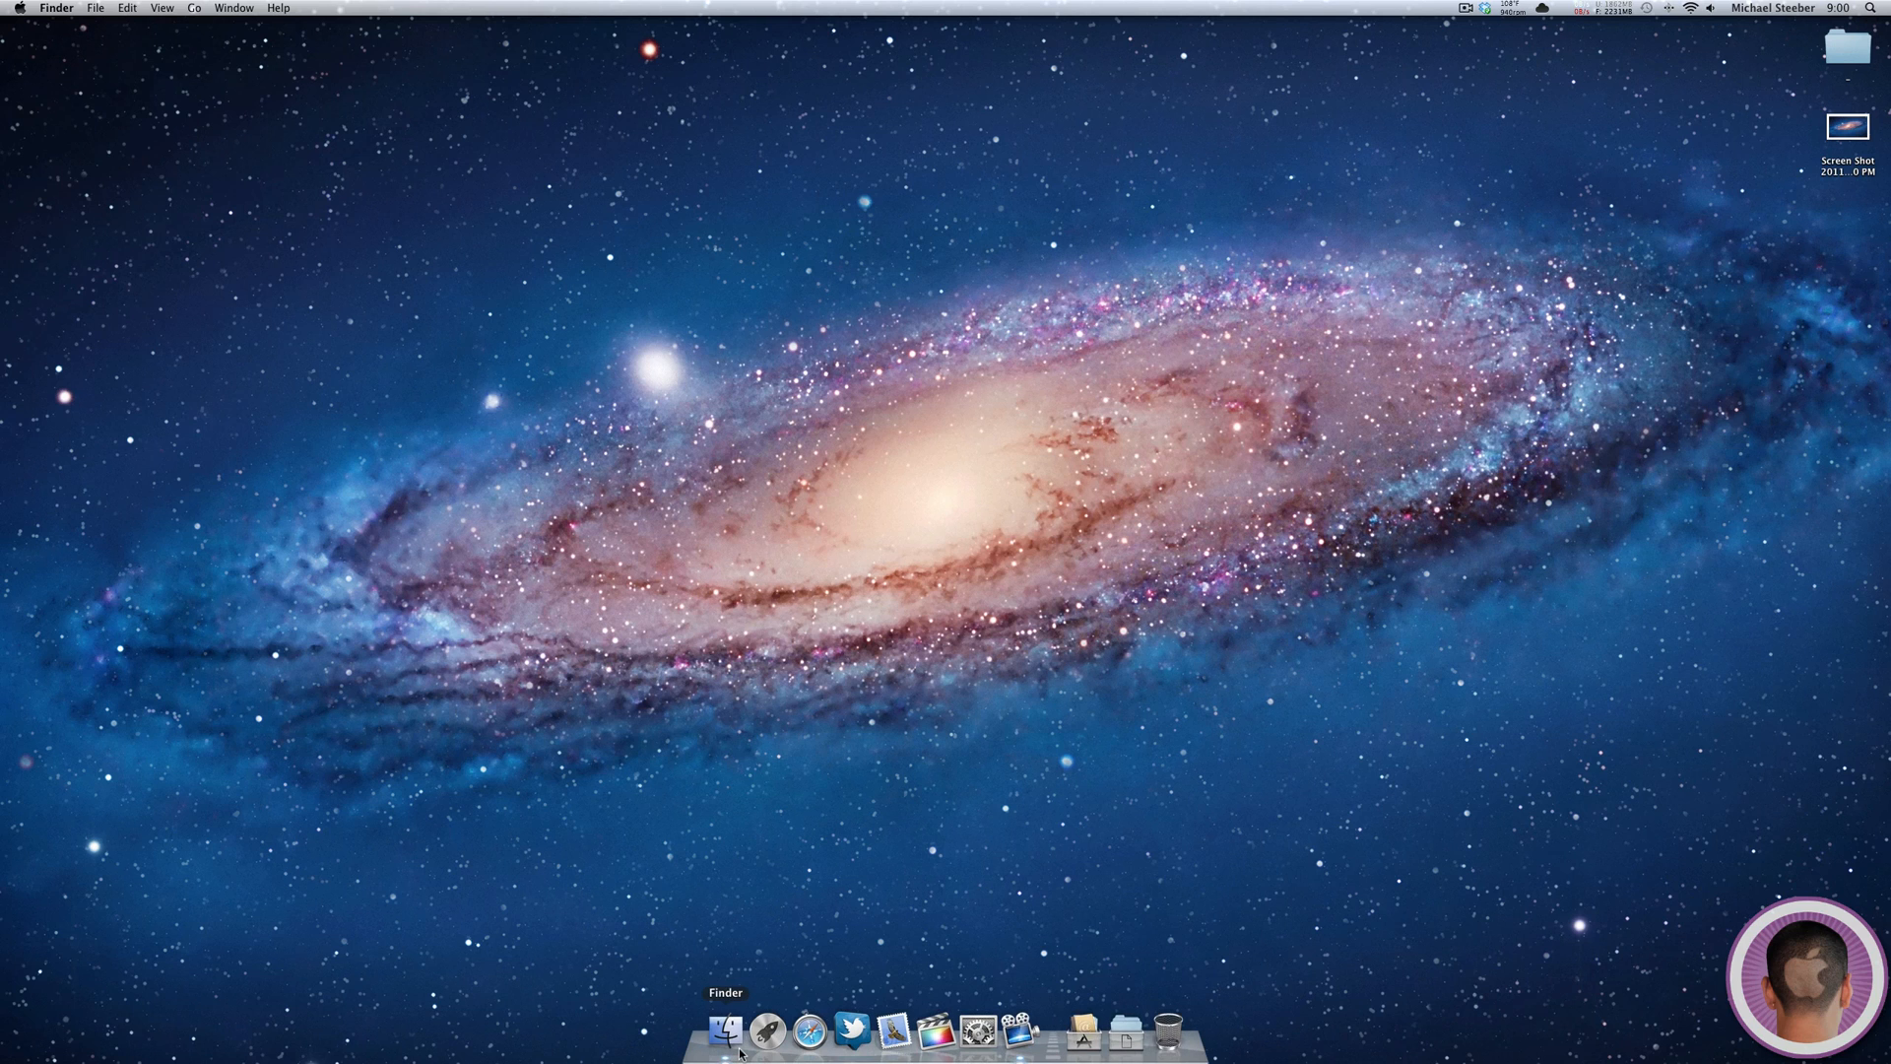
- Launch Terminal from Finder through Applications > Utilities
left_click(725, 1030)
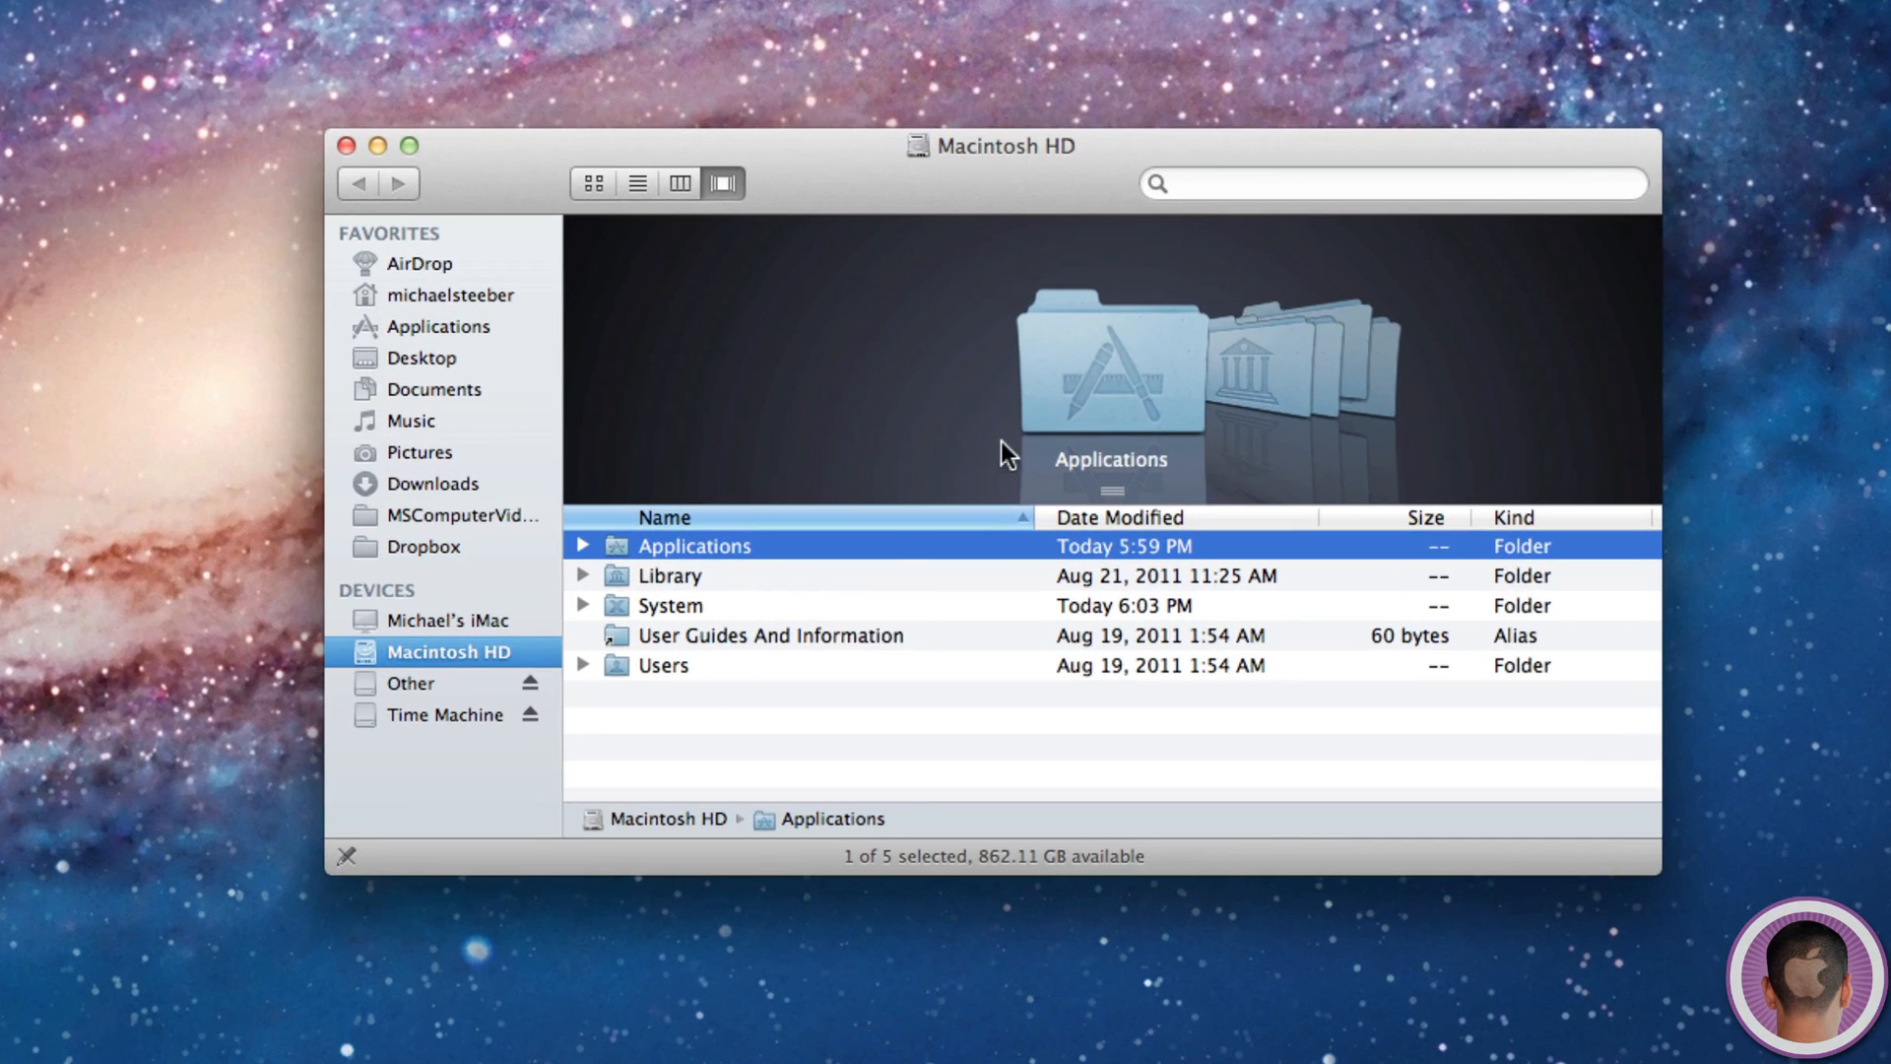
double_click(695, 544)
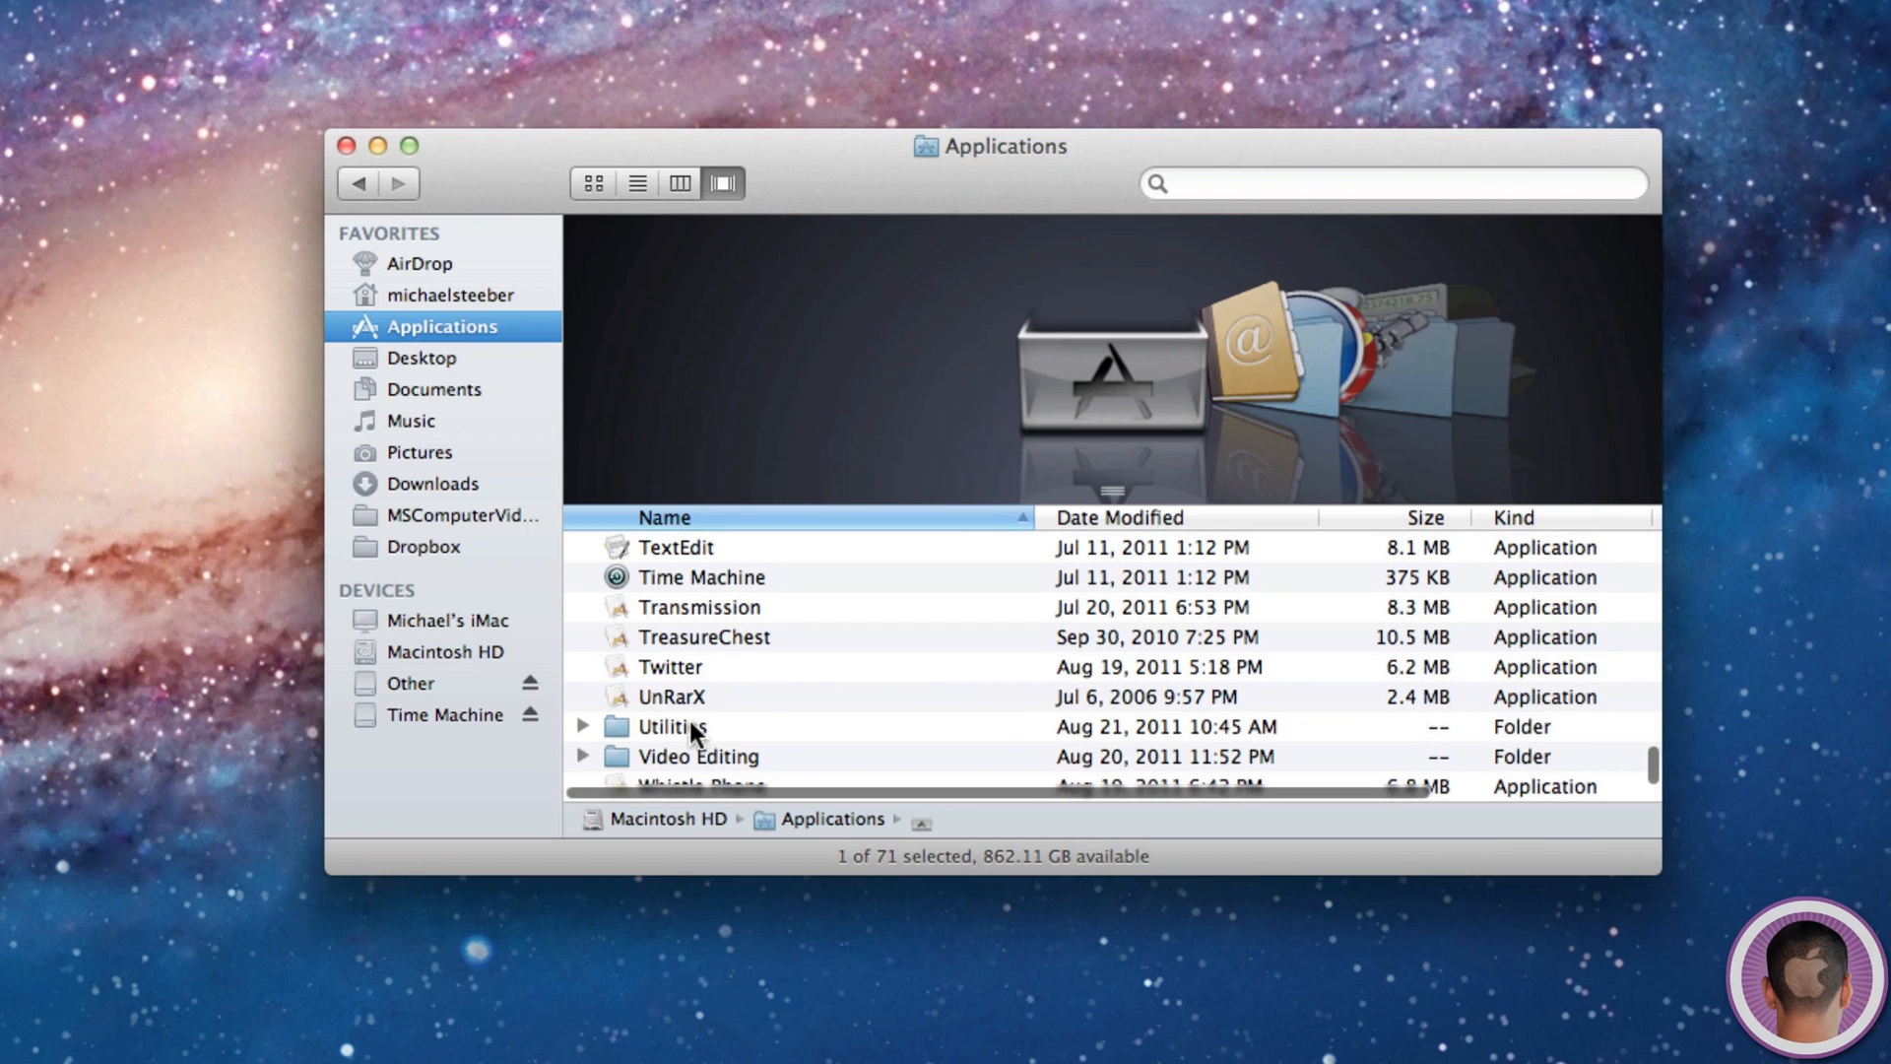
left_click(671, 726)
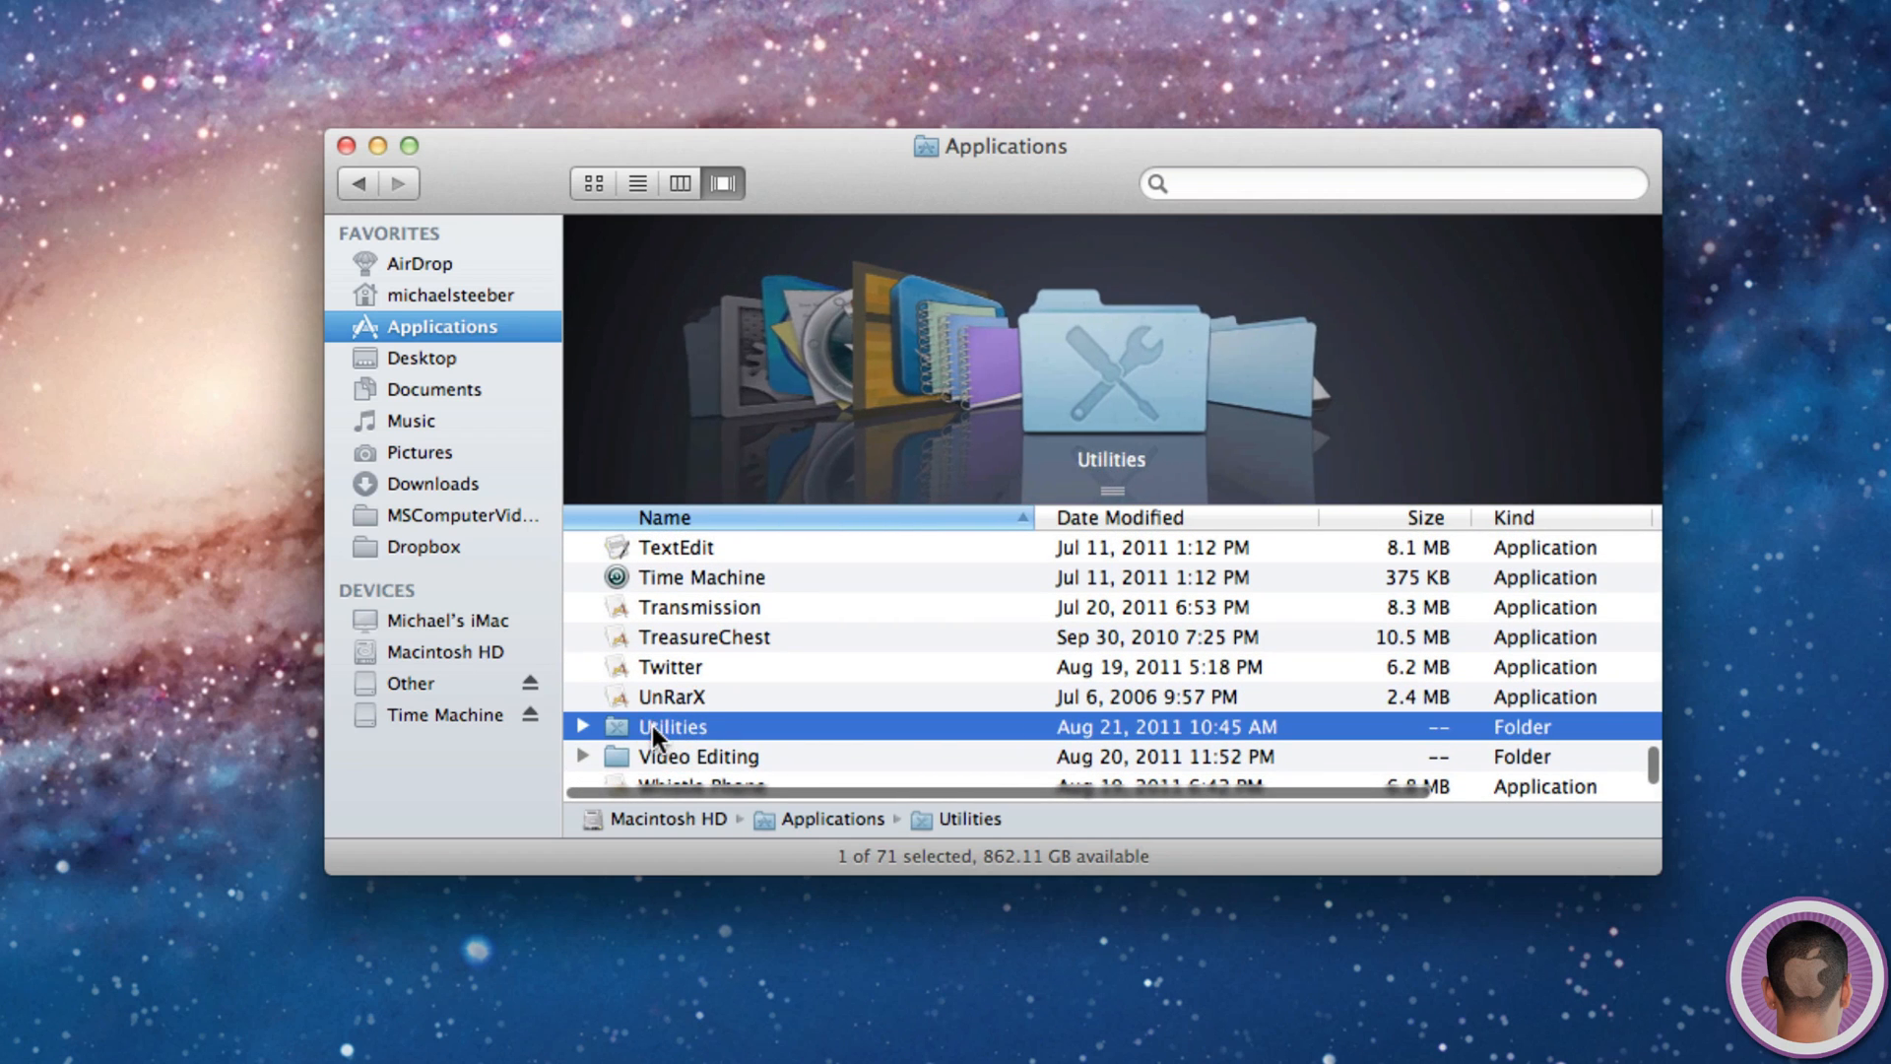
double_click(671, 726)
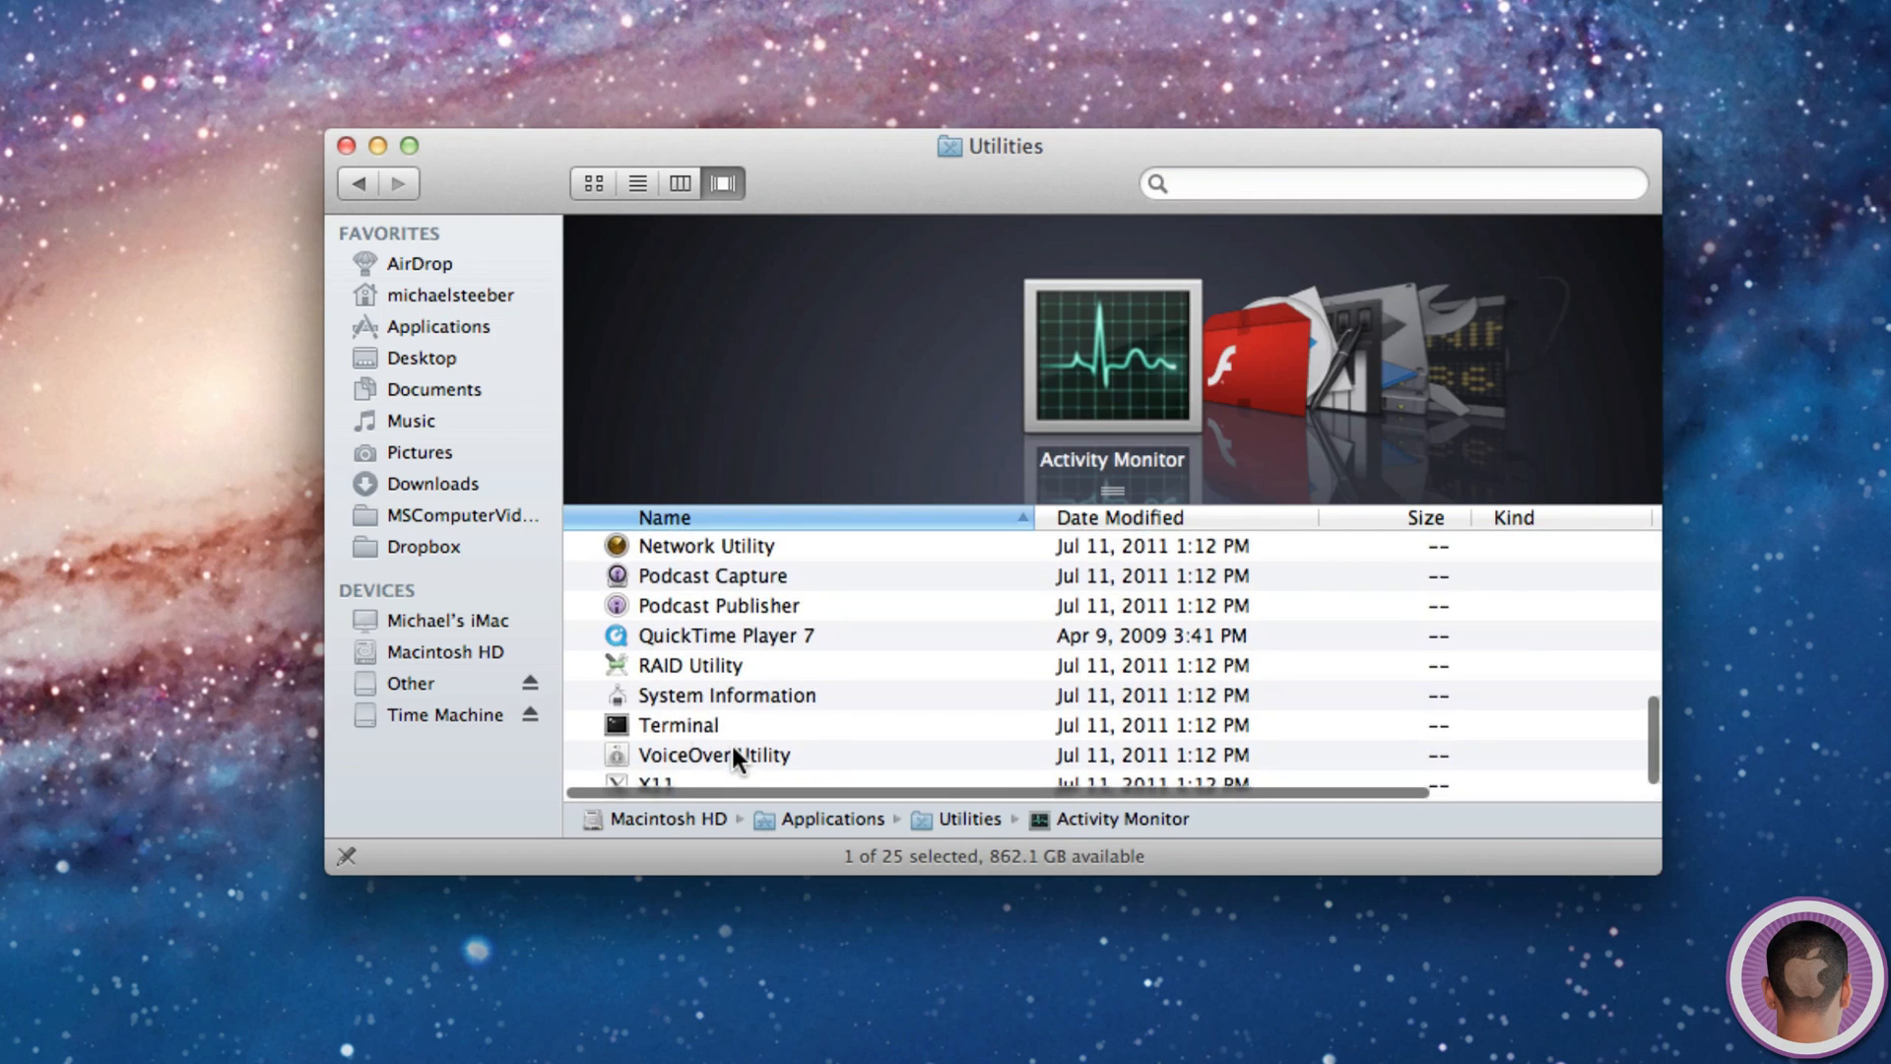
left_click(677, 725)
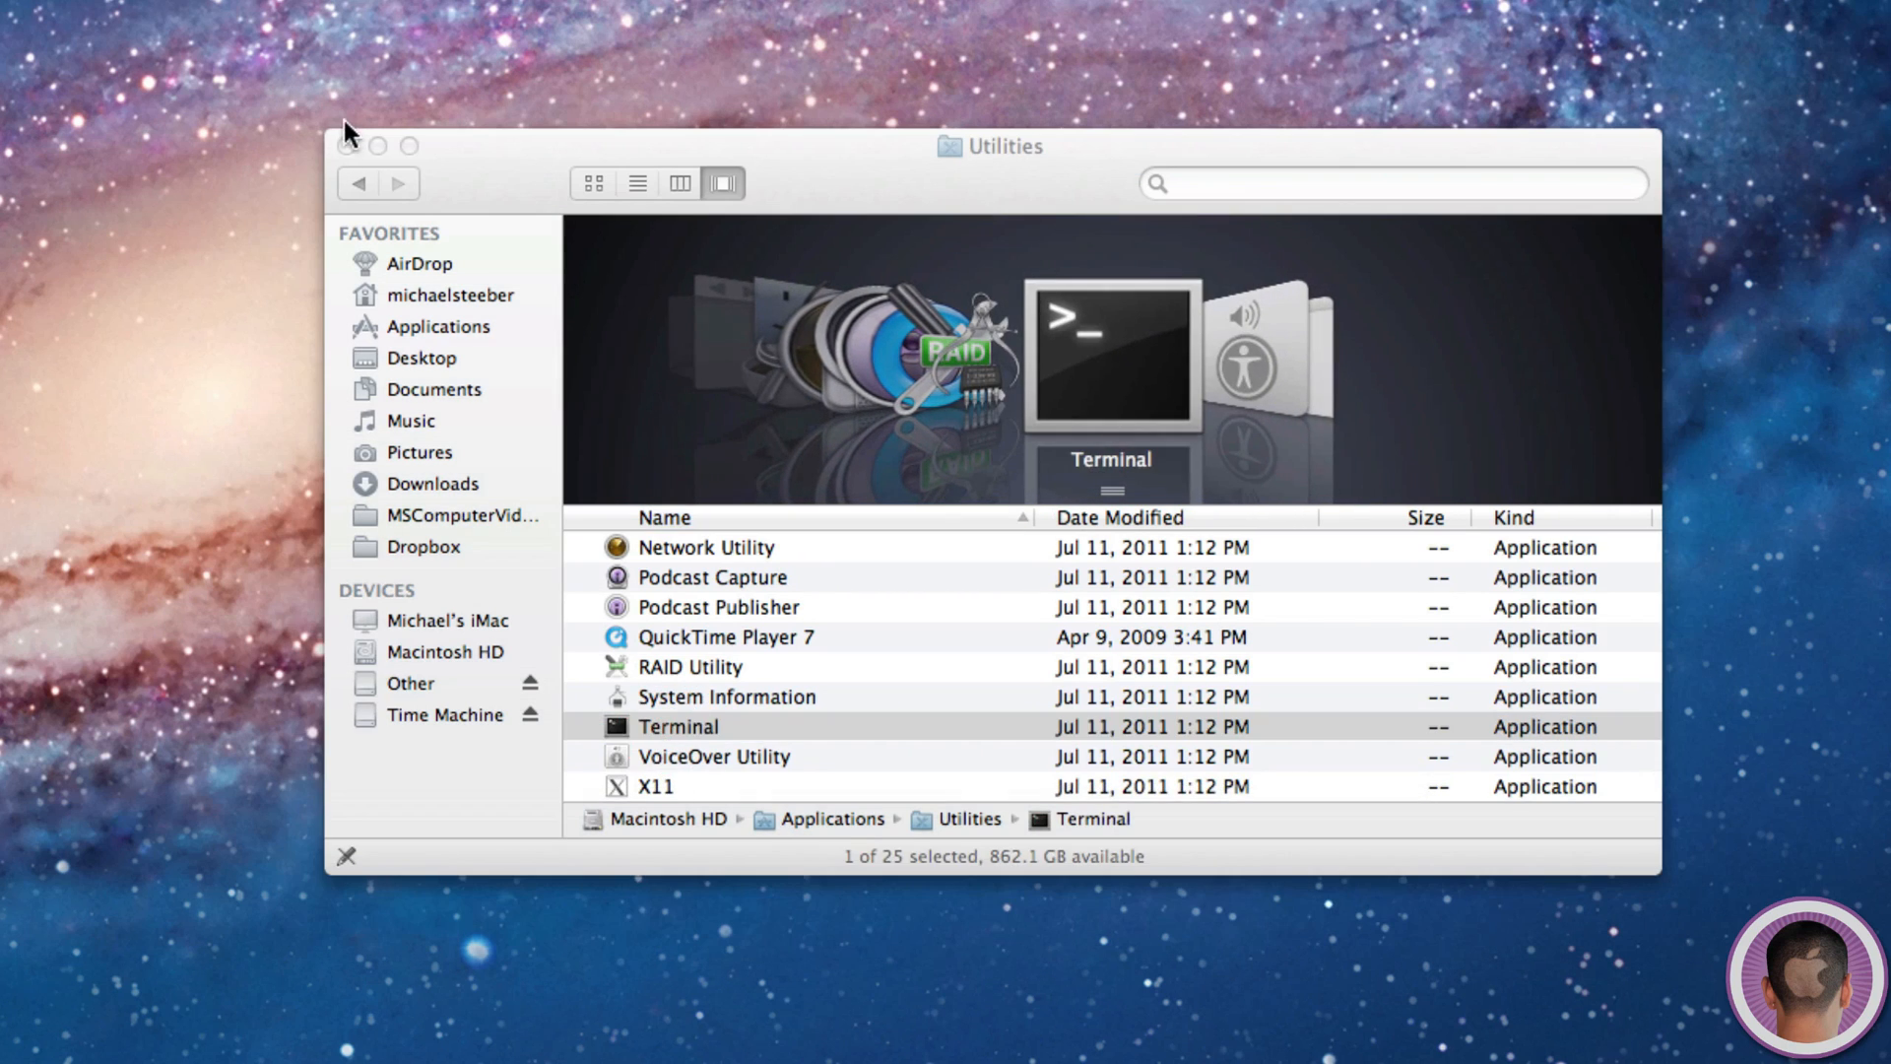
double_click(678, 725)
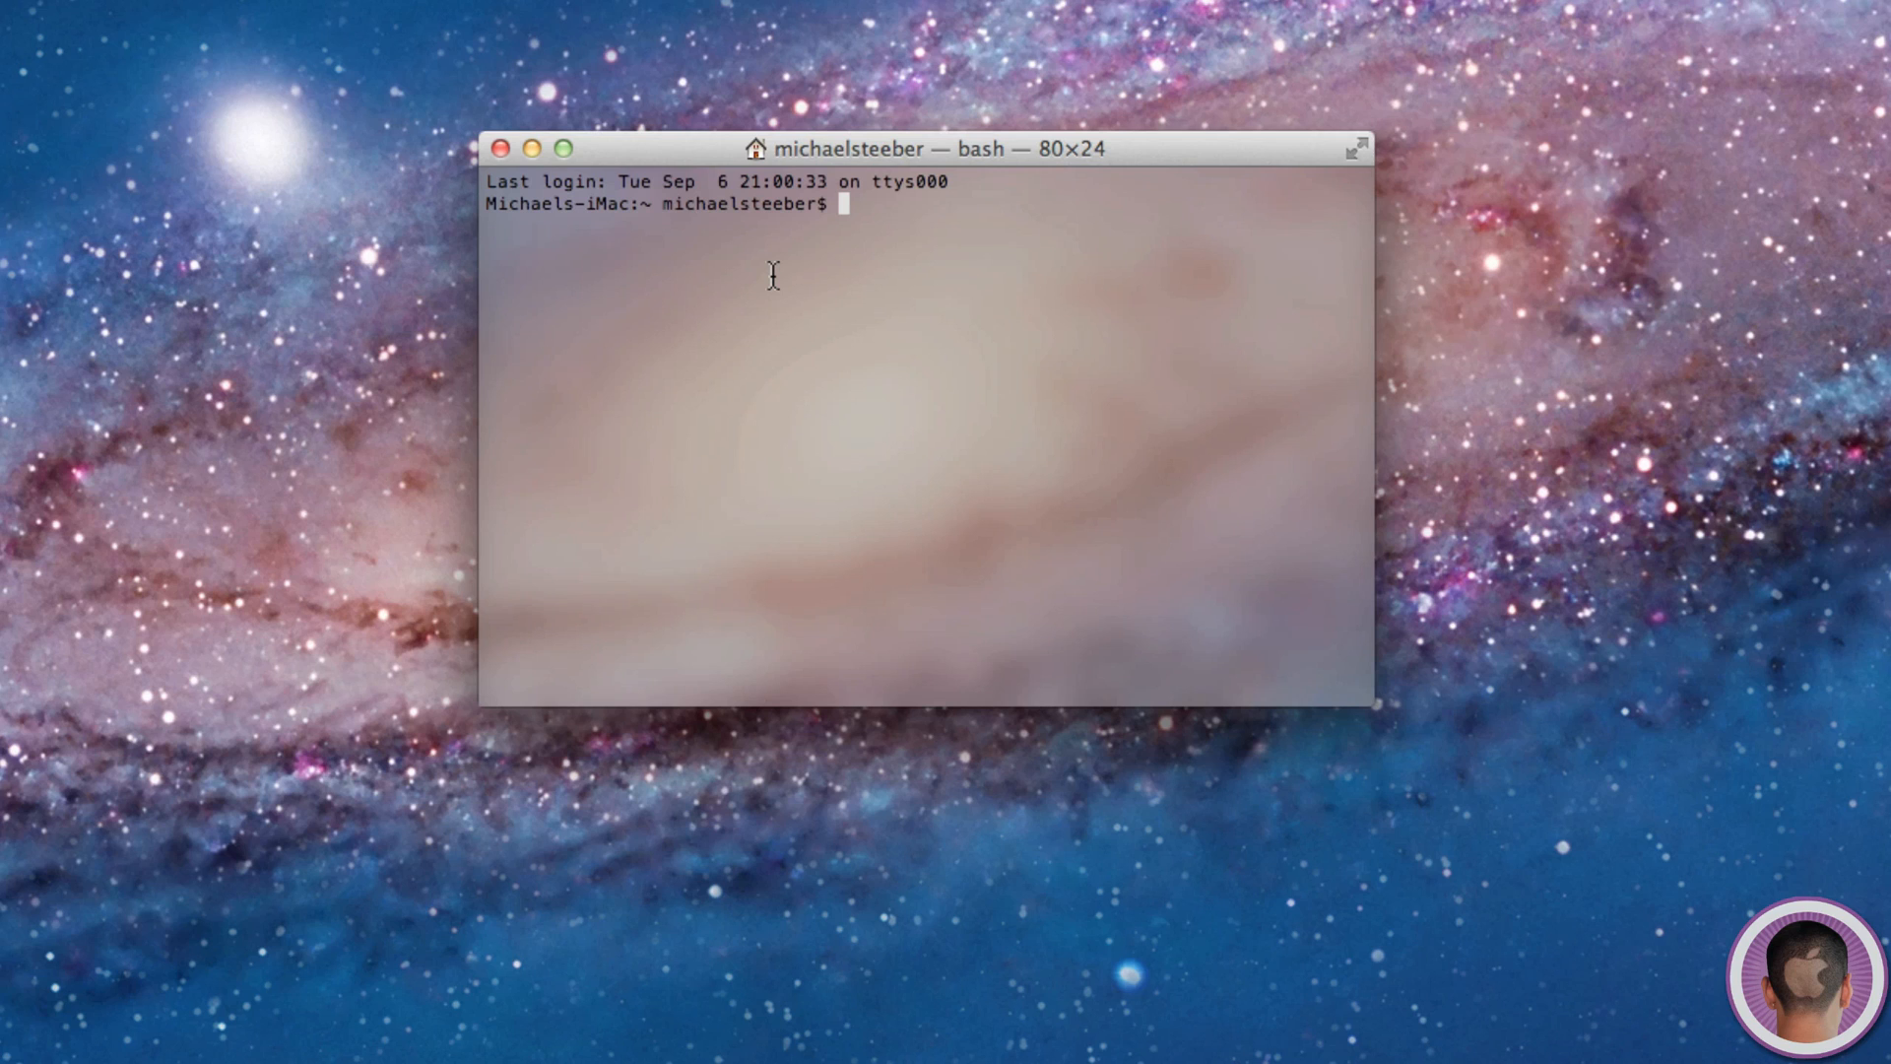
- Run 'defaults write com.apple.screencapture type jpg' to make screenshots save as JPG
type("defaults write")
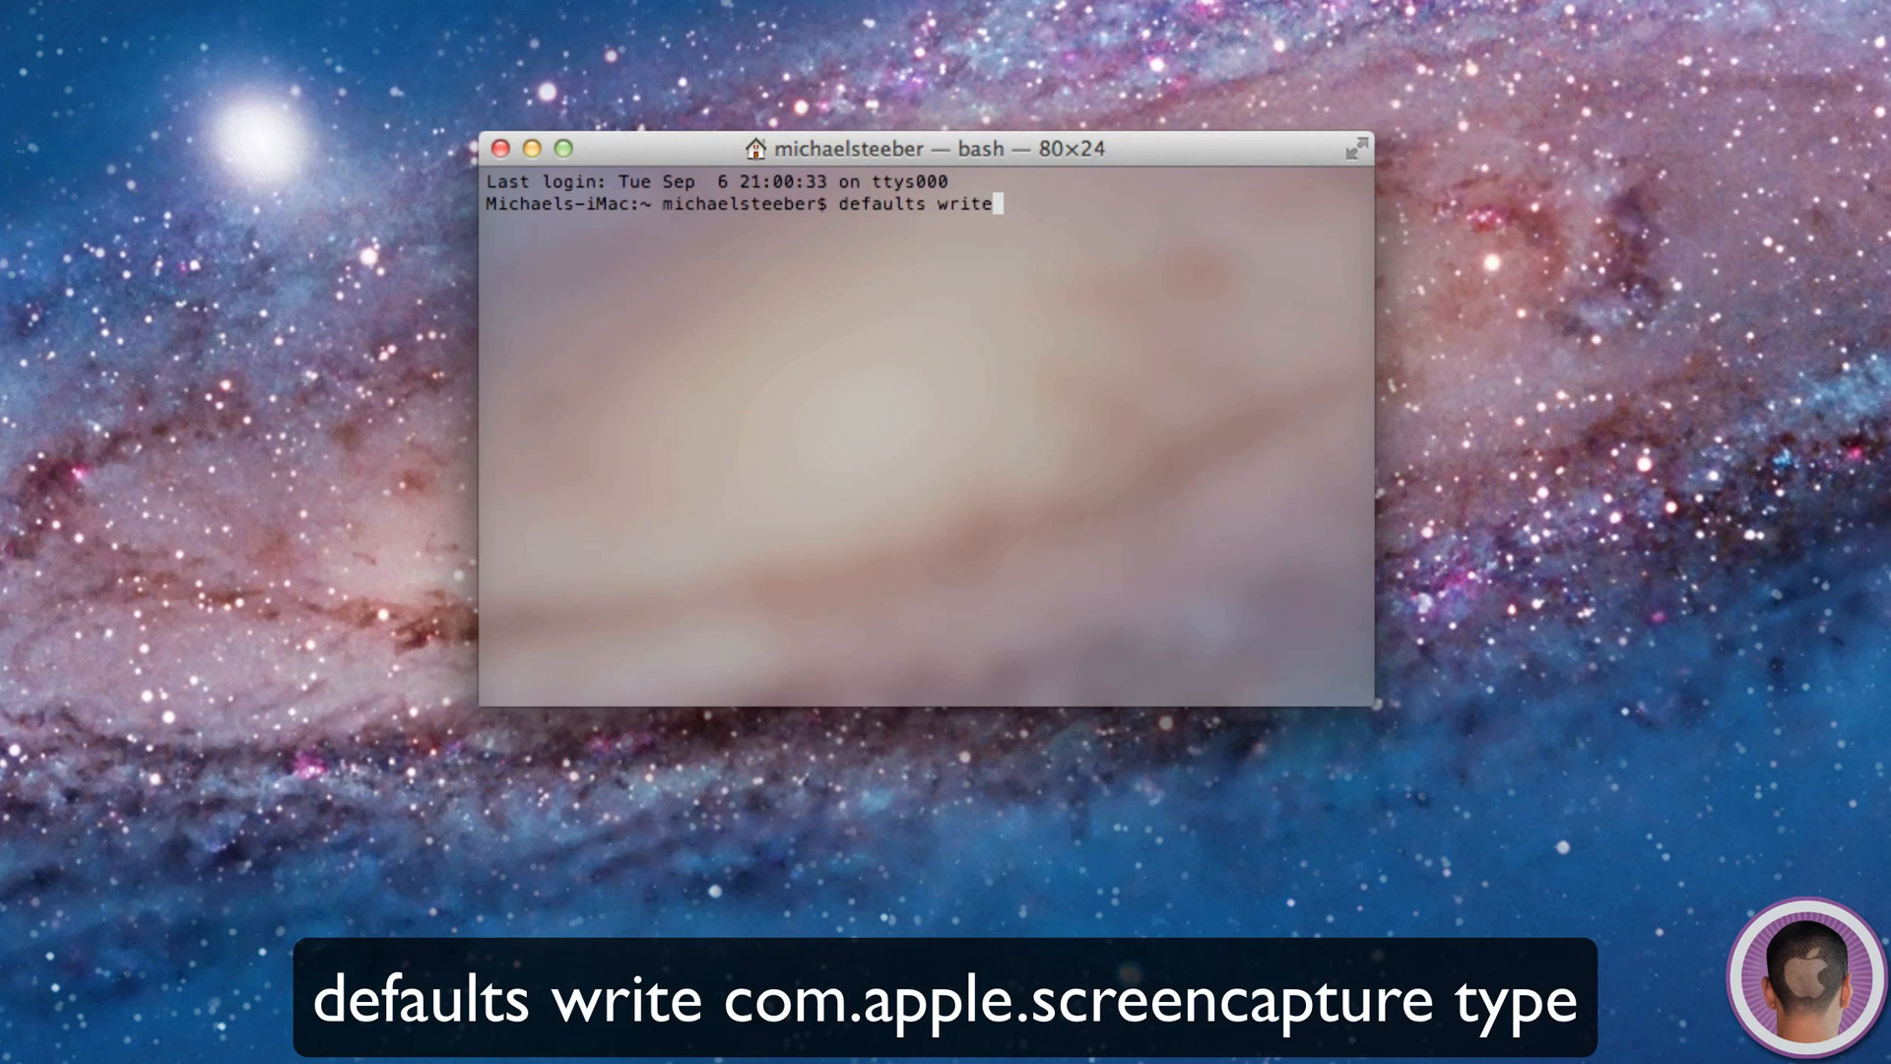
type("com.apple")
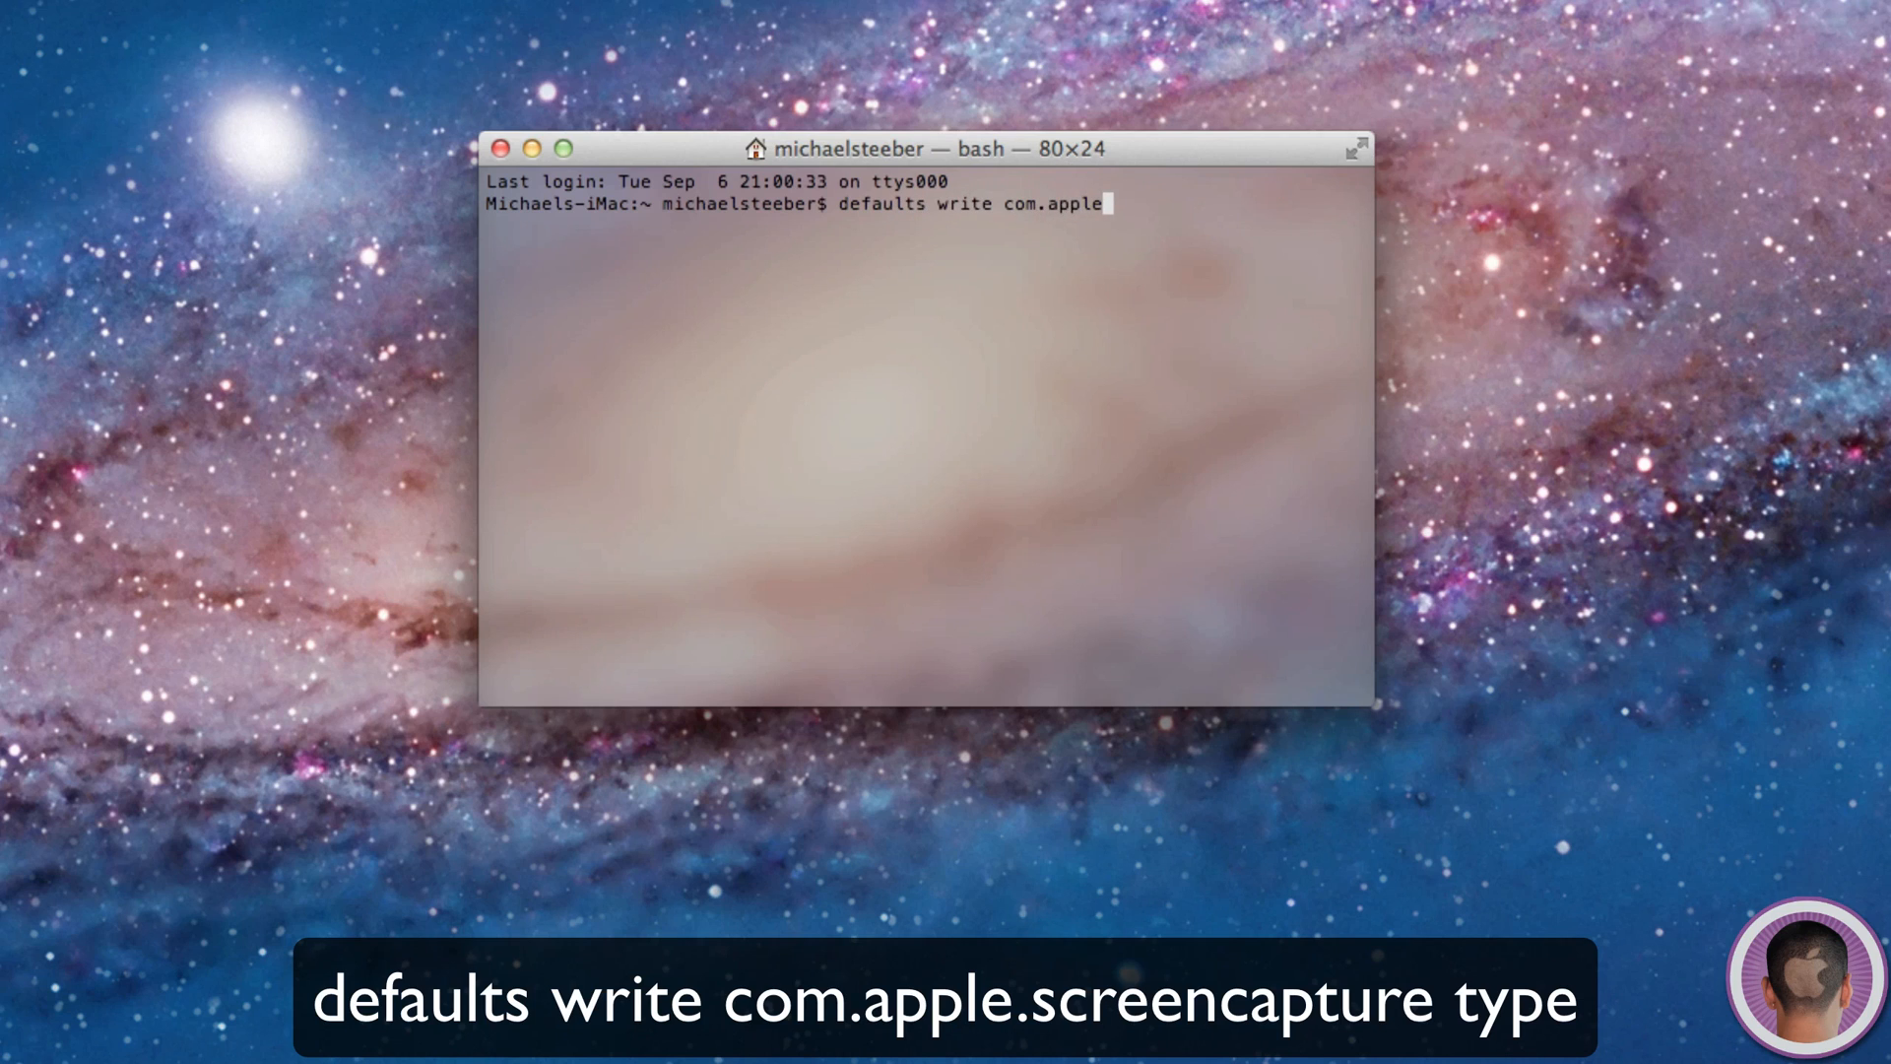
type(".scr")
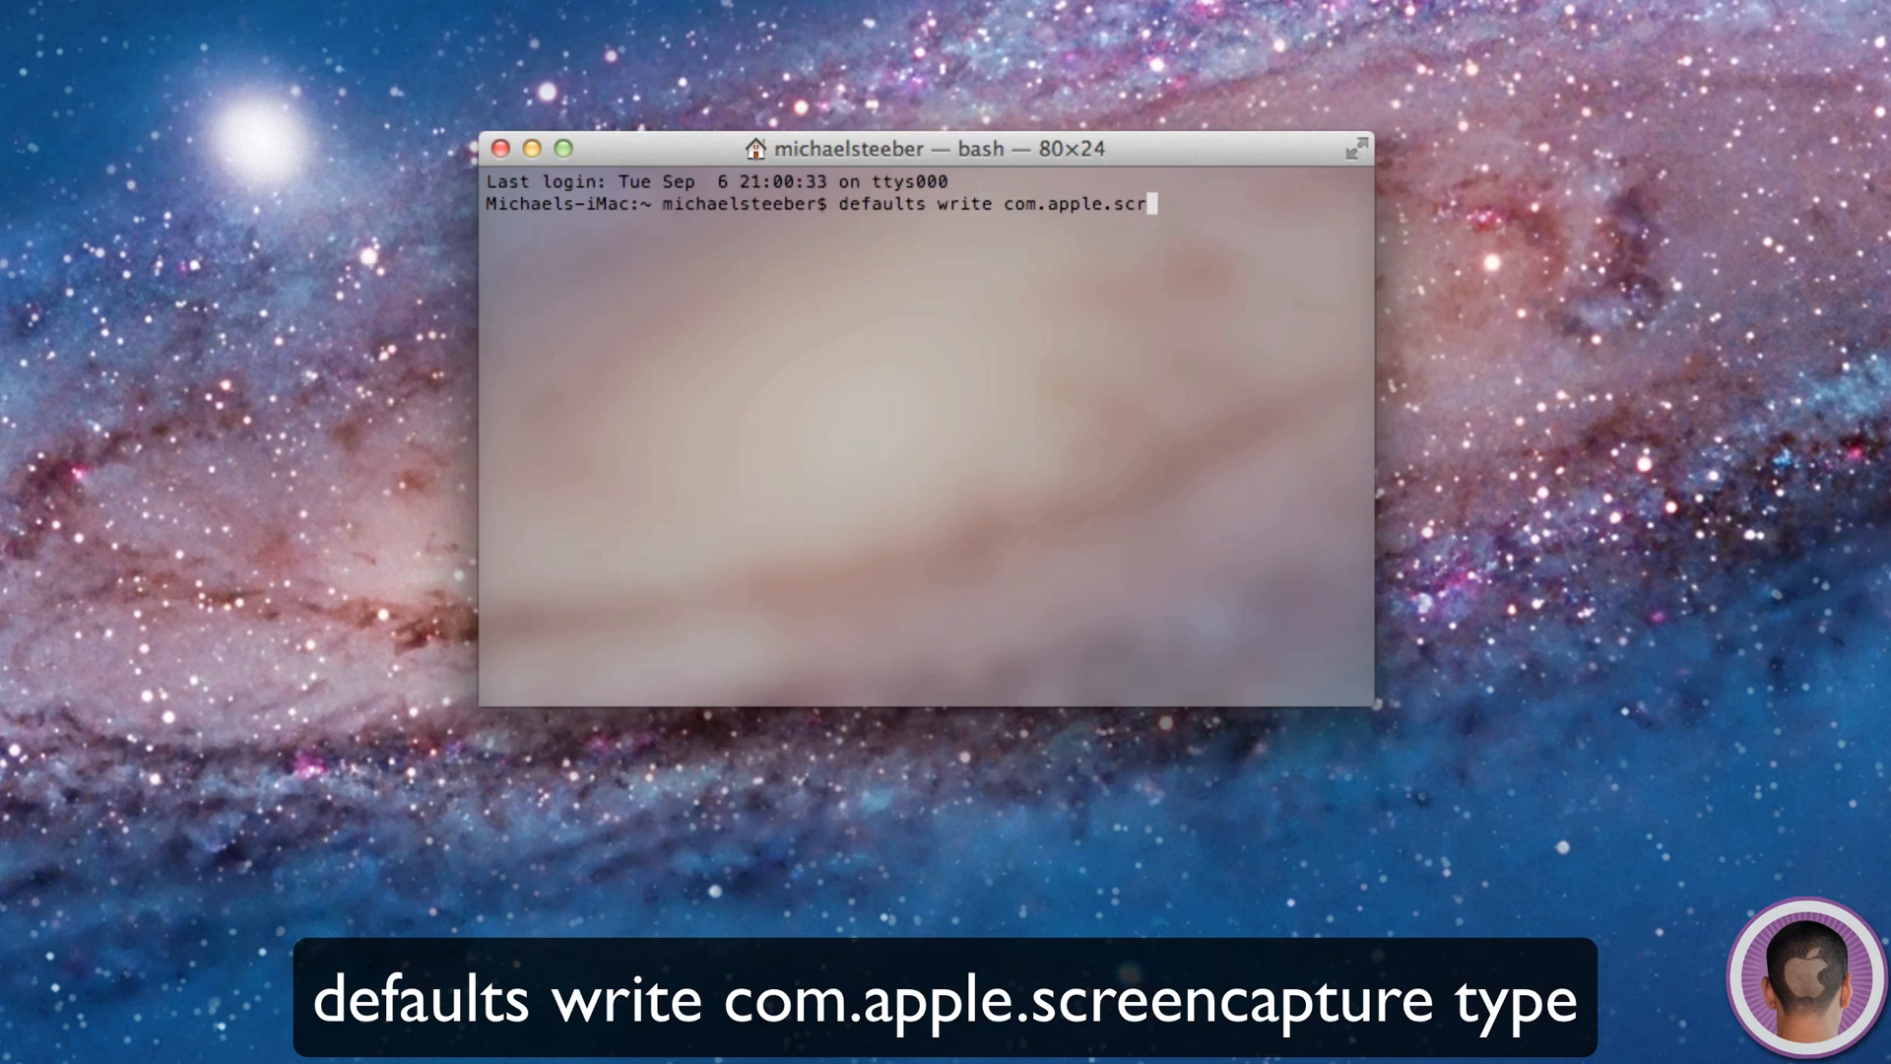
type("eencapture")
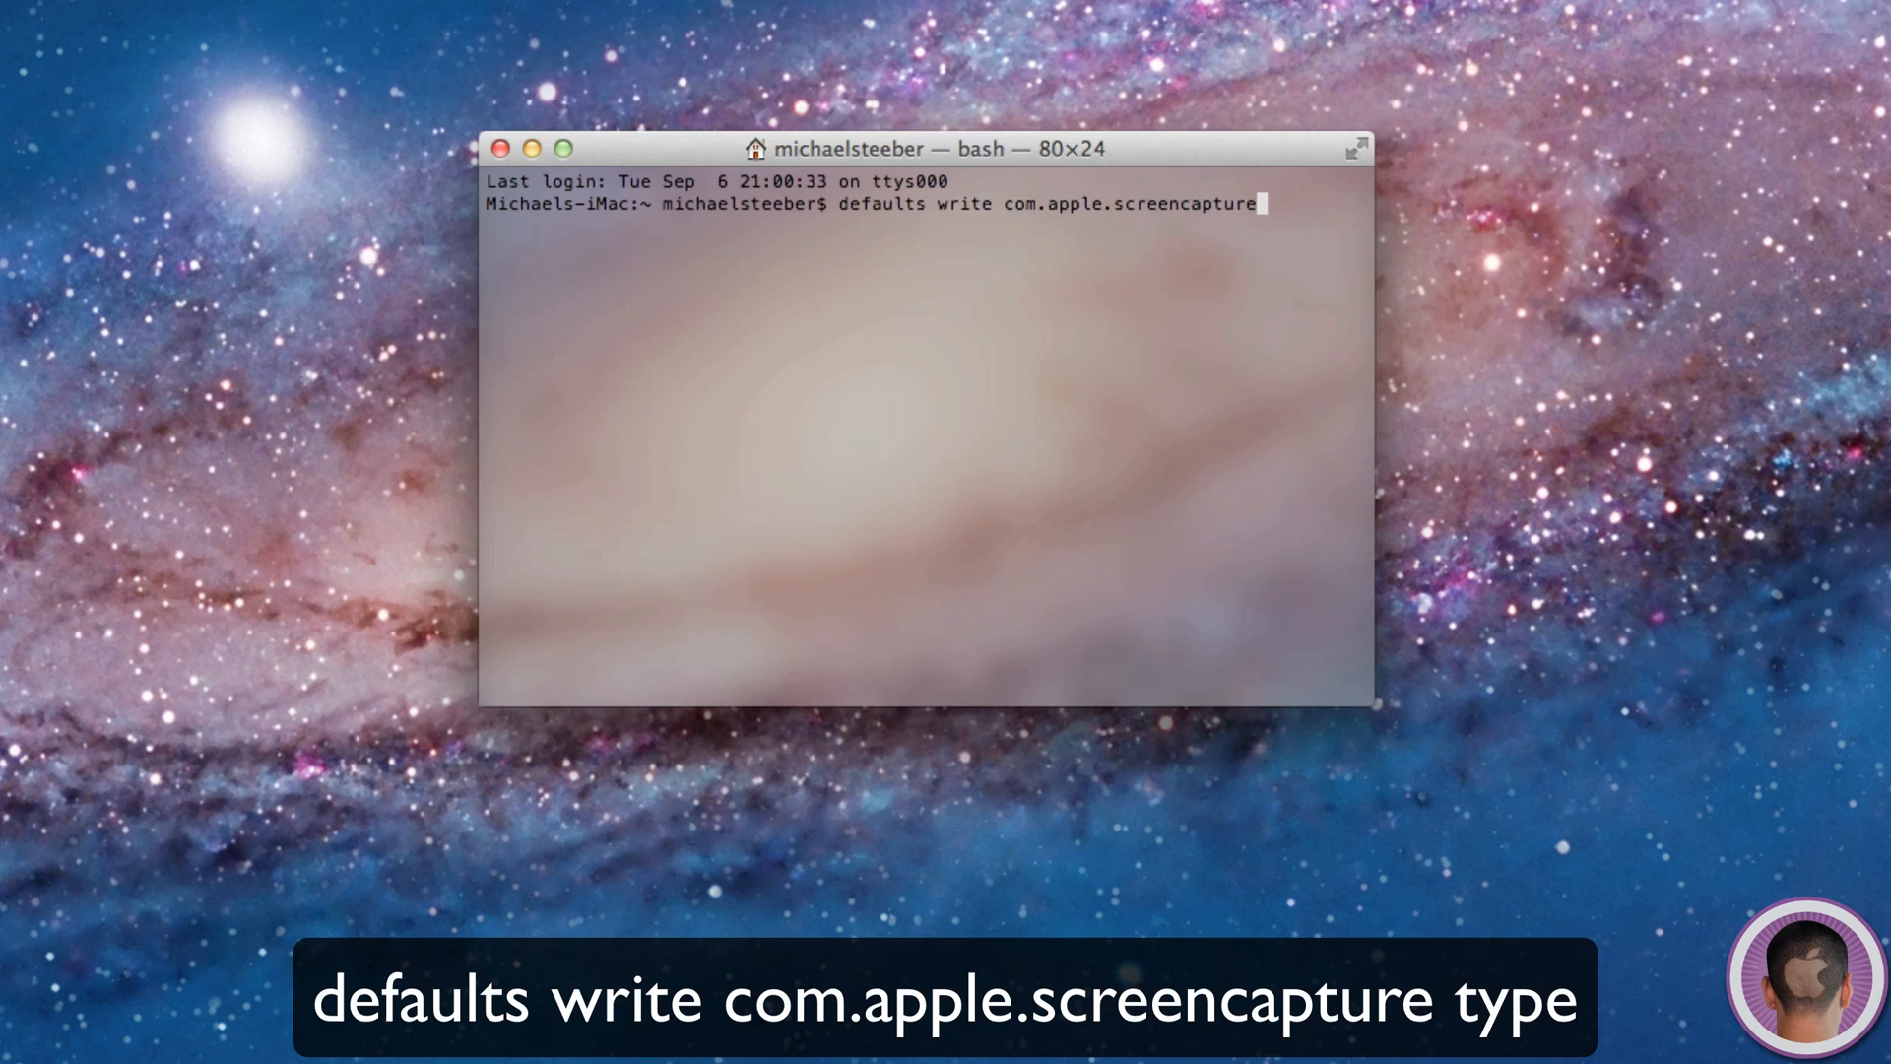
type("type")
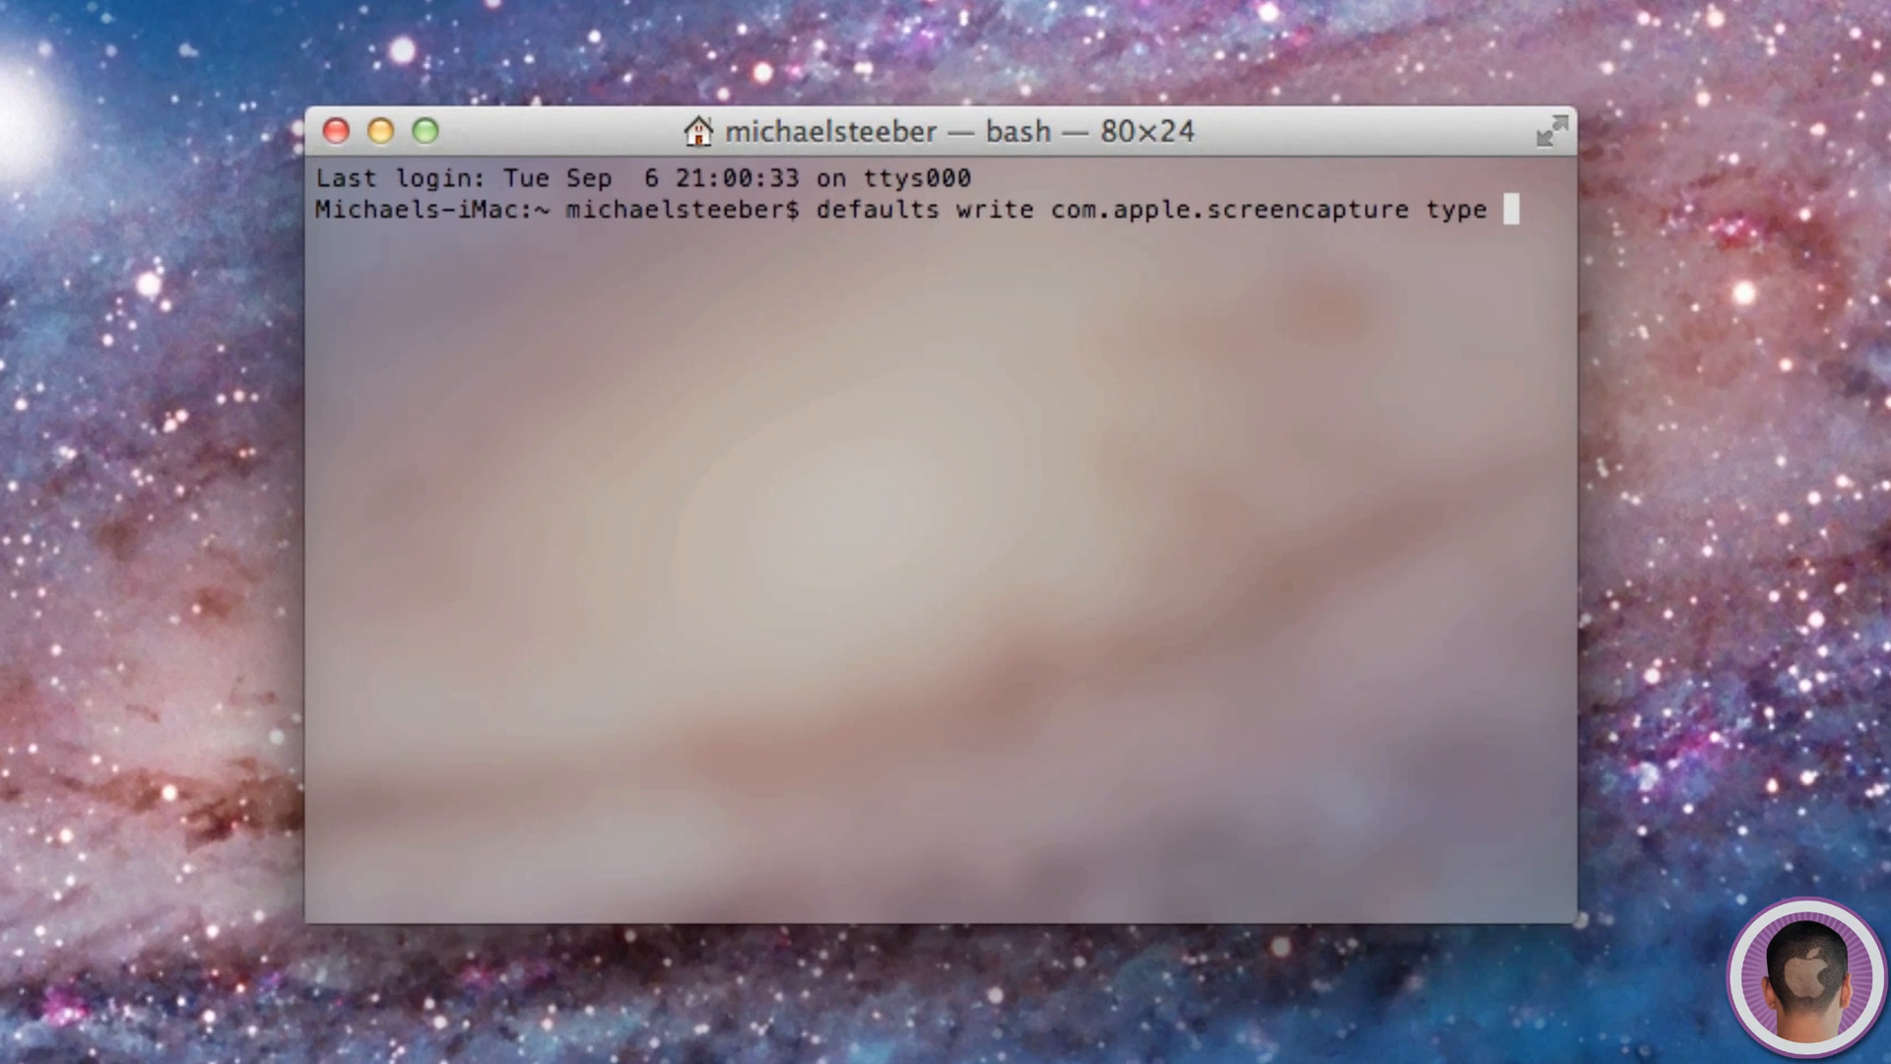
type("jpg")
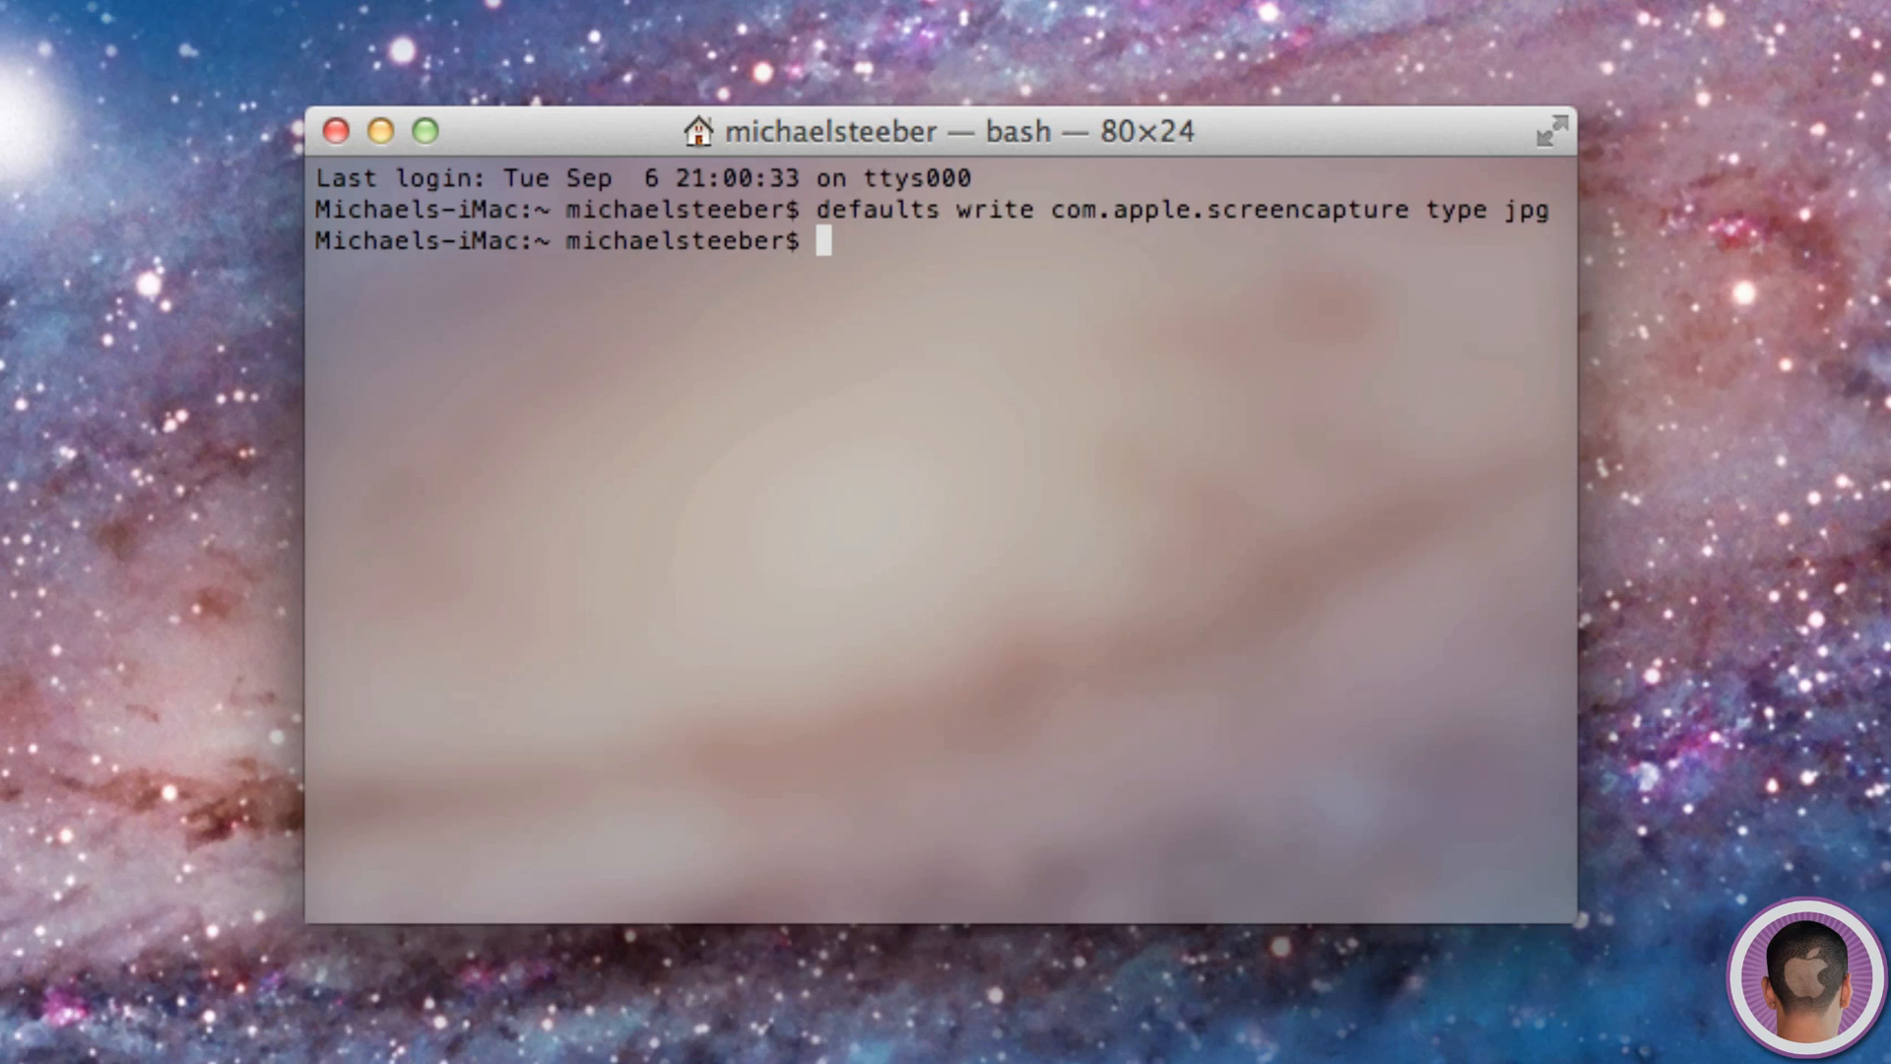
- Restart the UI with 'killall SystemUIServer', retyping after the misspelled 'kilall' fails
type("kilall")
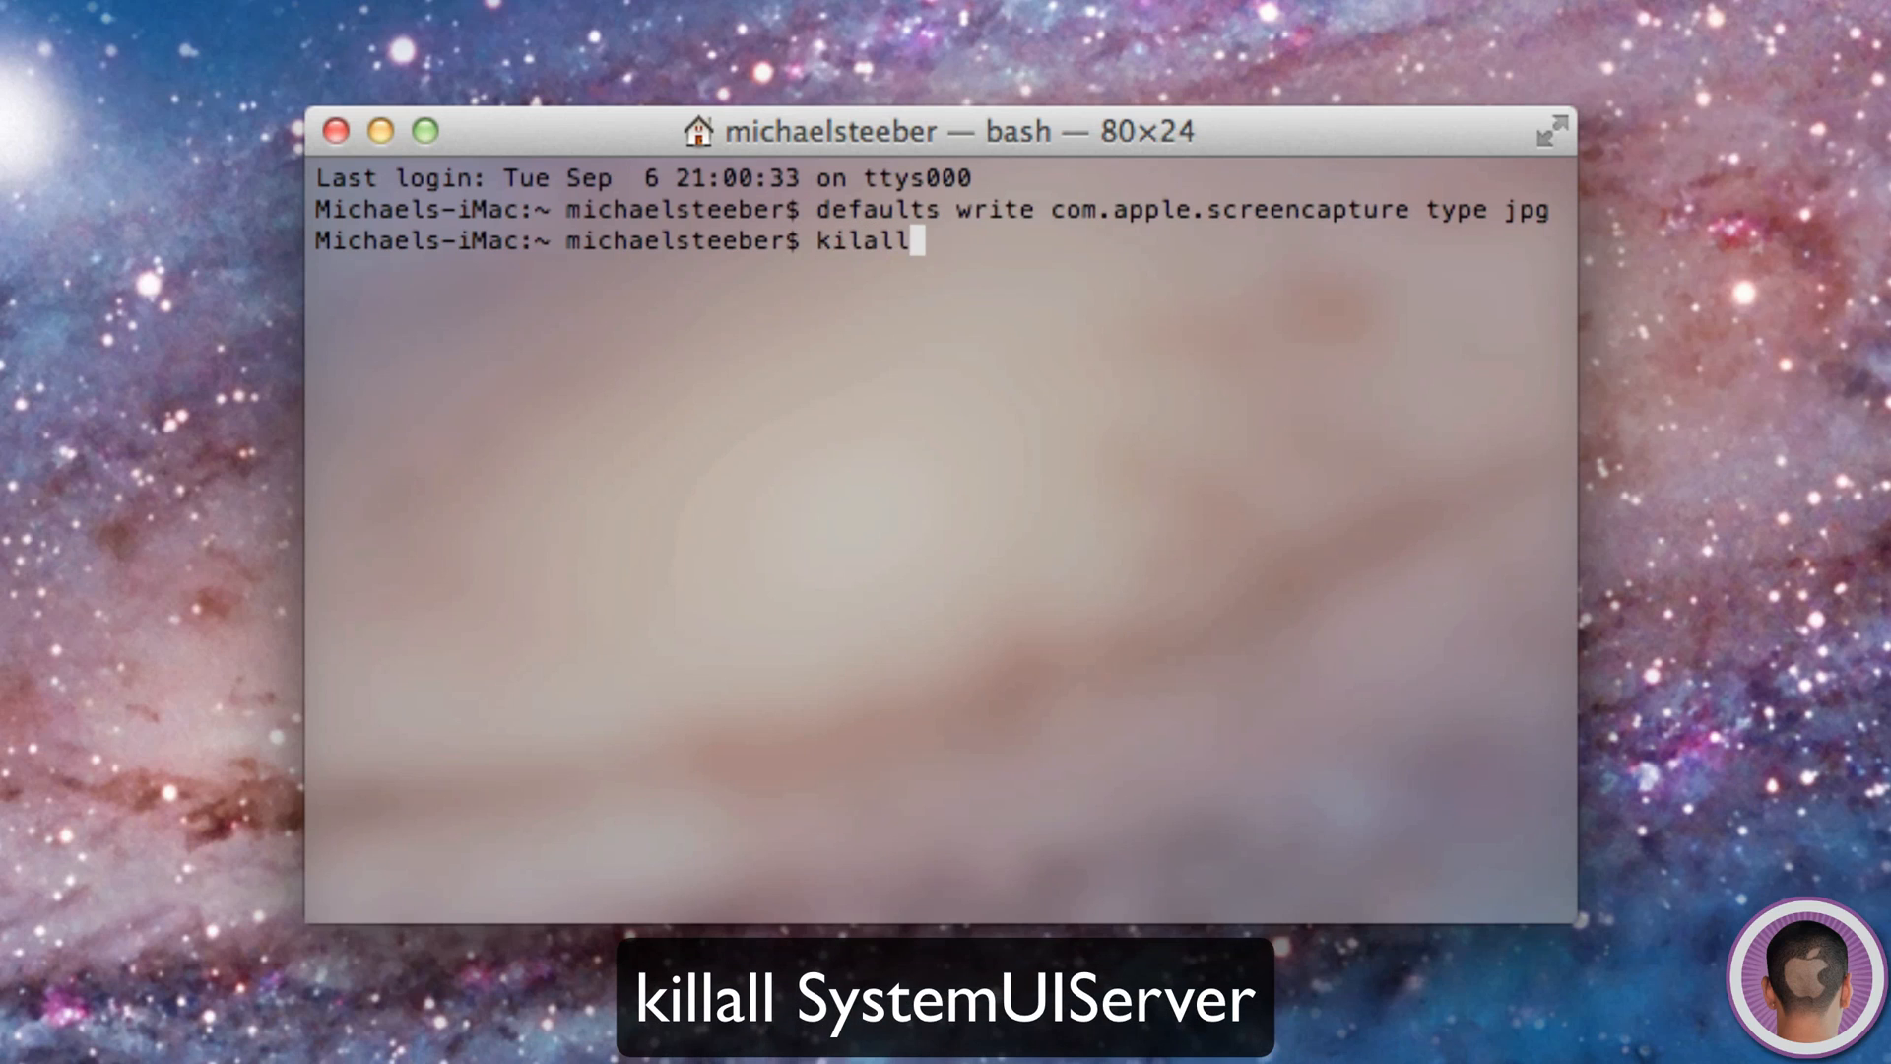
type("S")
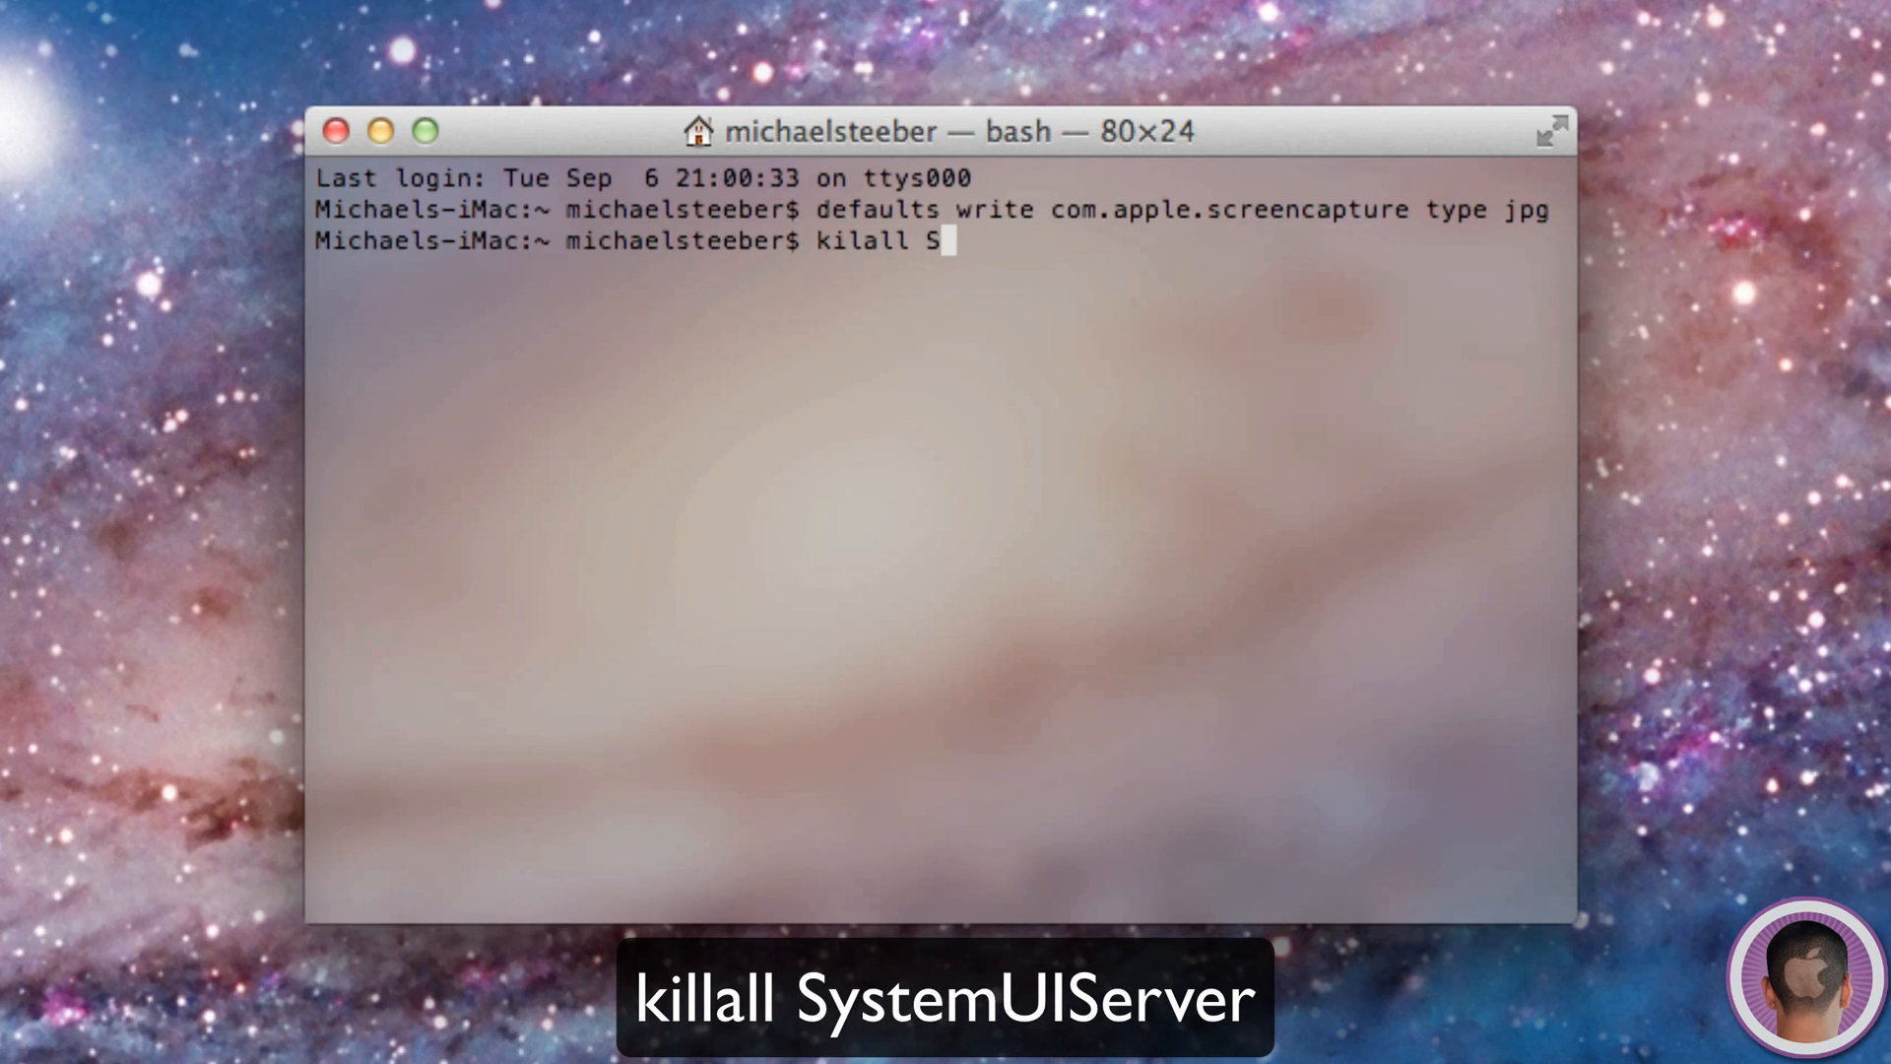
type("ystem")
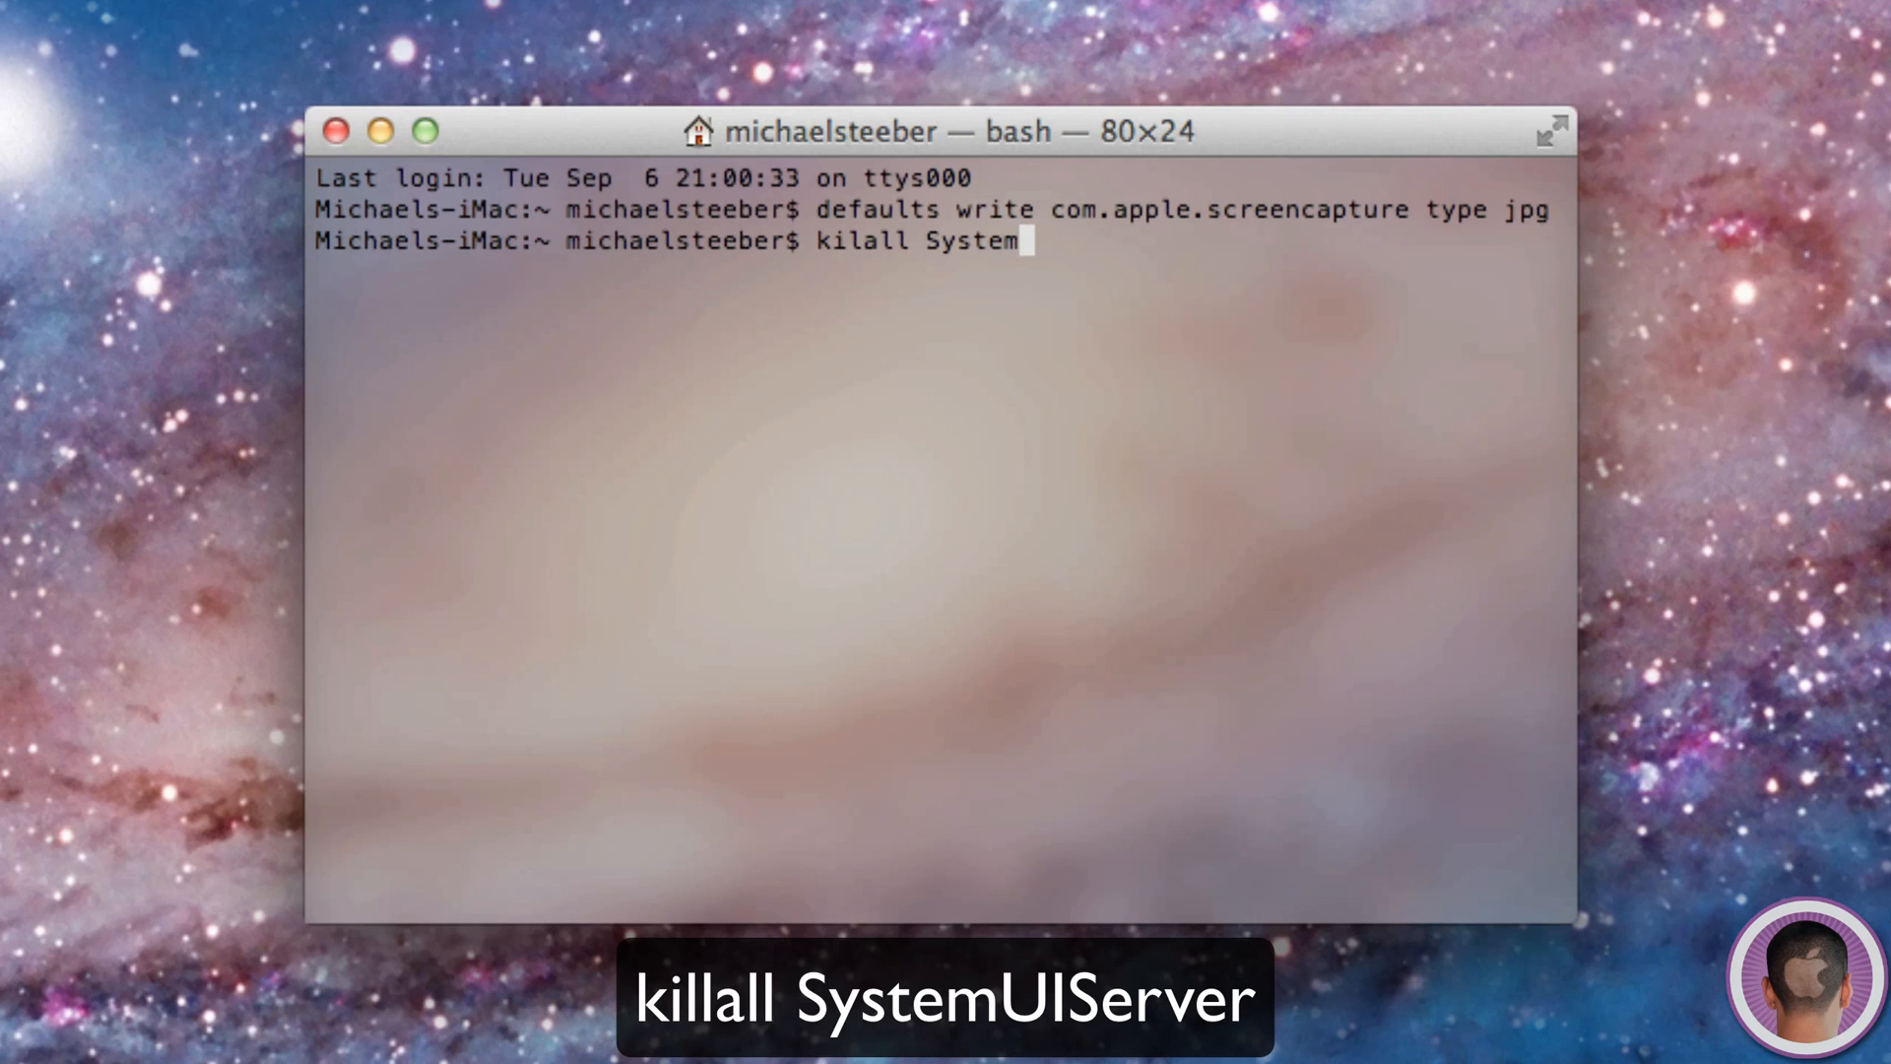
type("UI")
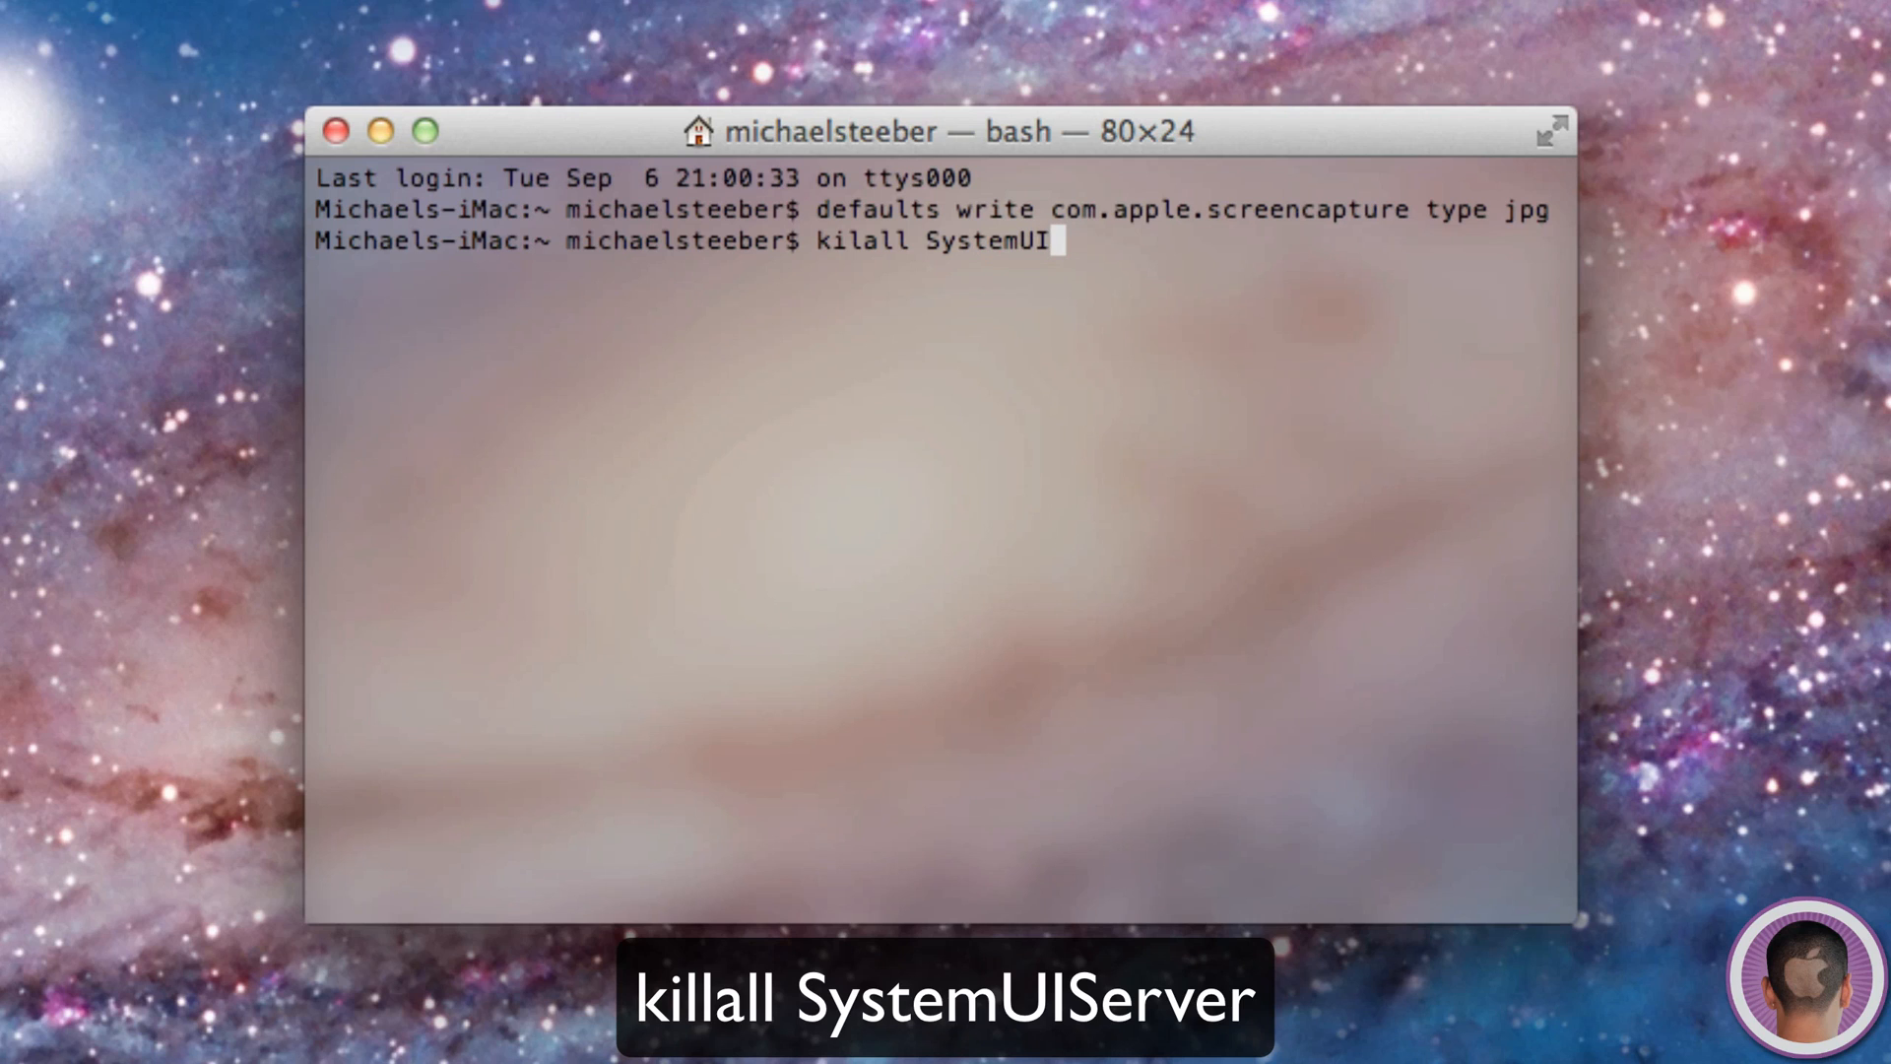
type("Server")
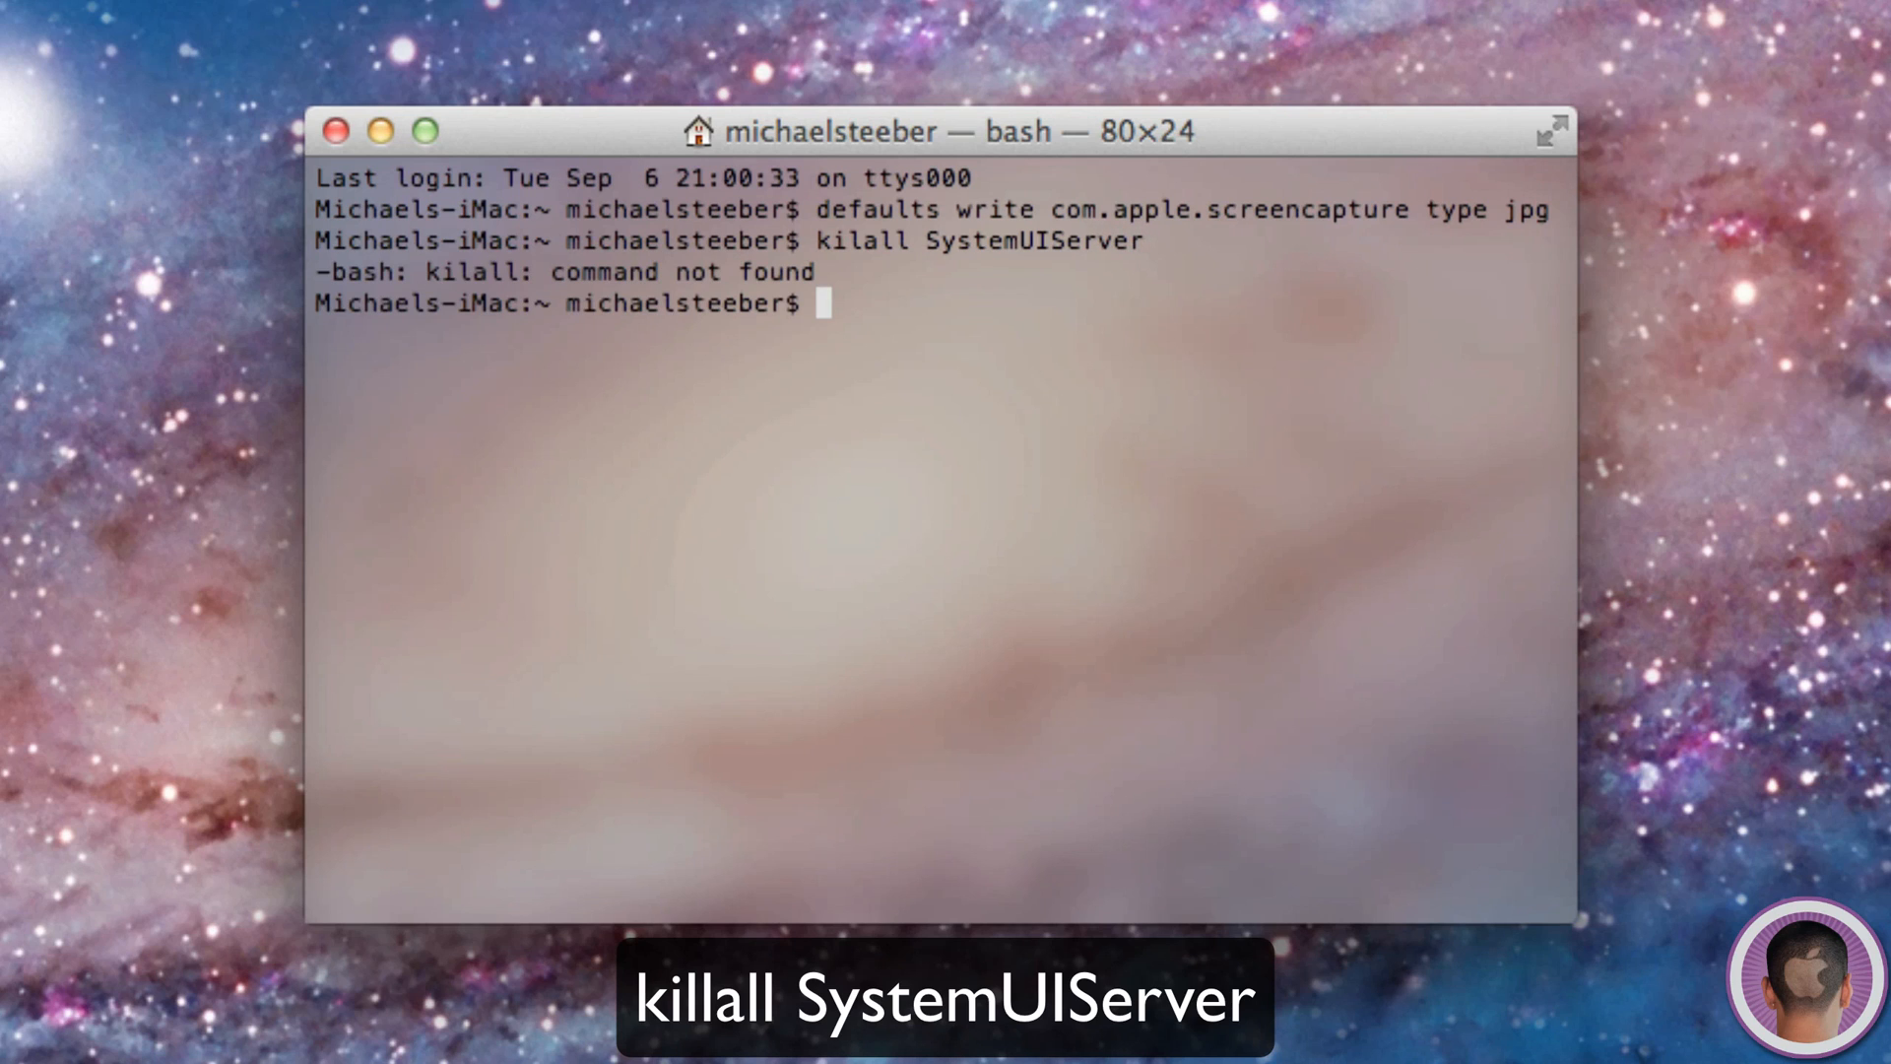
type("kio")
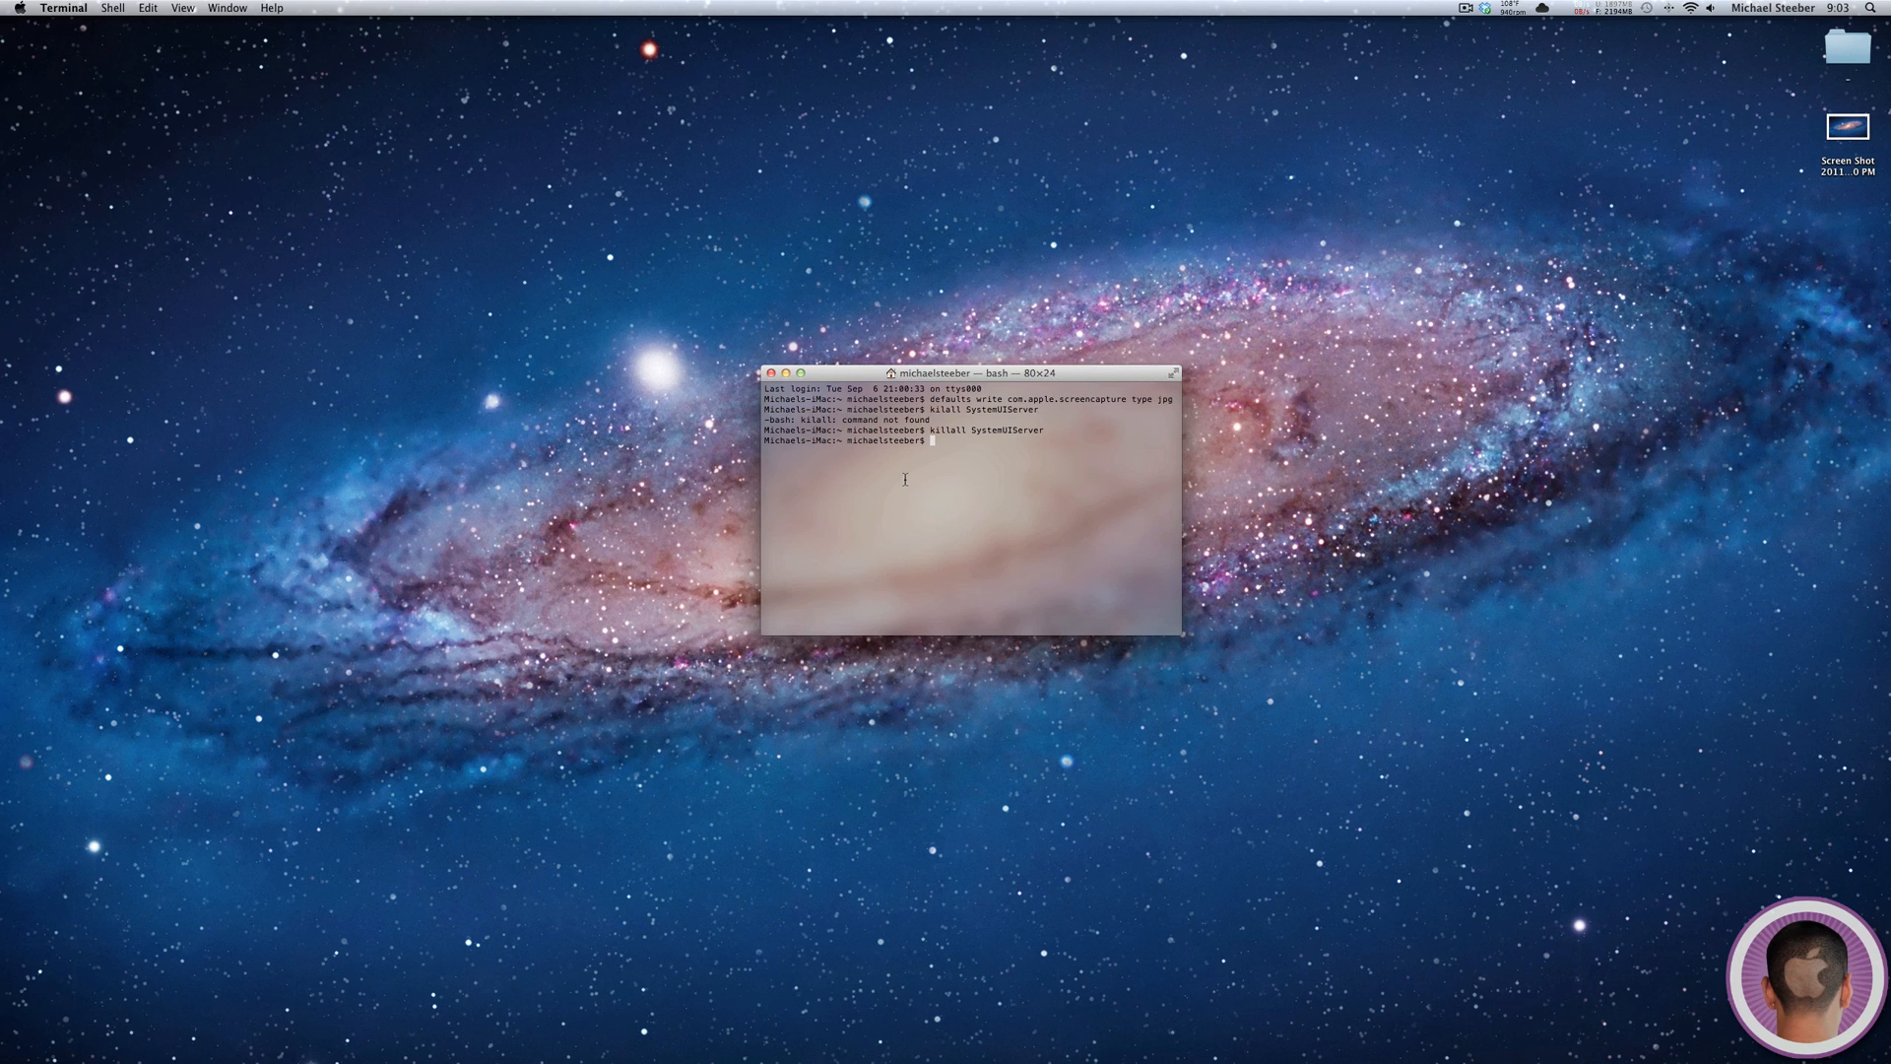
- Return to the desktop and open Get Info for the new screenshot to check its Kind
left_click(768, 373)
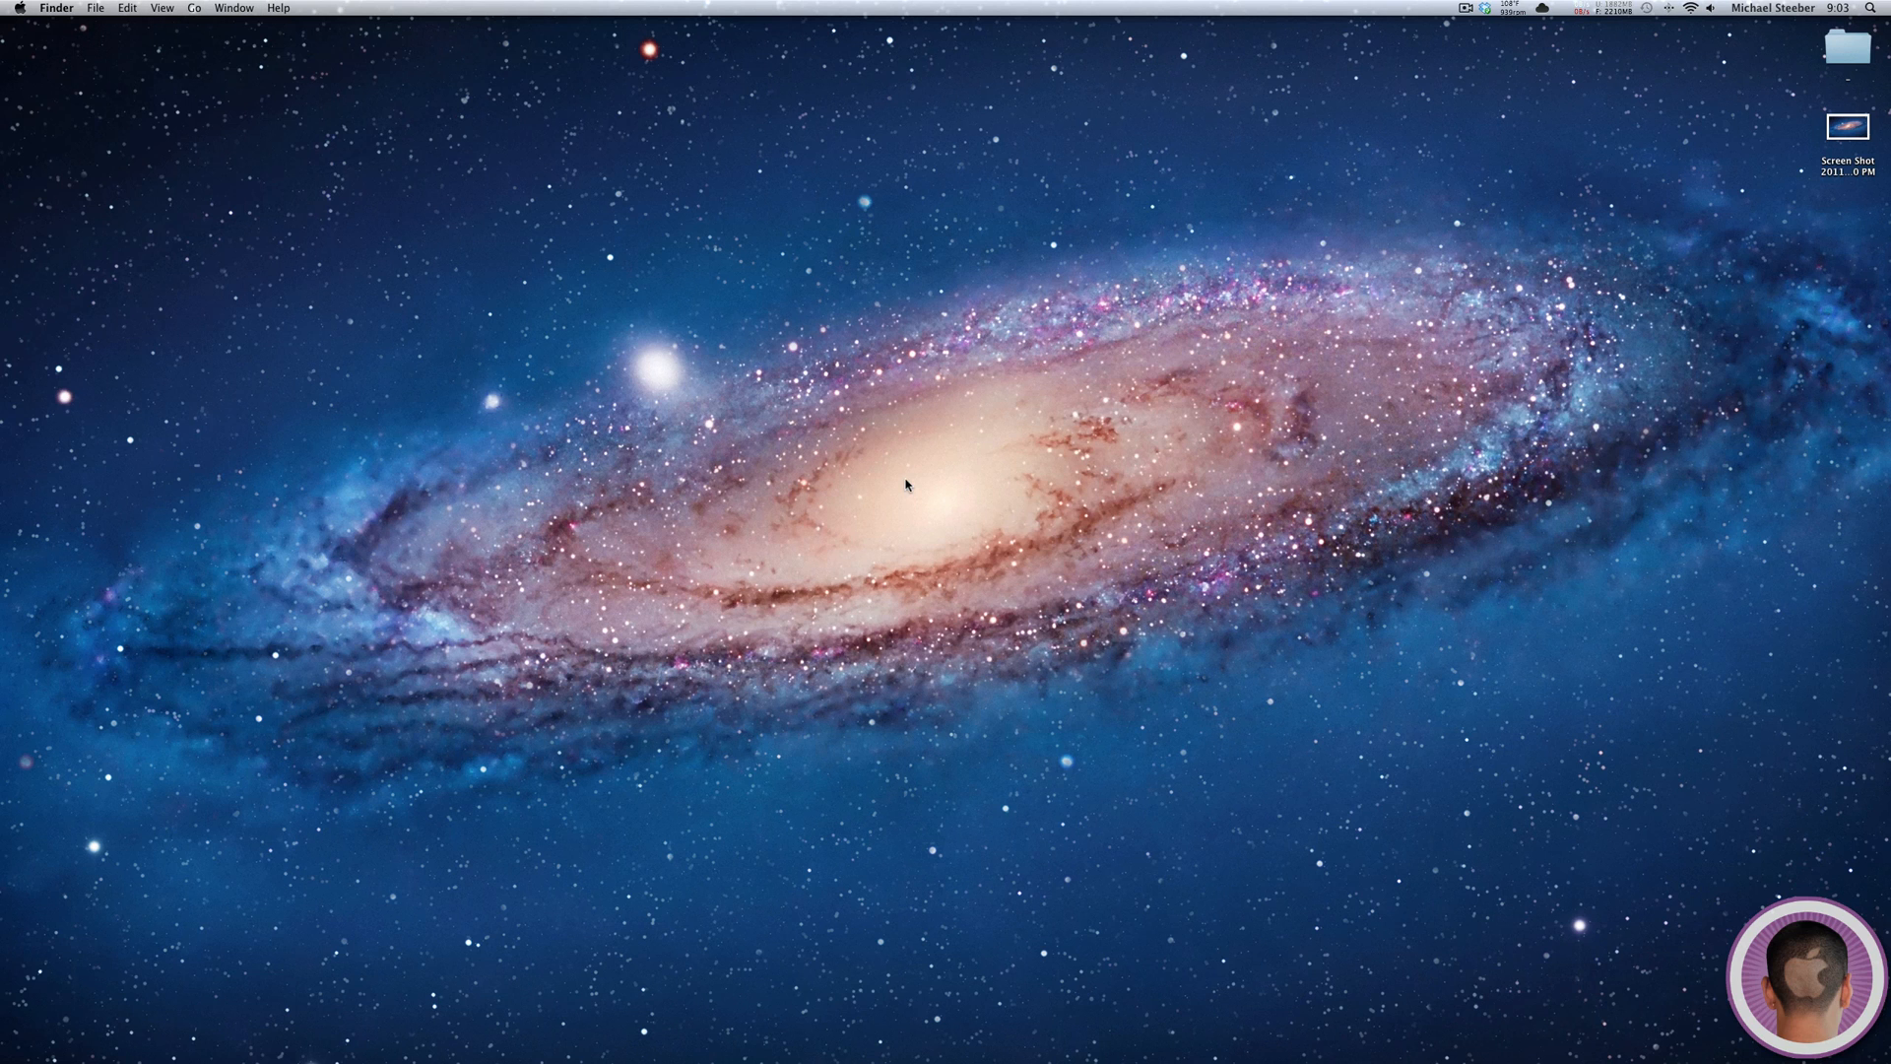
left_click(1847, 205)
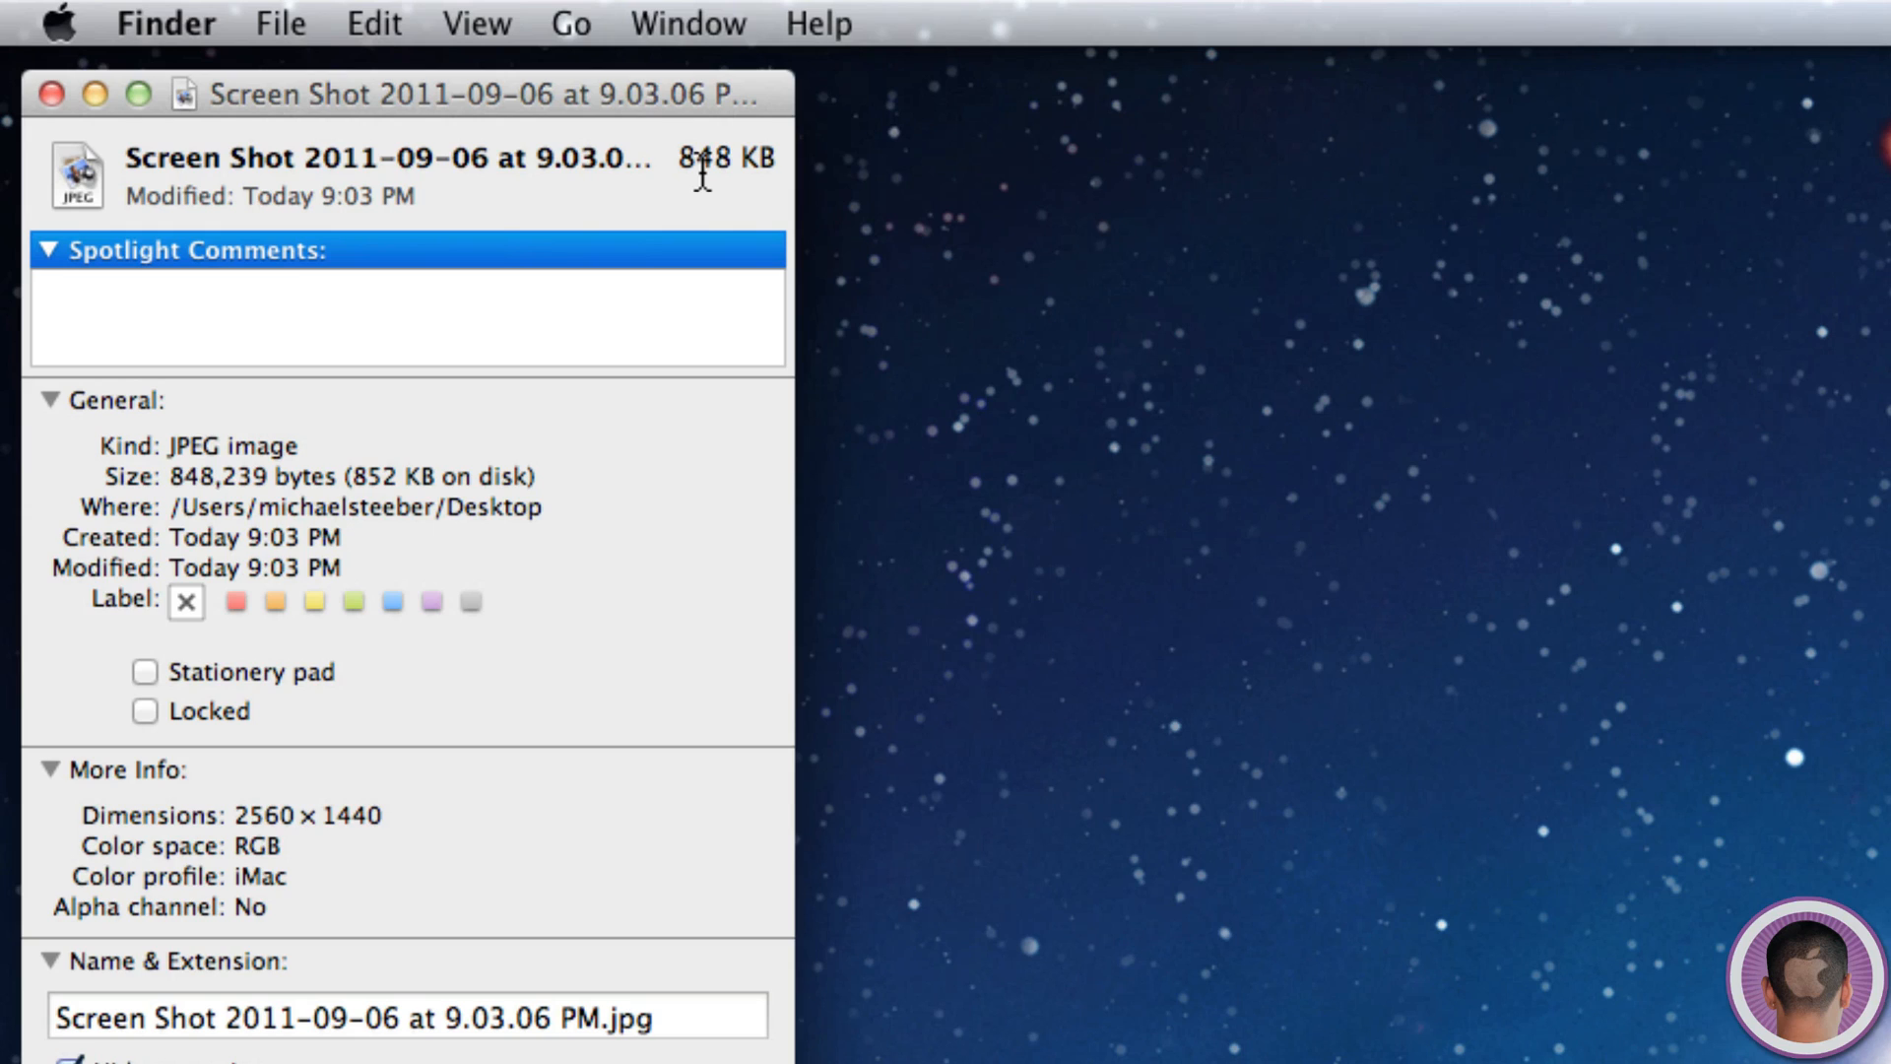
mouse_move(522, 271)
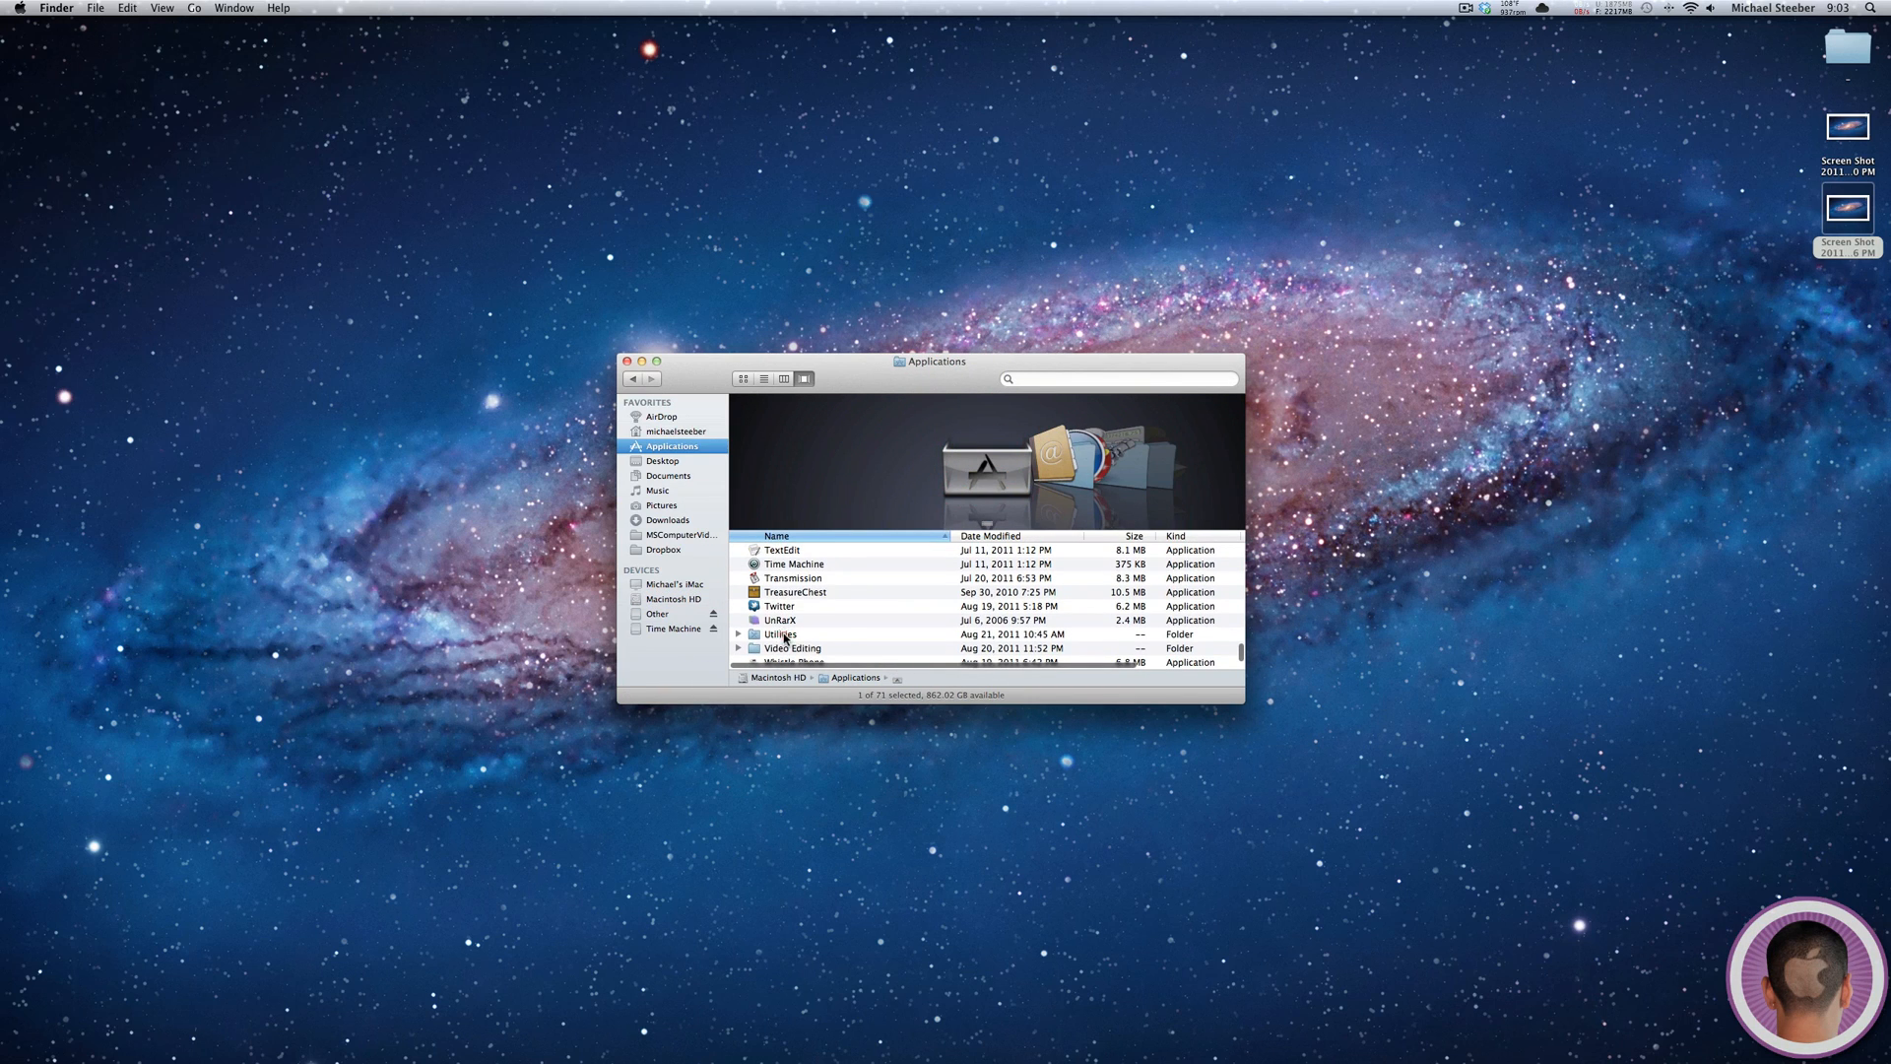
- Launch Terminal from Utilities, set screenshot type to pdf, and run killall SystemUIServer
double_click(791, 635)
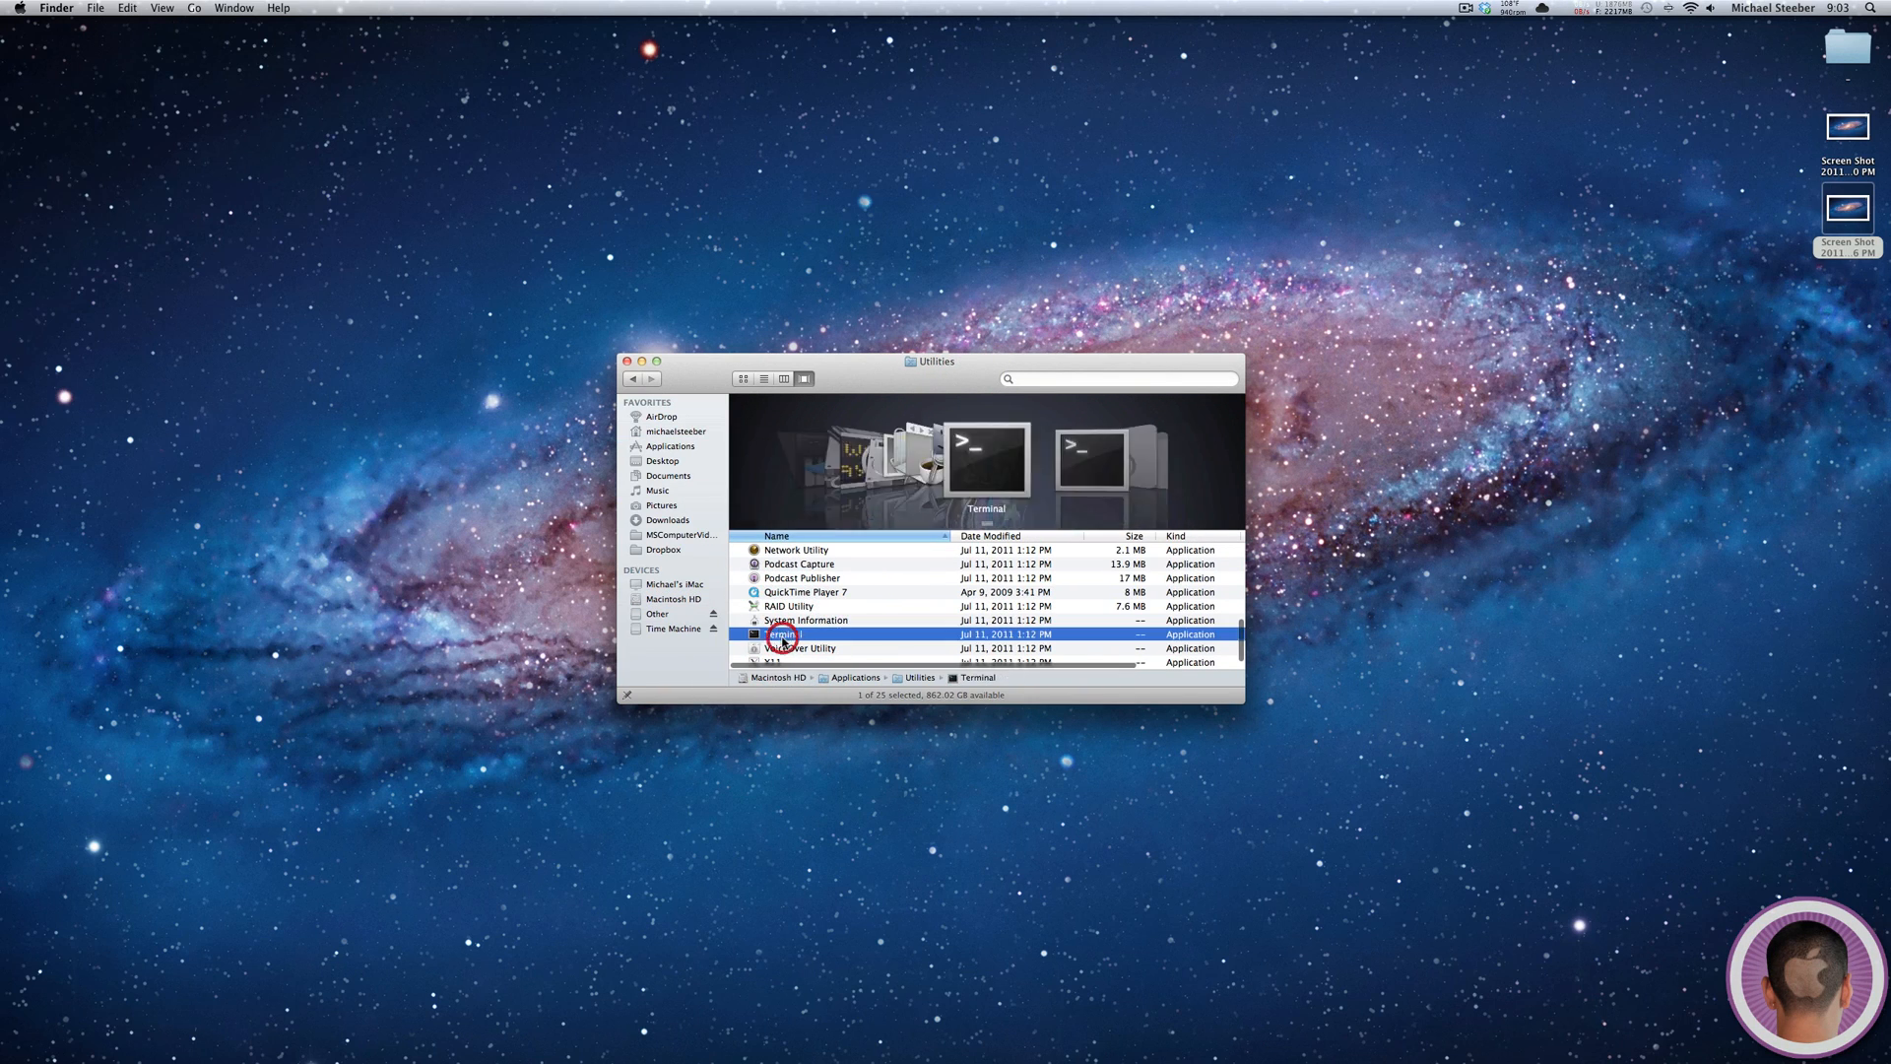
double_click(784, 633)
type("defaults write com.apple.screencapture type")
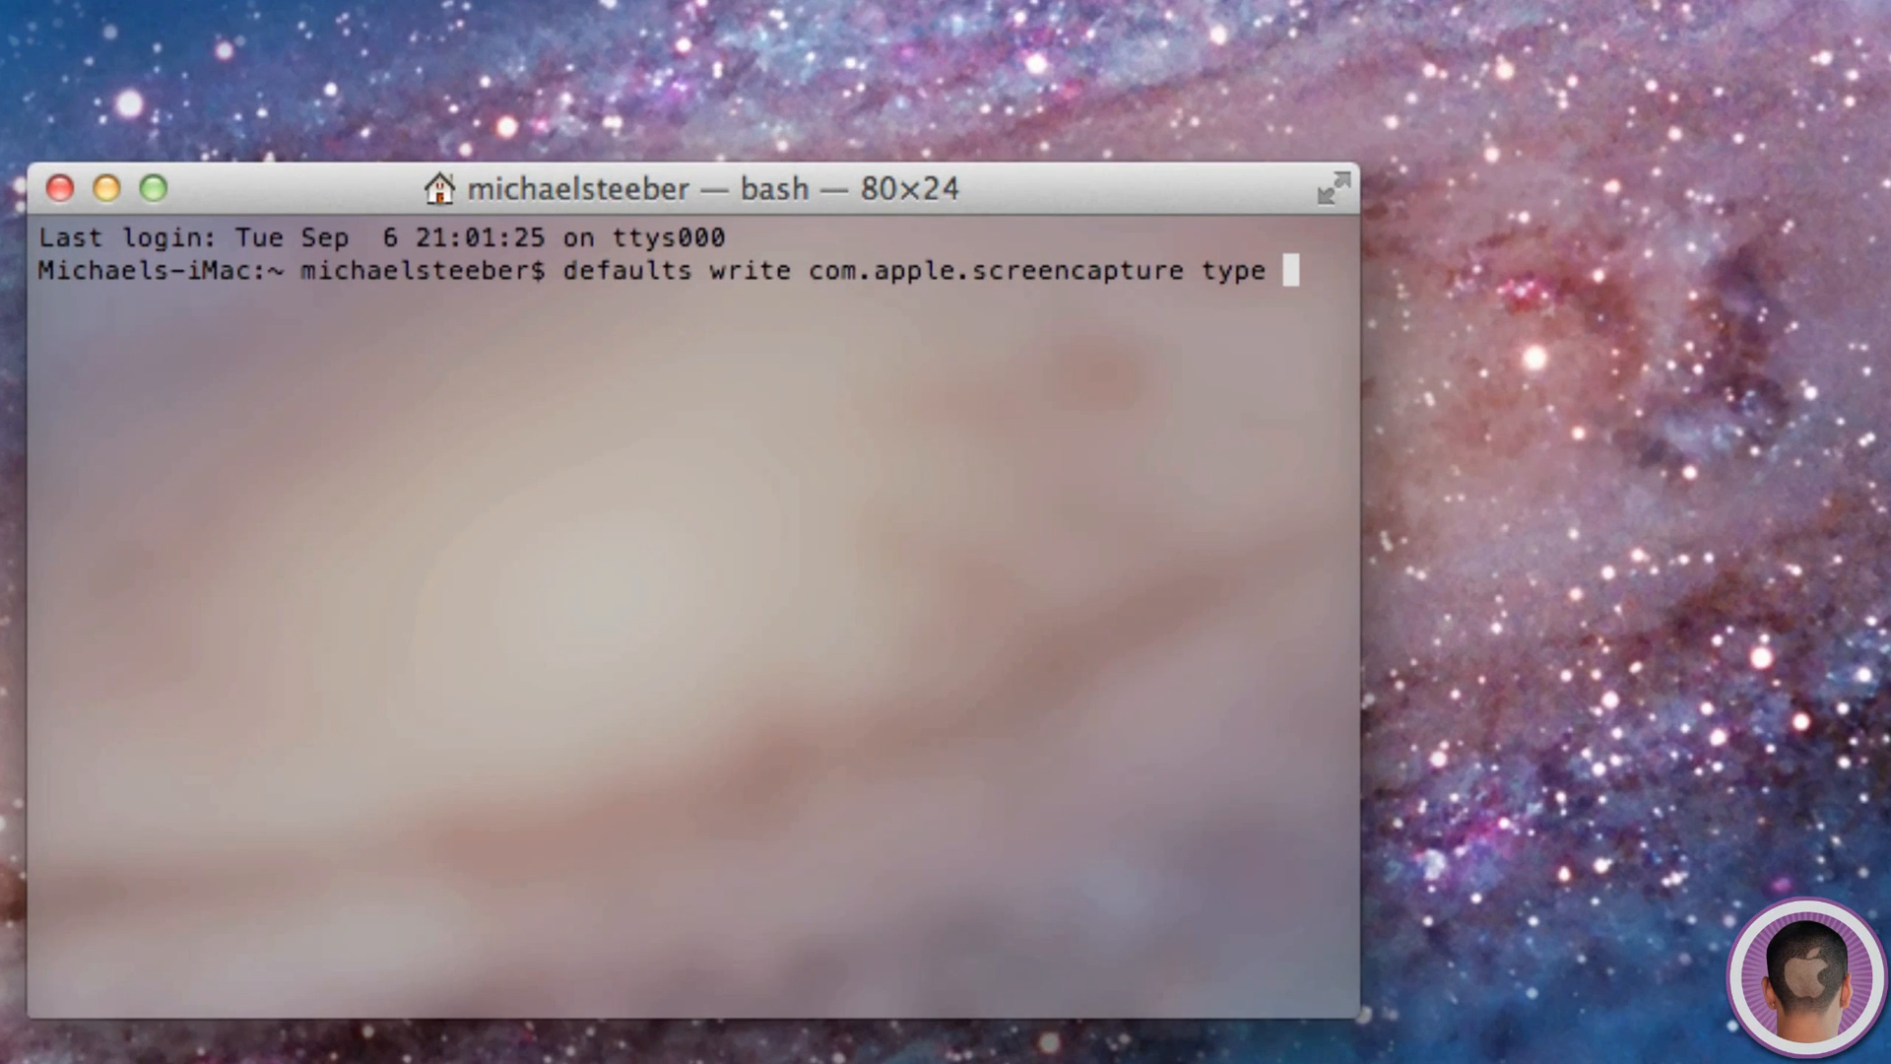
key("Return")
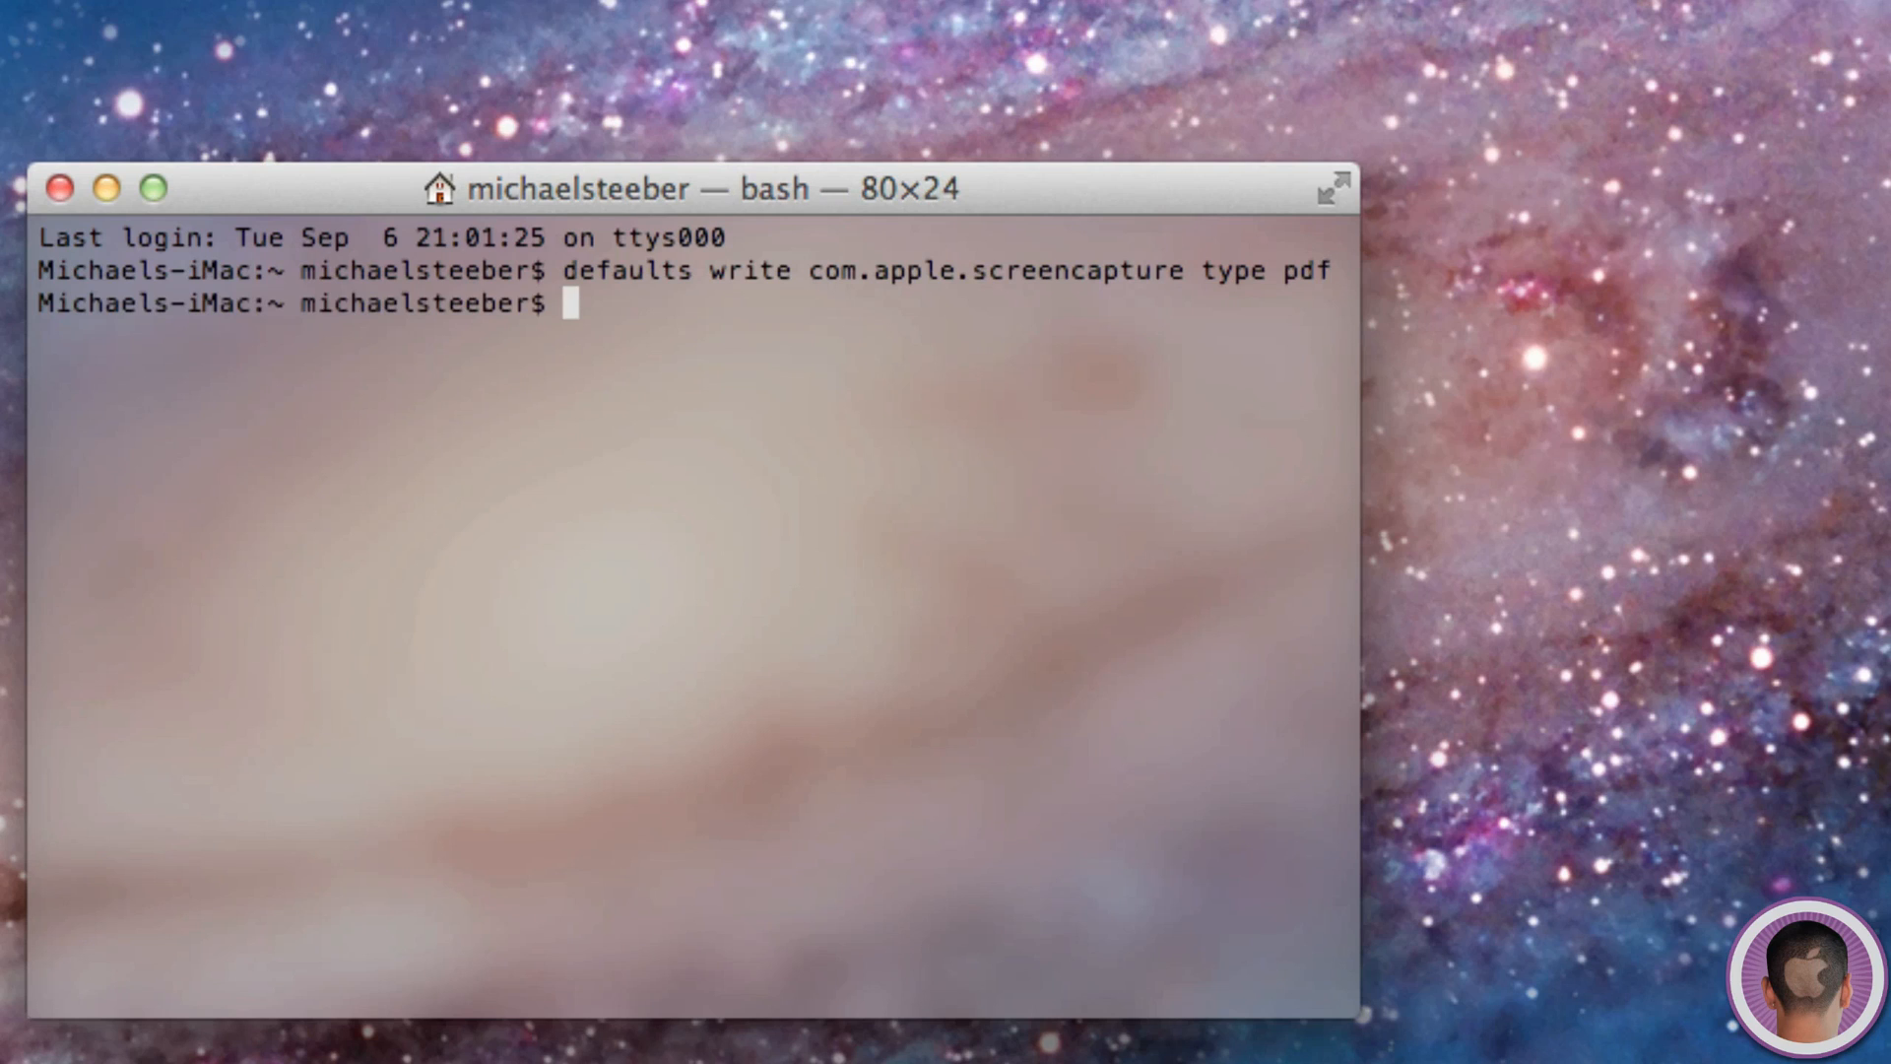
type("killall")
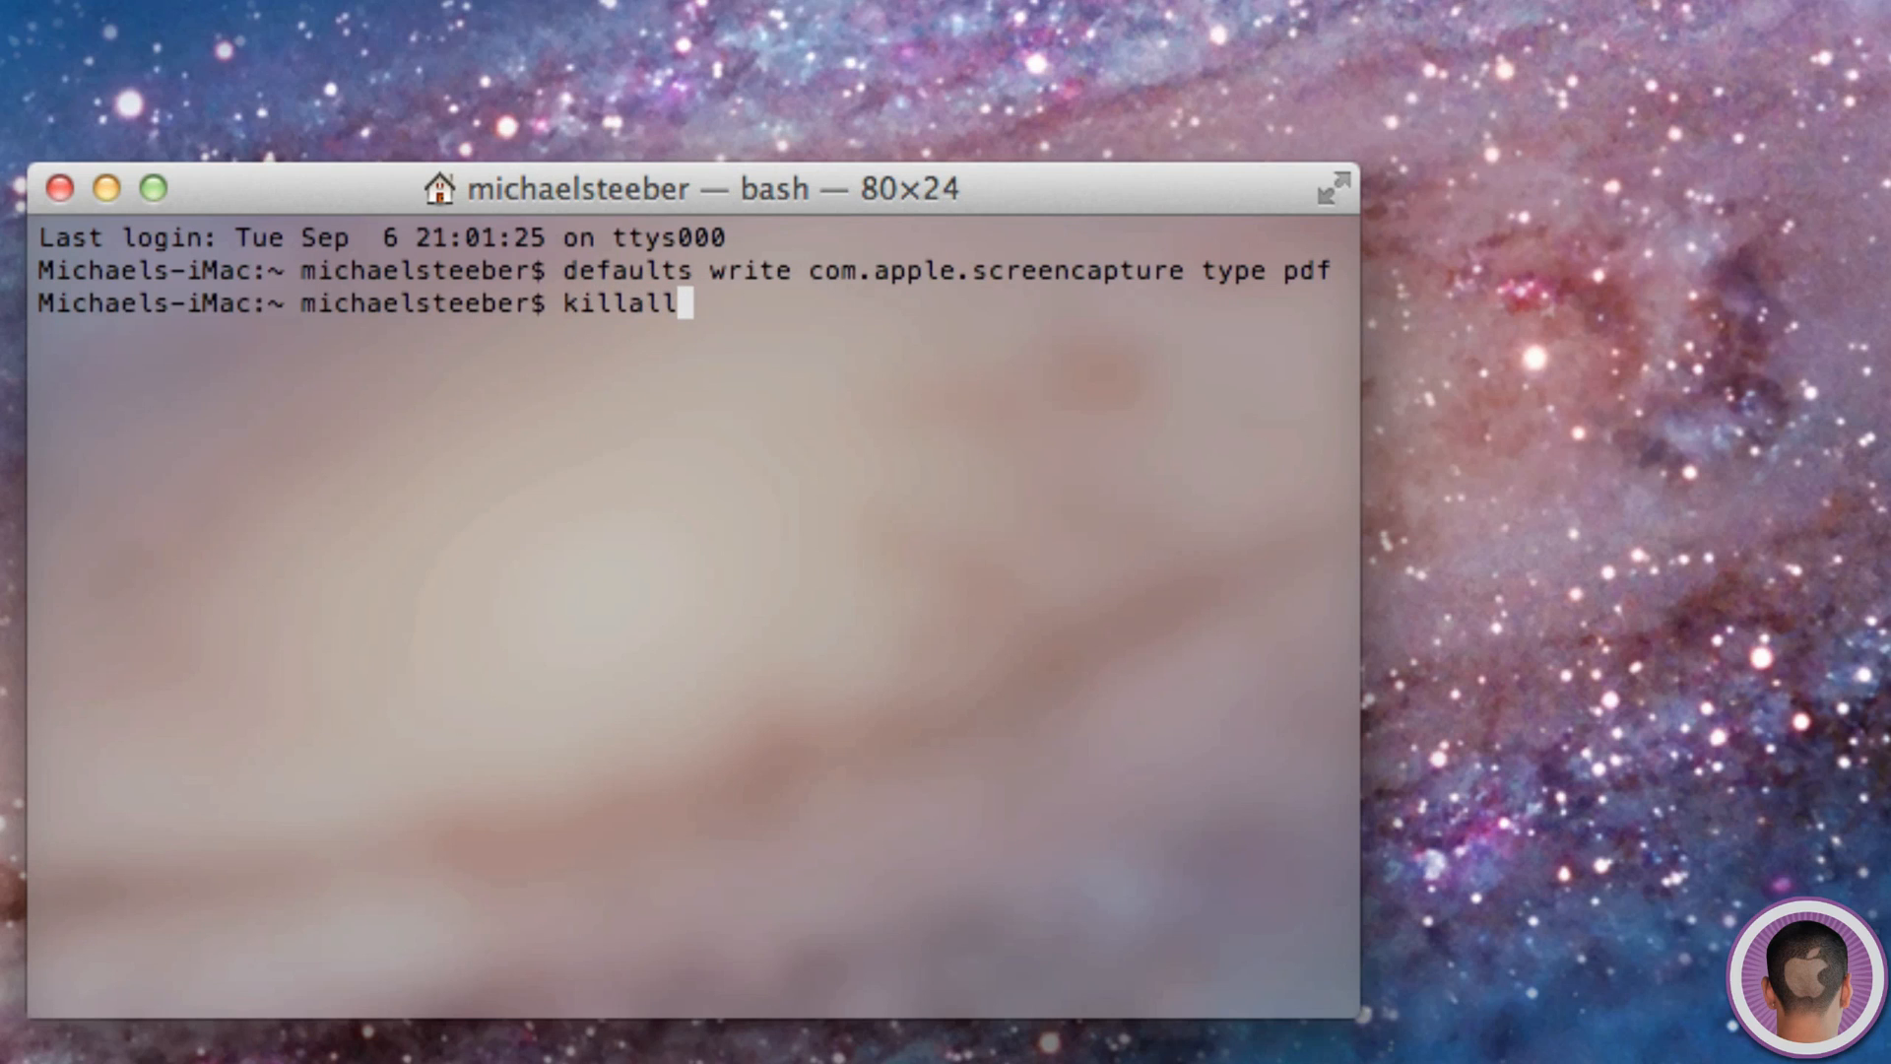
type("Syste")
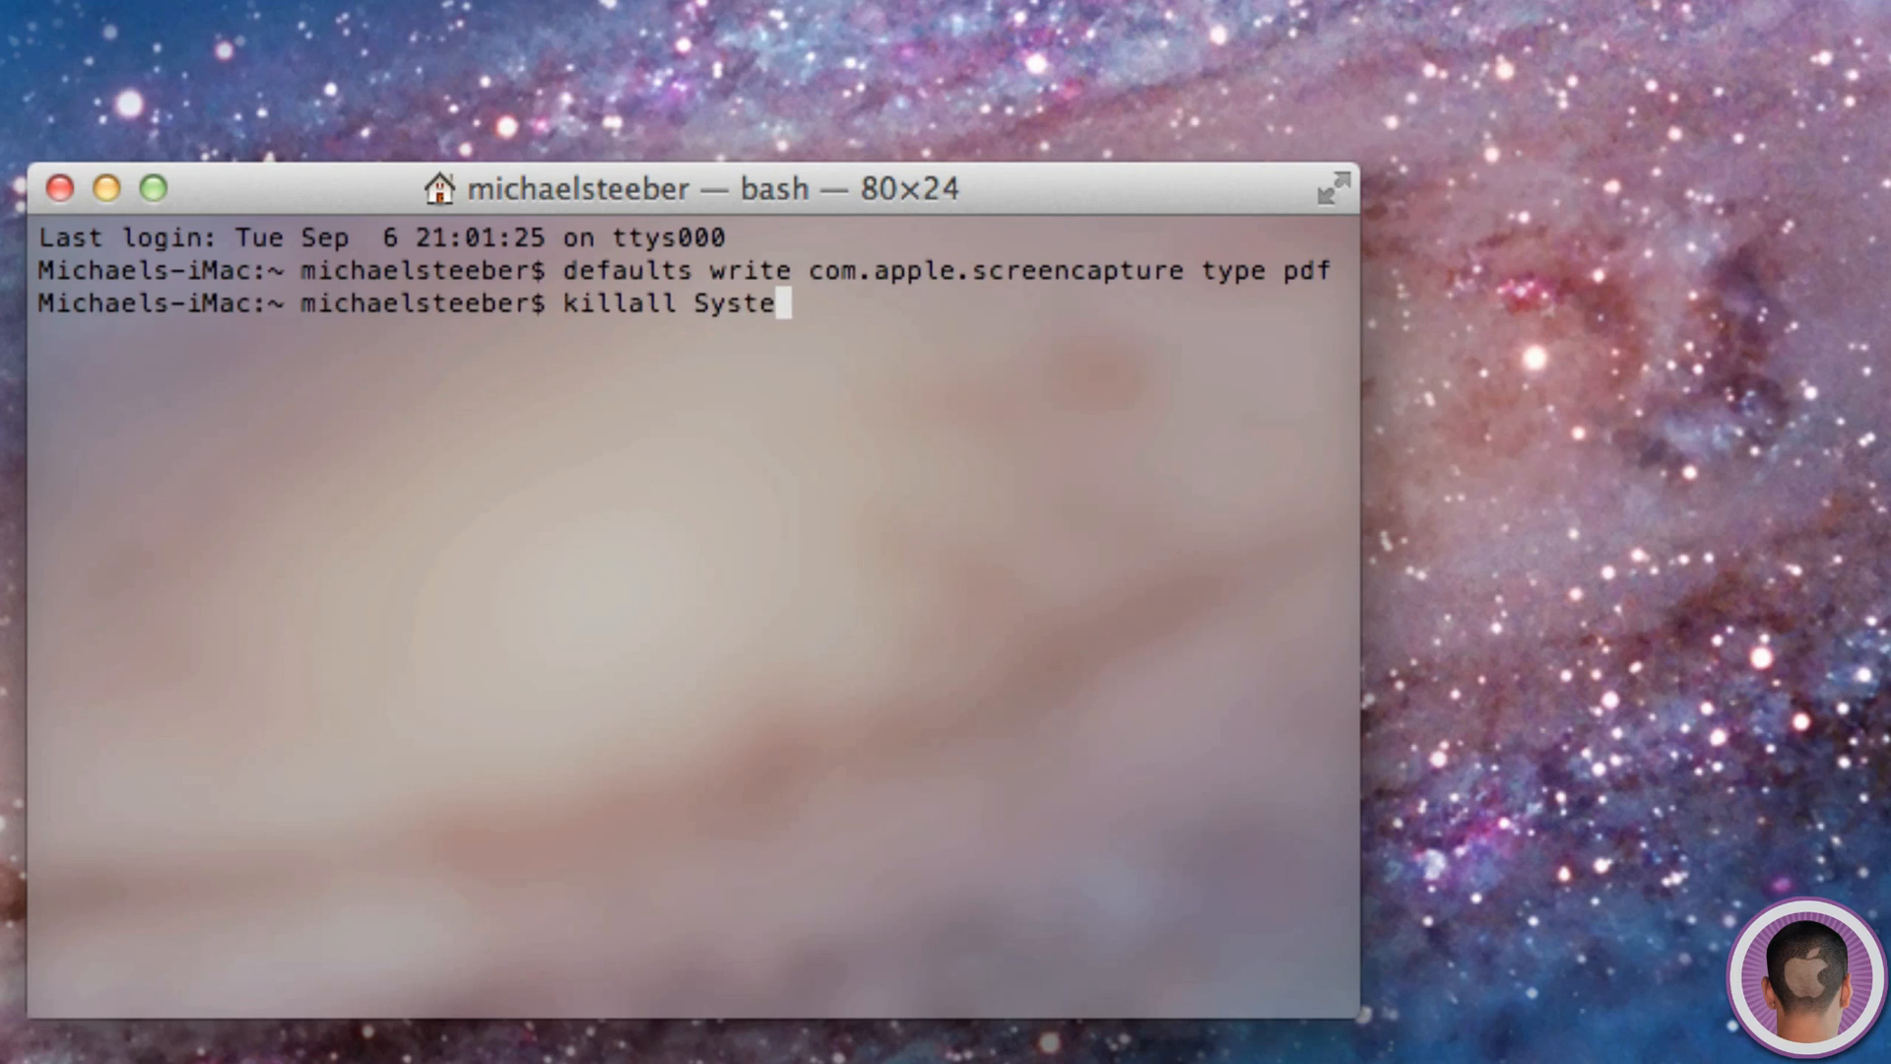
type("mUIServ")
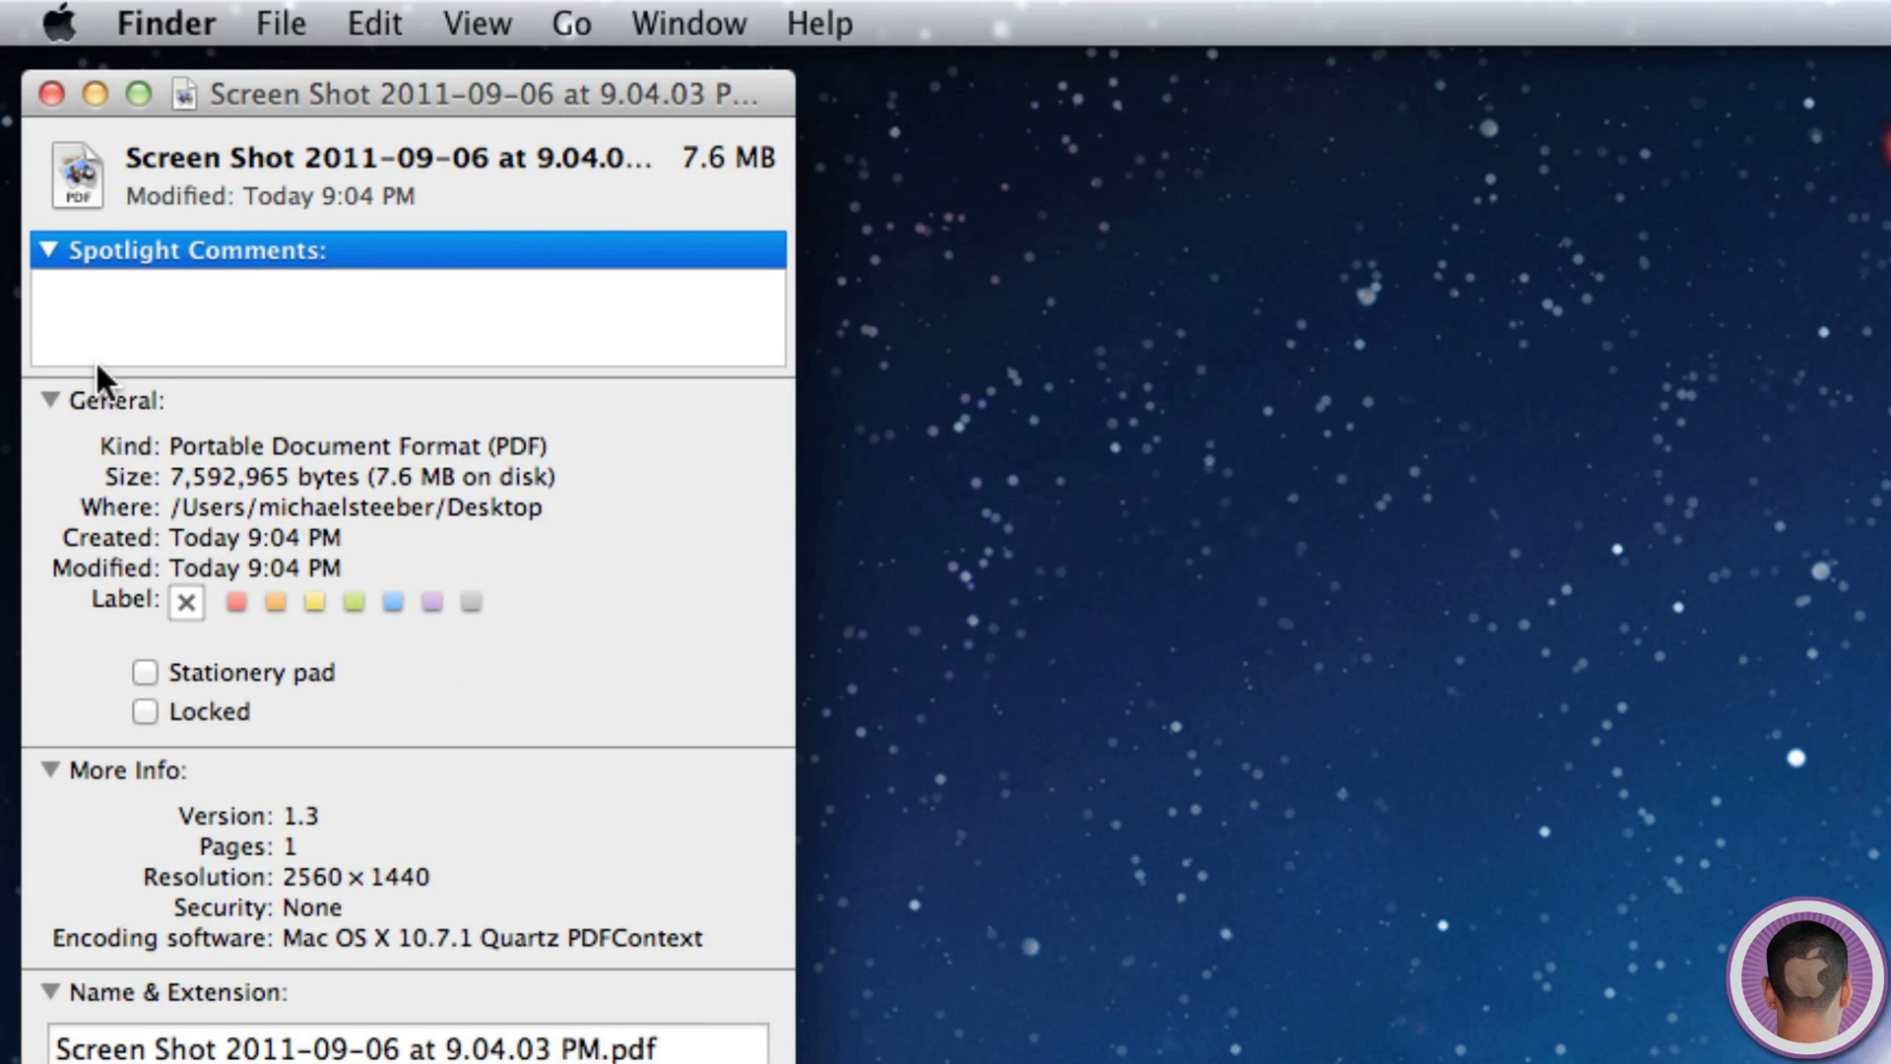
mouse_move(114, 452)
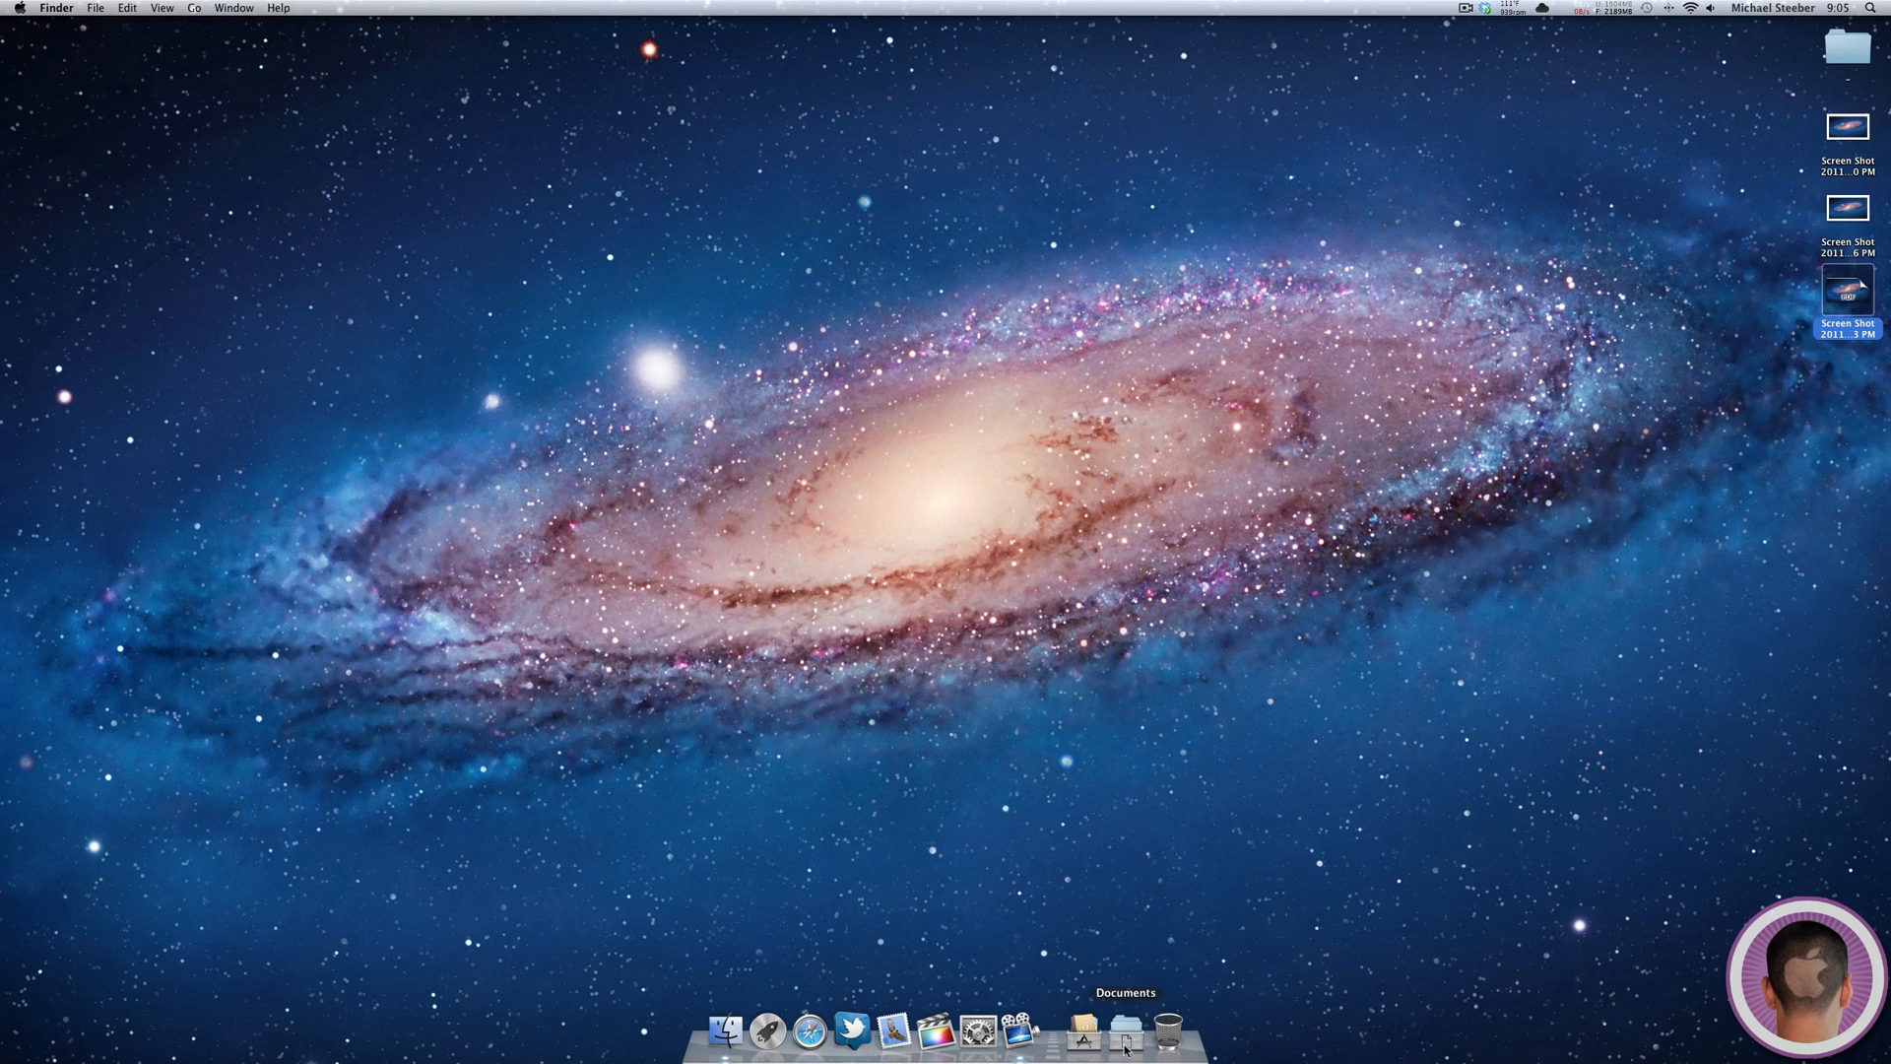
mouse_move(724, 1031)
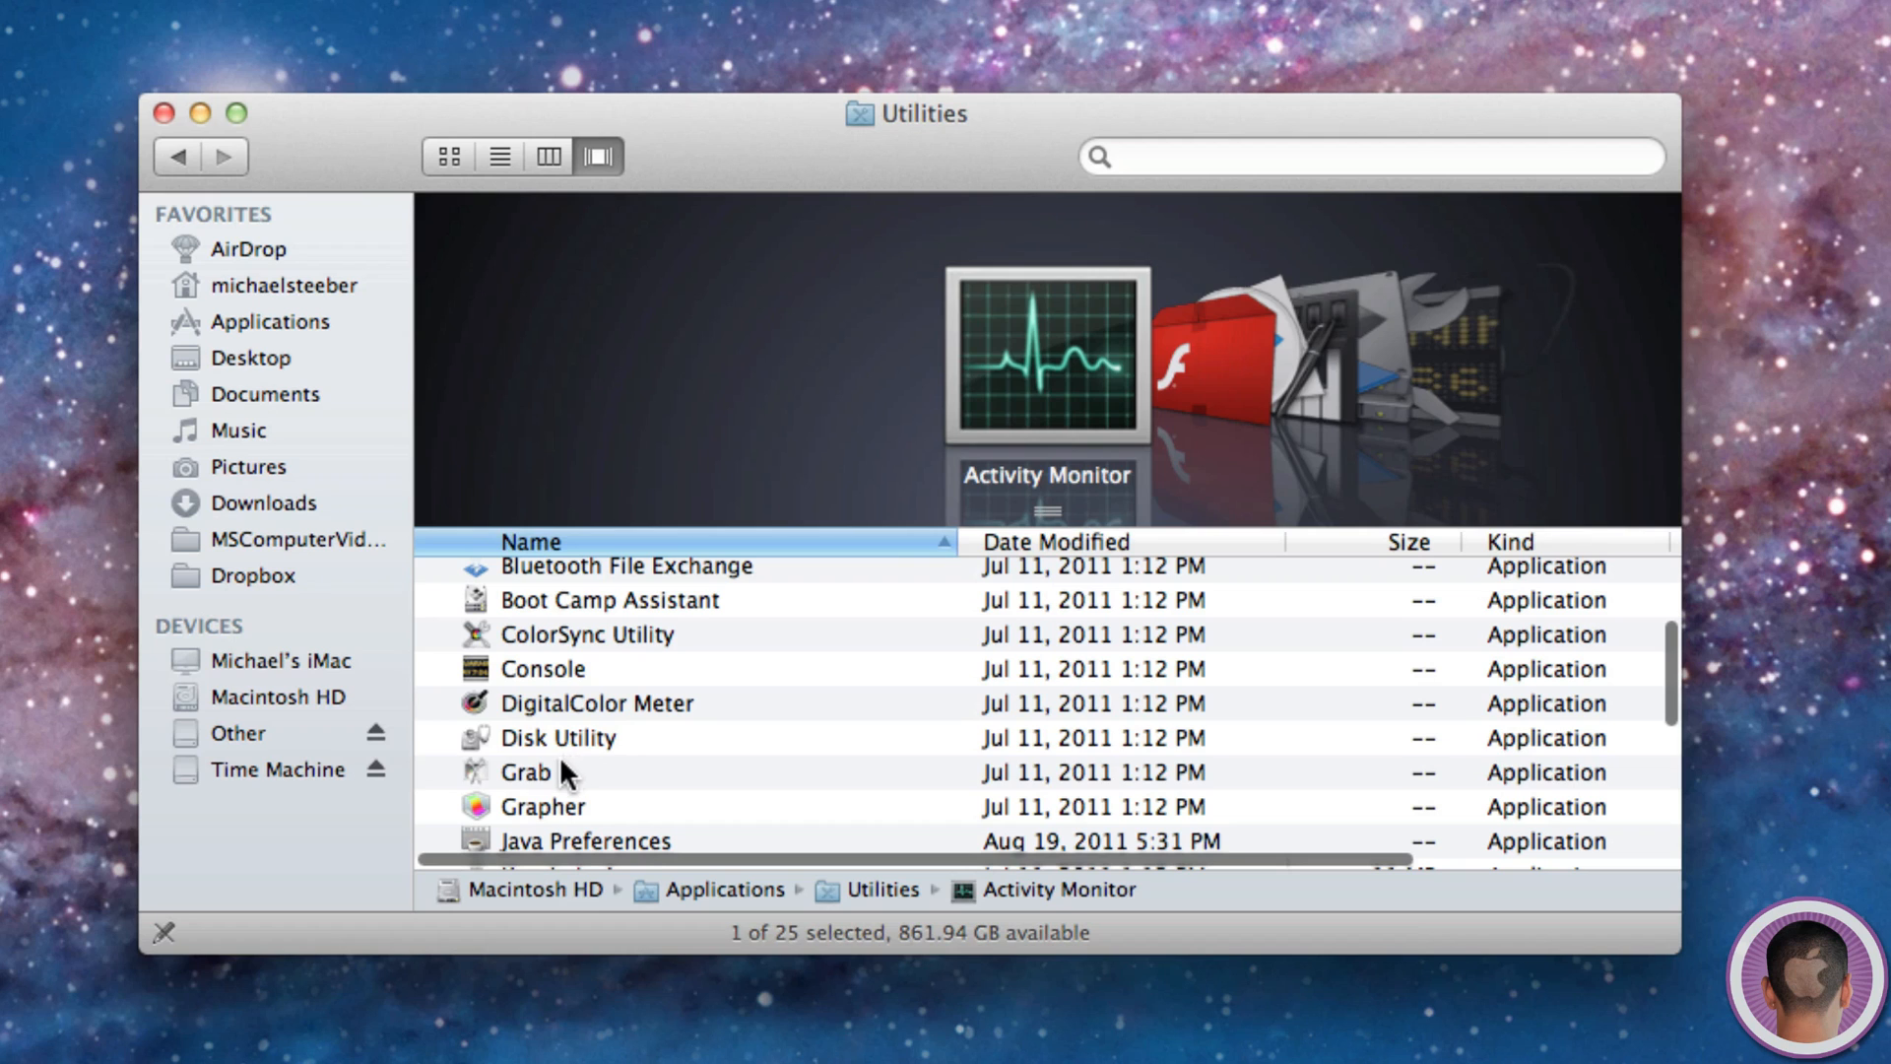
- Launch Grab from the Utilities folder
double_click(526, 772)
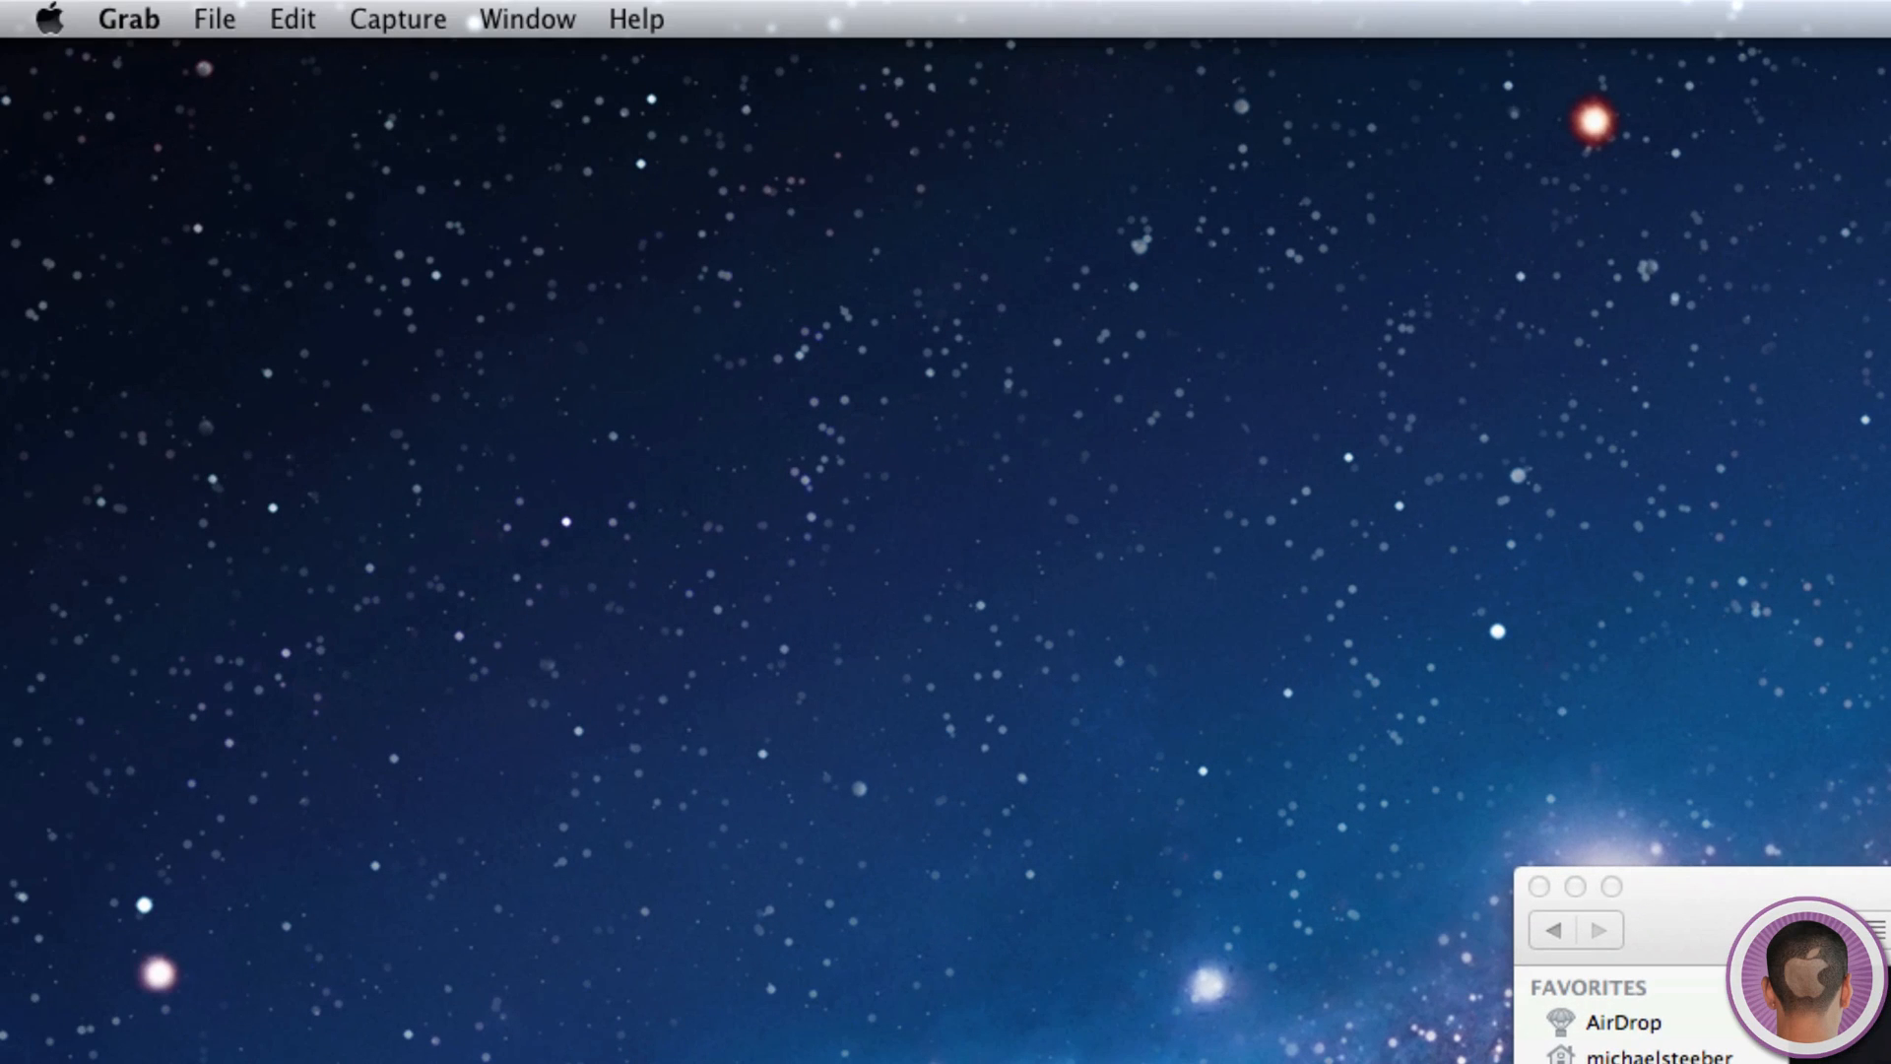
mouse_move(398, 51)
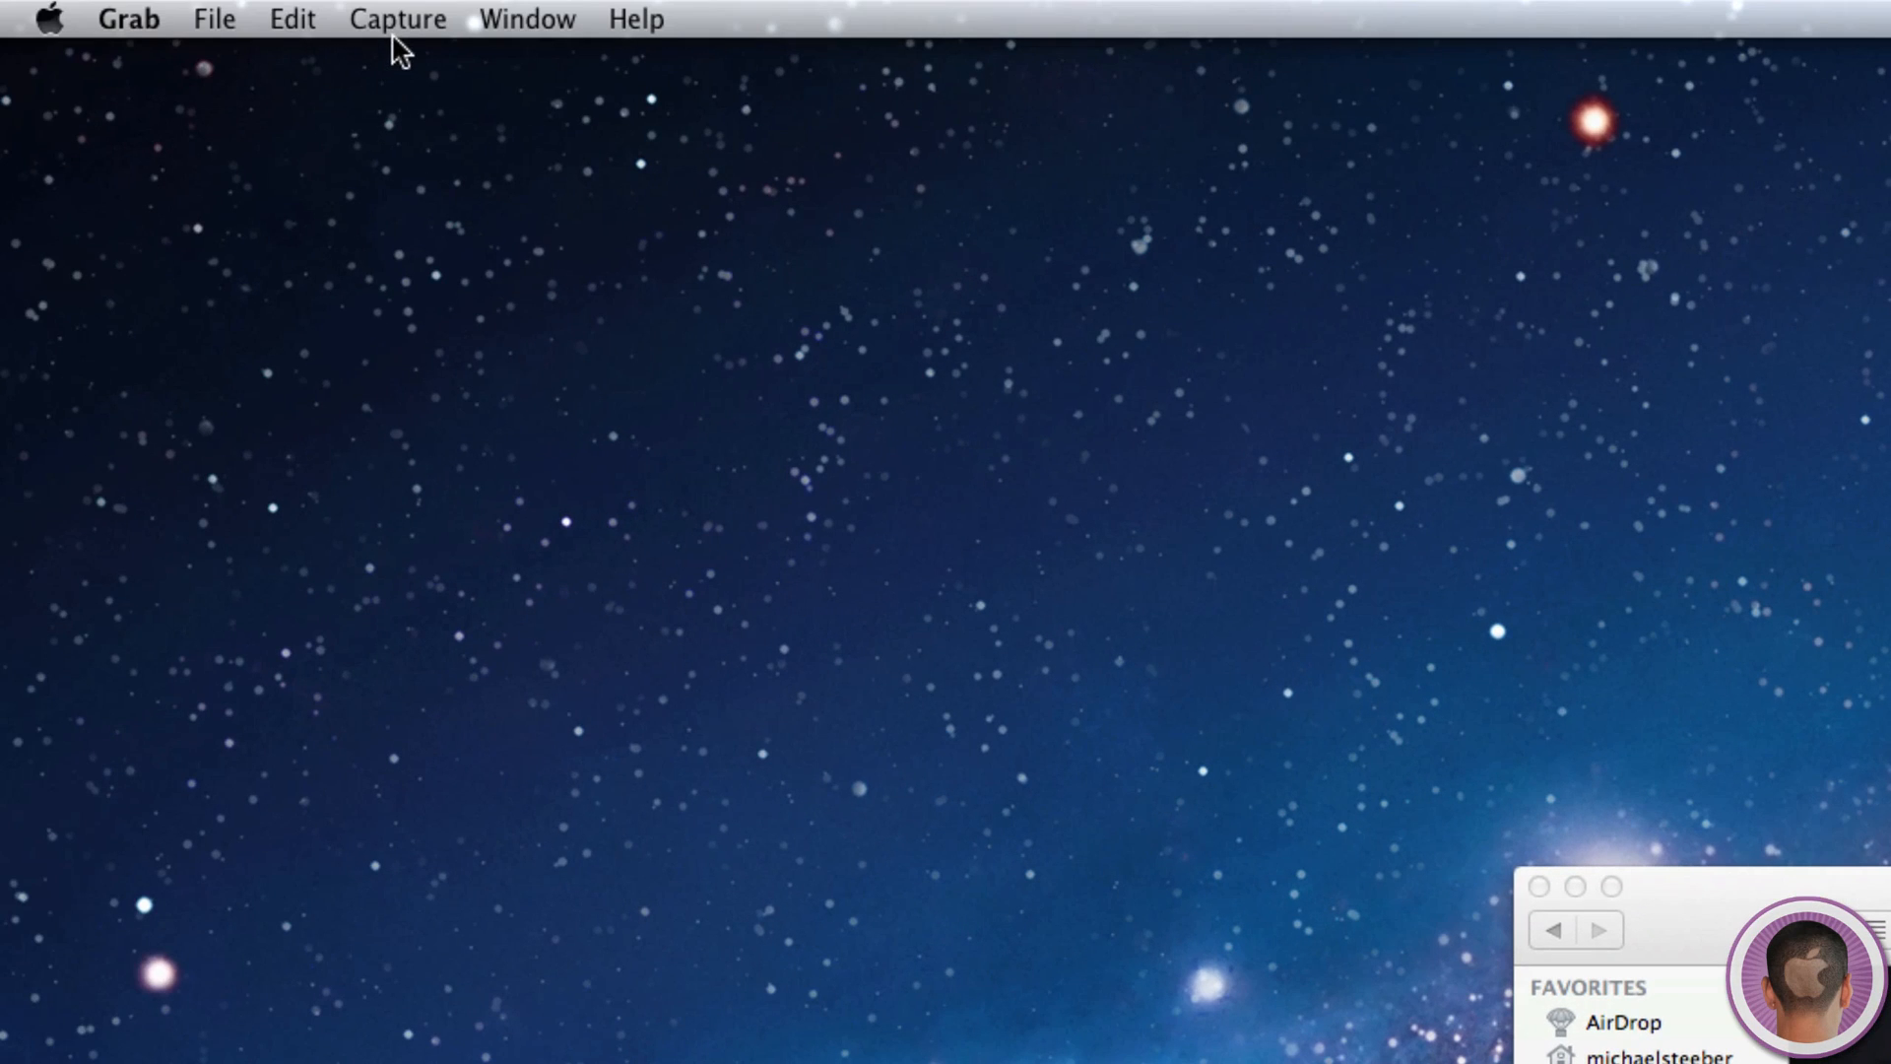
- Capture the Finder window with Capture > Window, save as Untitled.jpg, and cancel the tiff warning
left_click(396, 20)
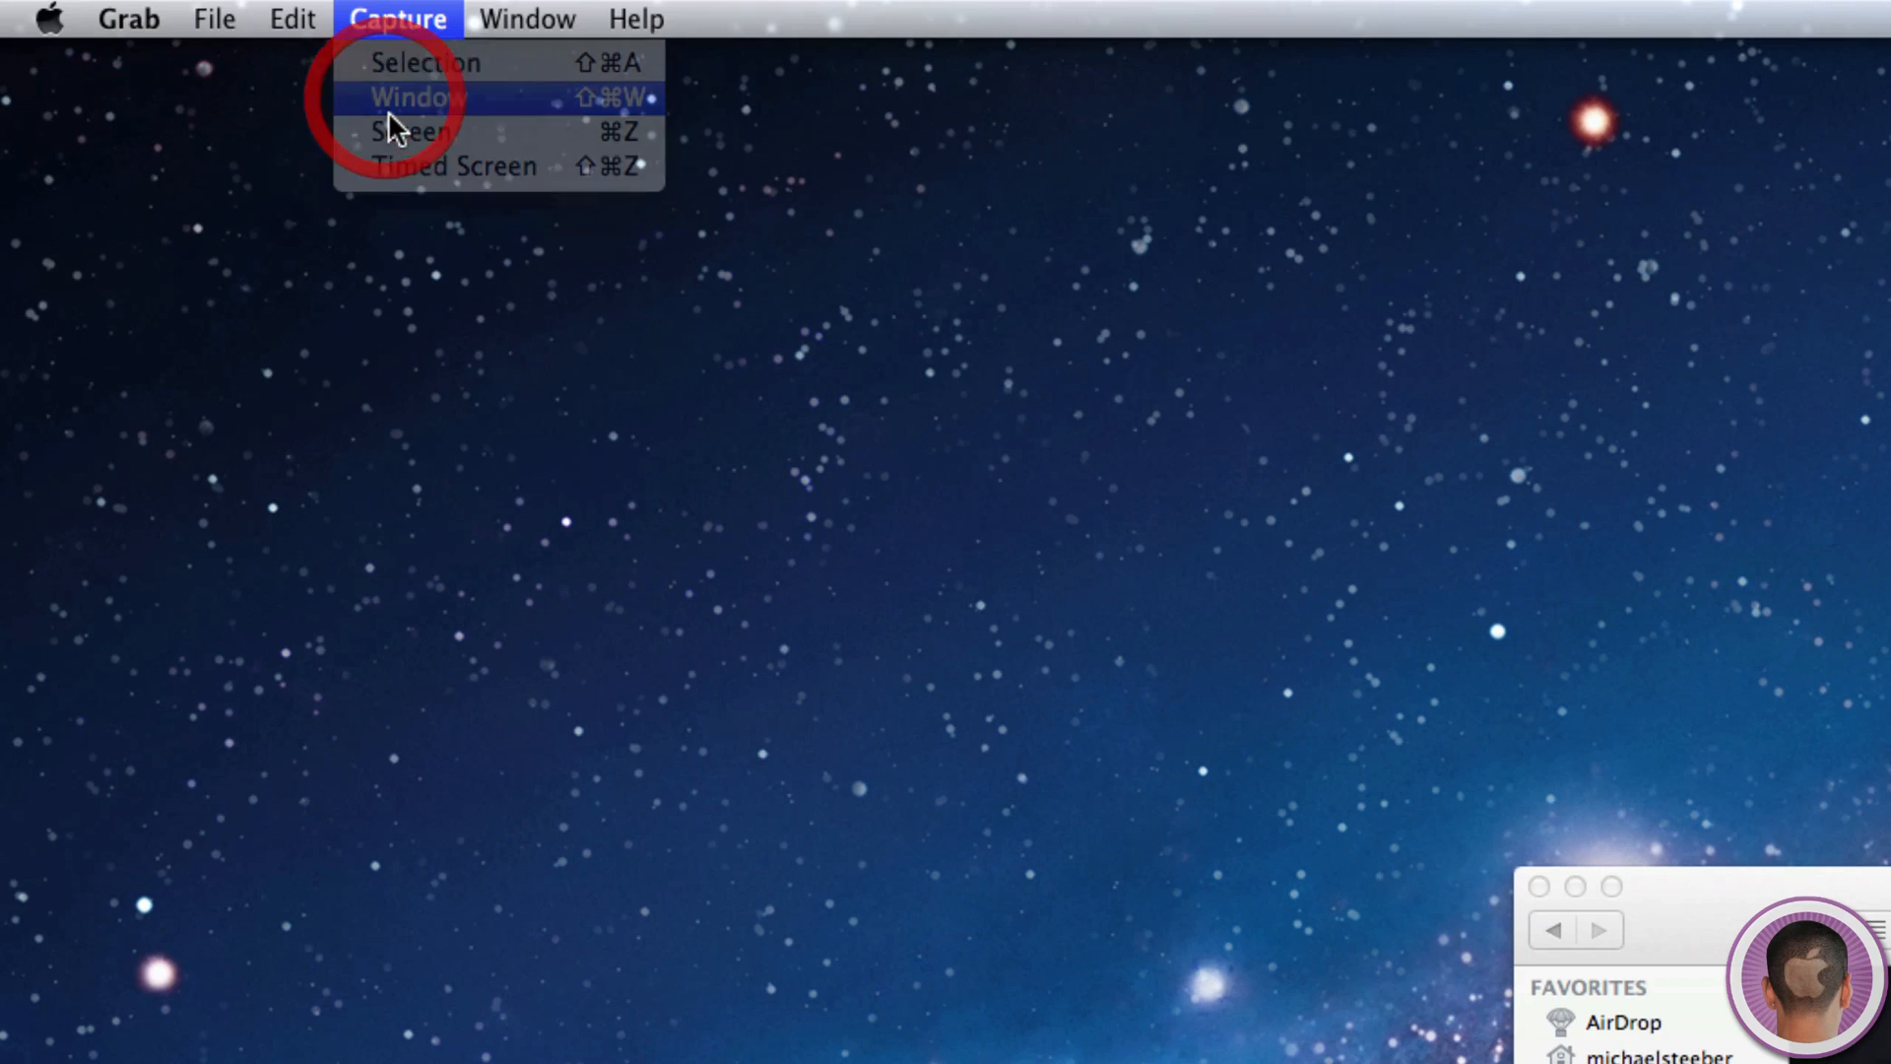
left_click(416, 96)
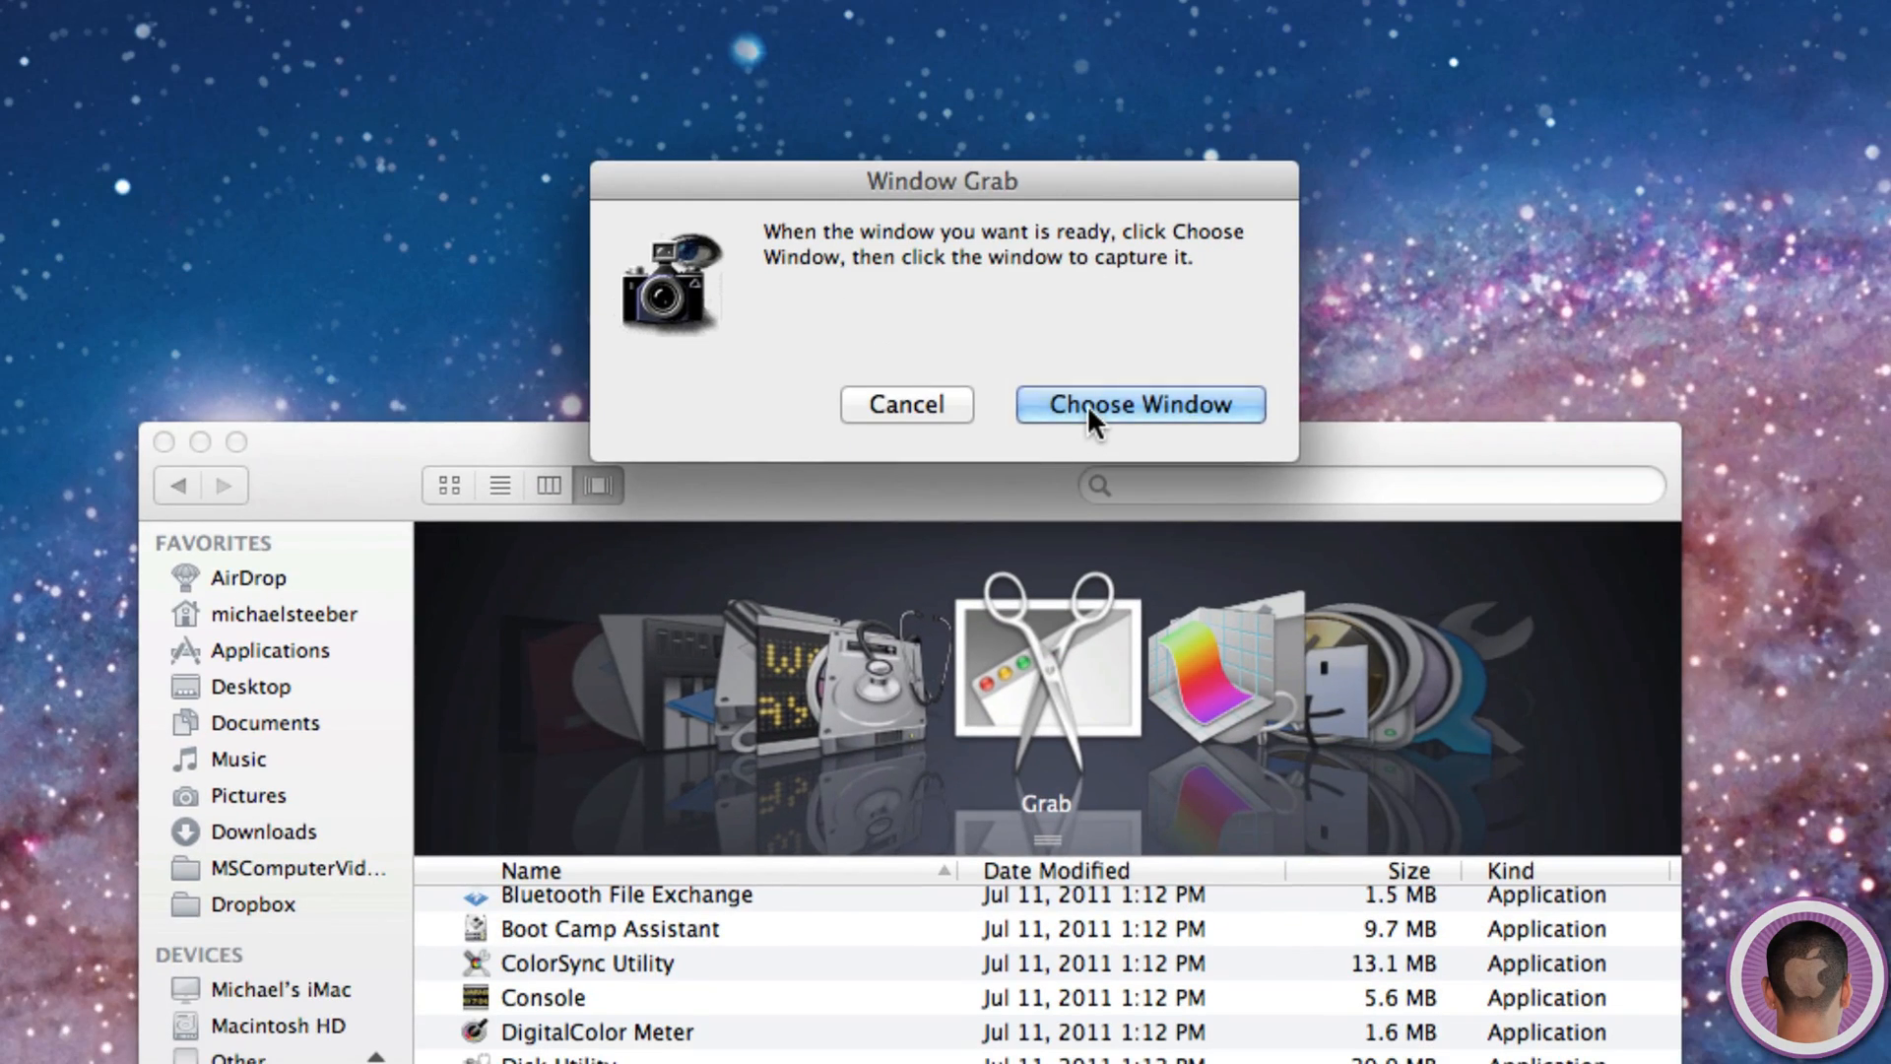
left_click(1135, 403)
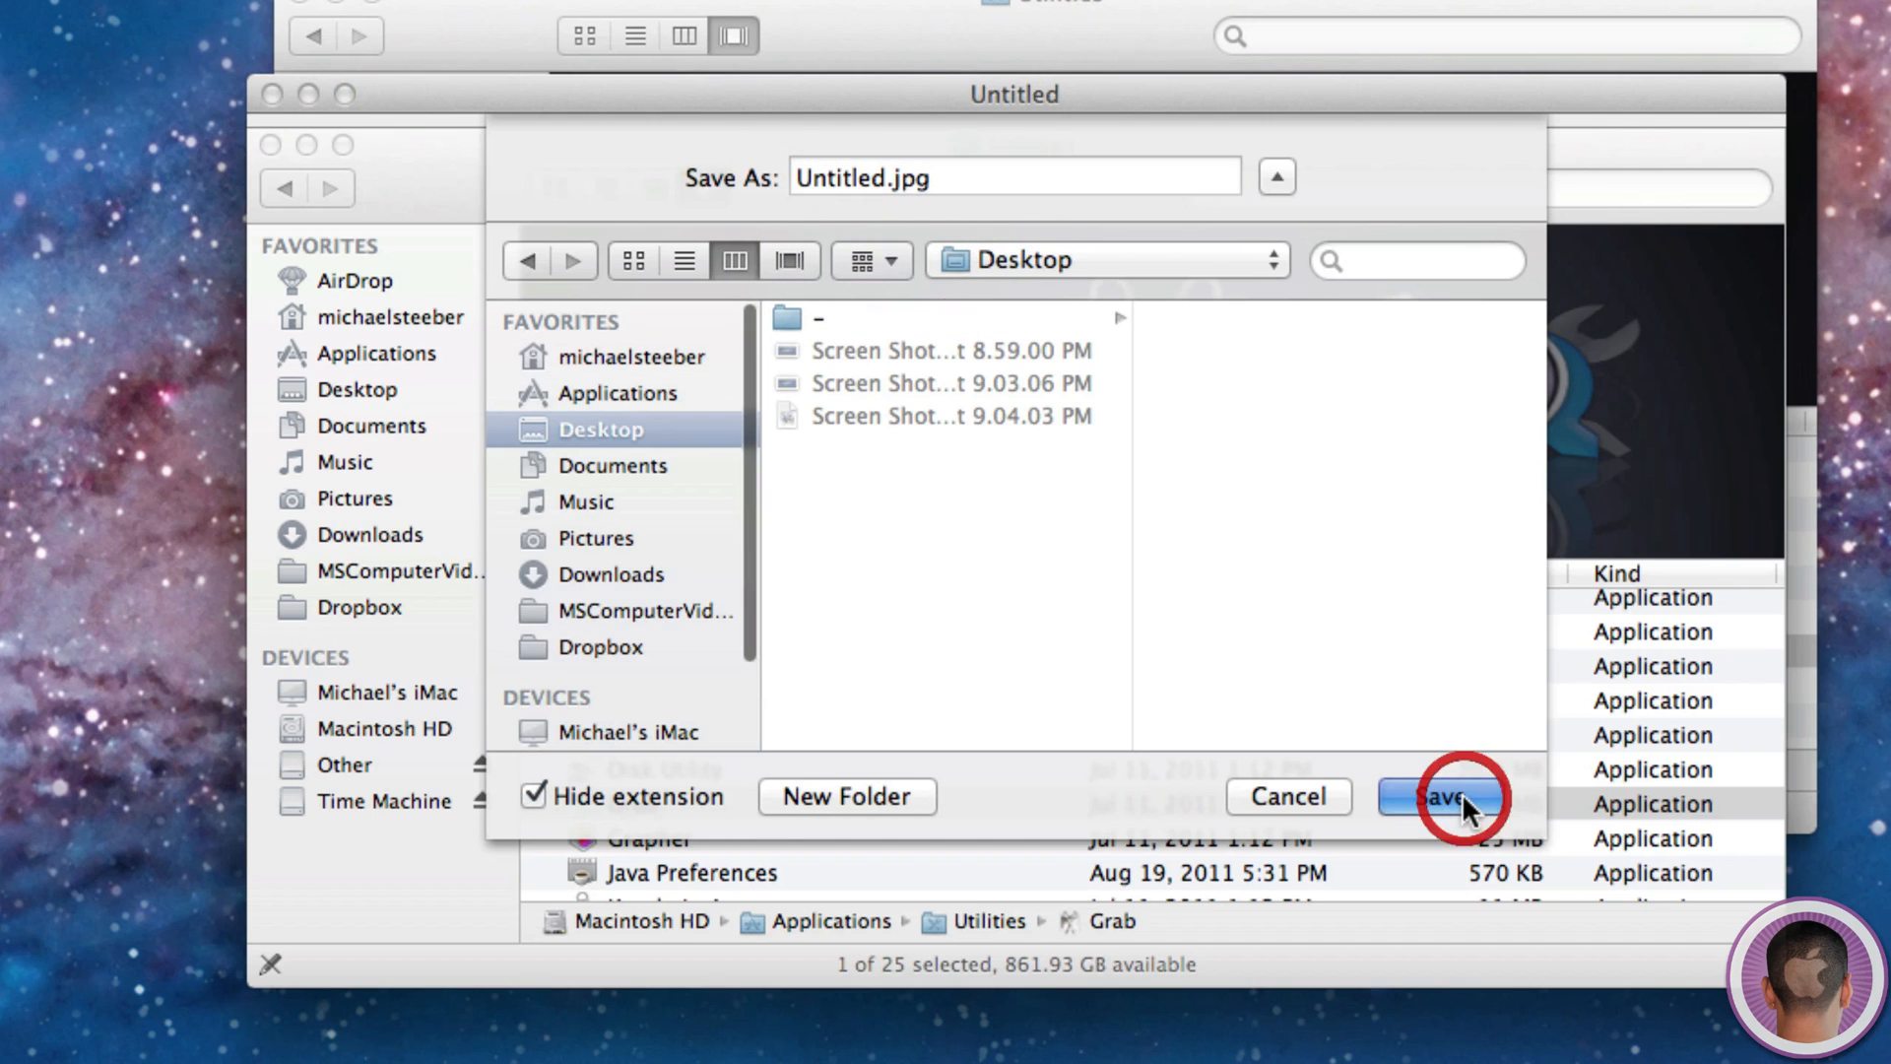
left_click(1435, 796)
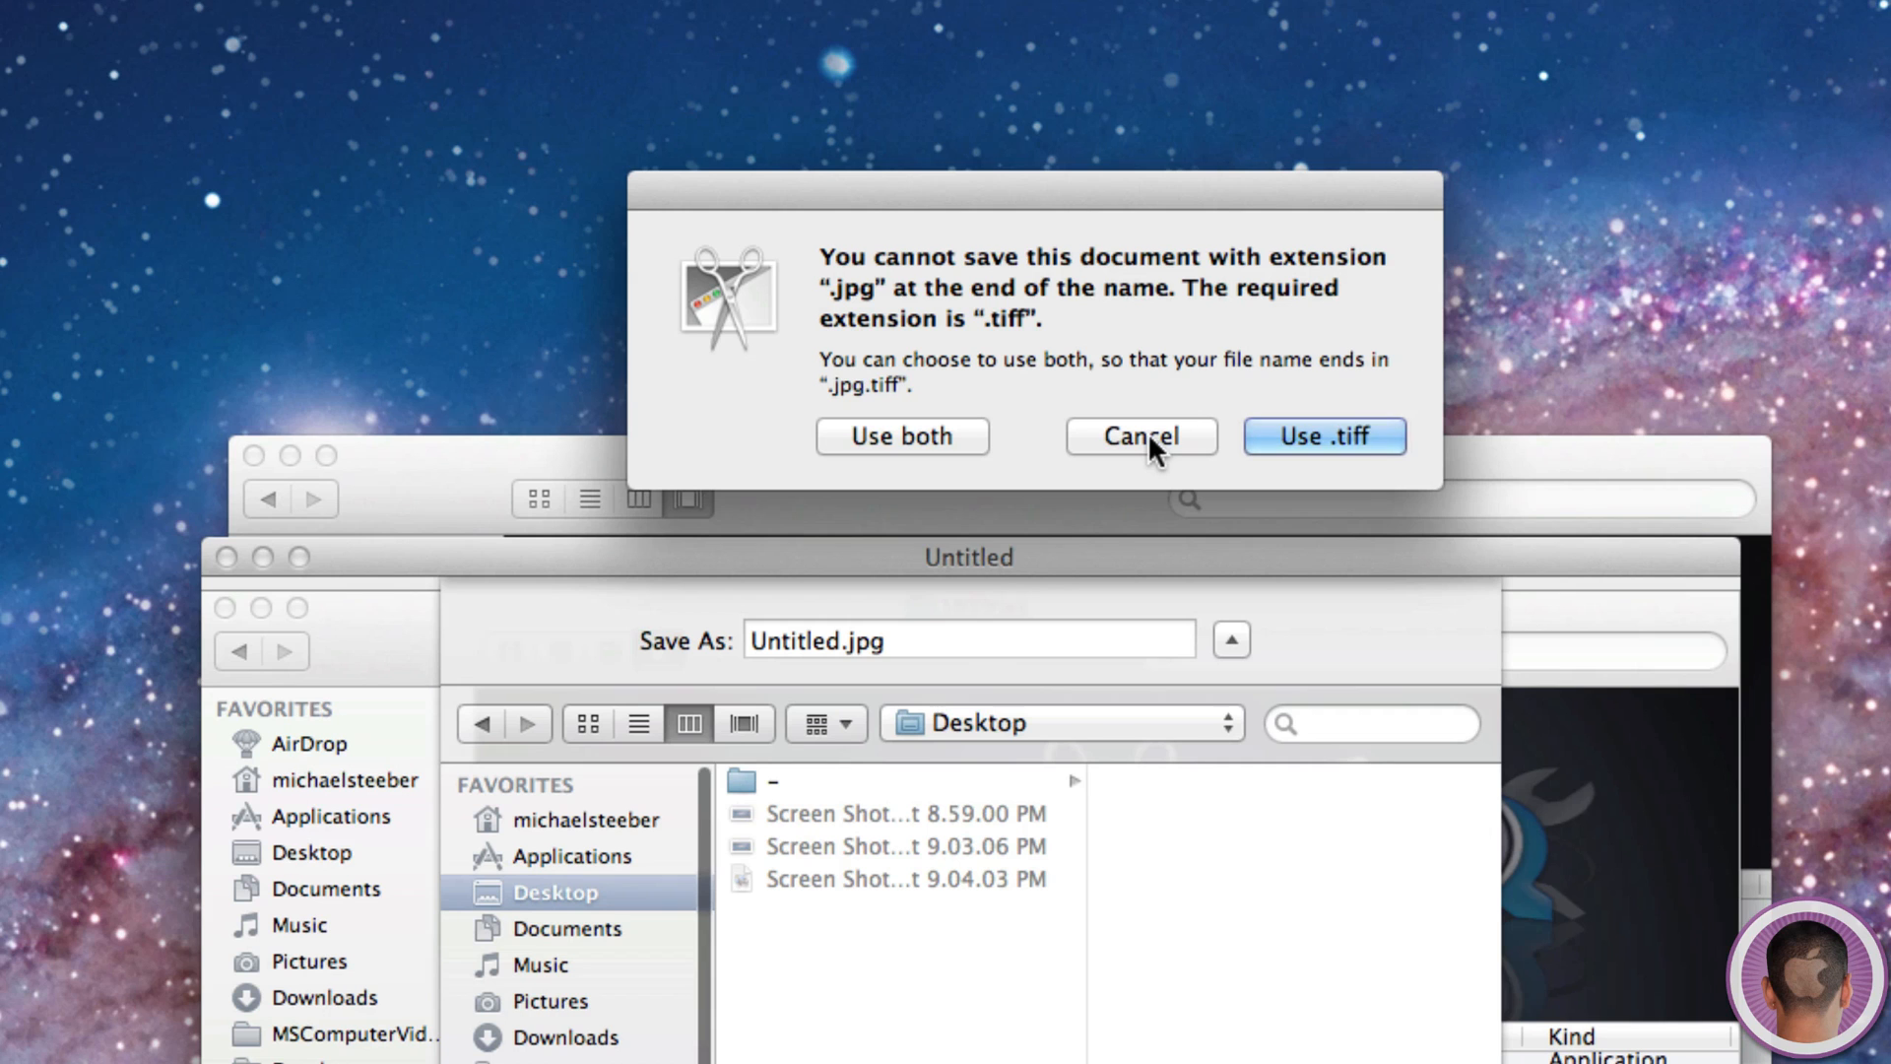
left_click(1138, 435)
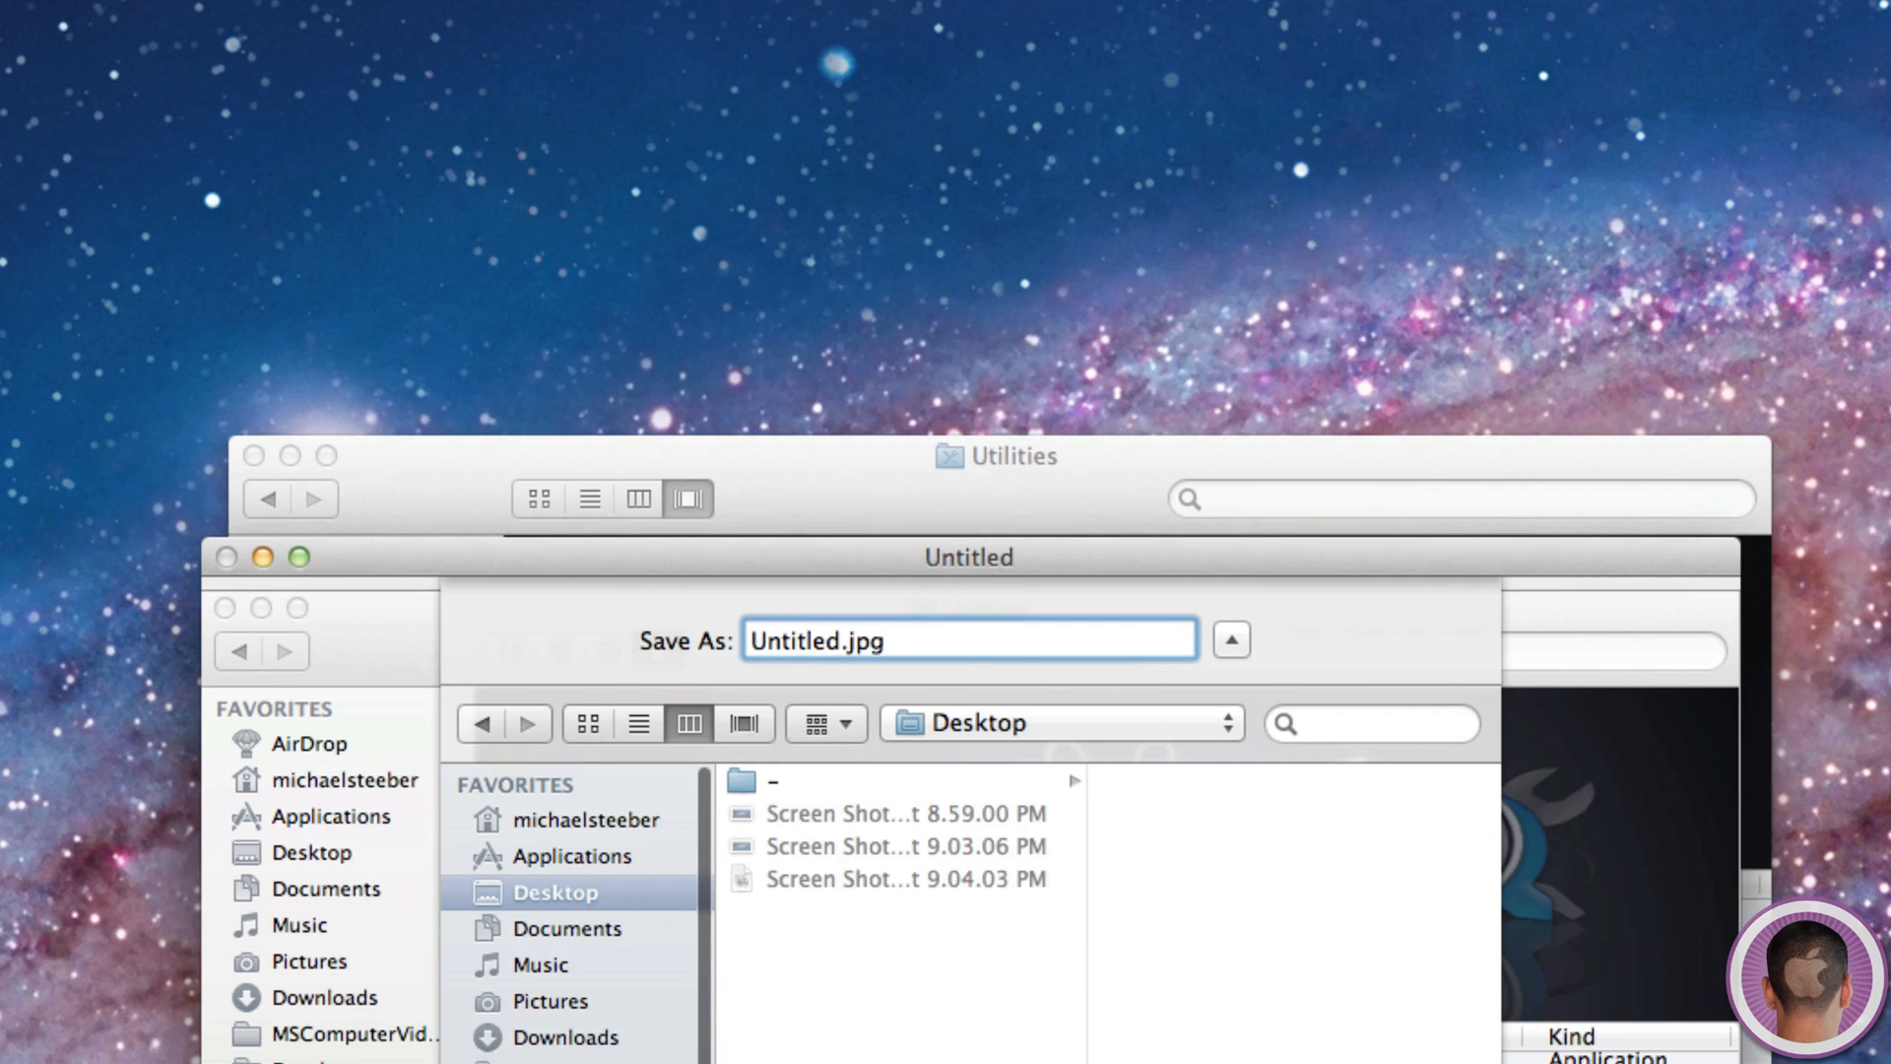